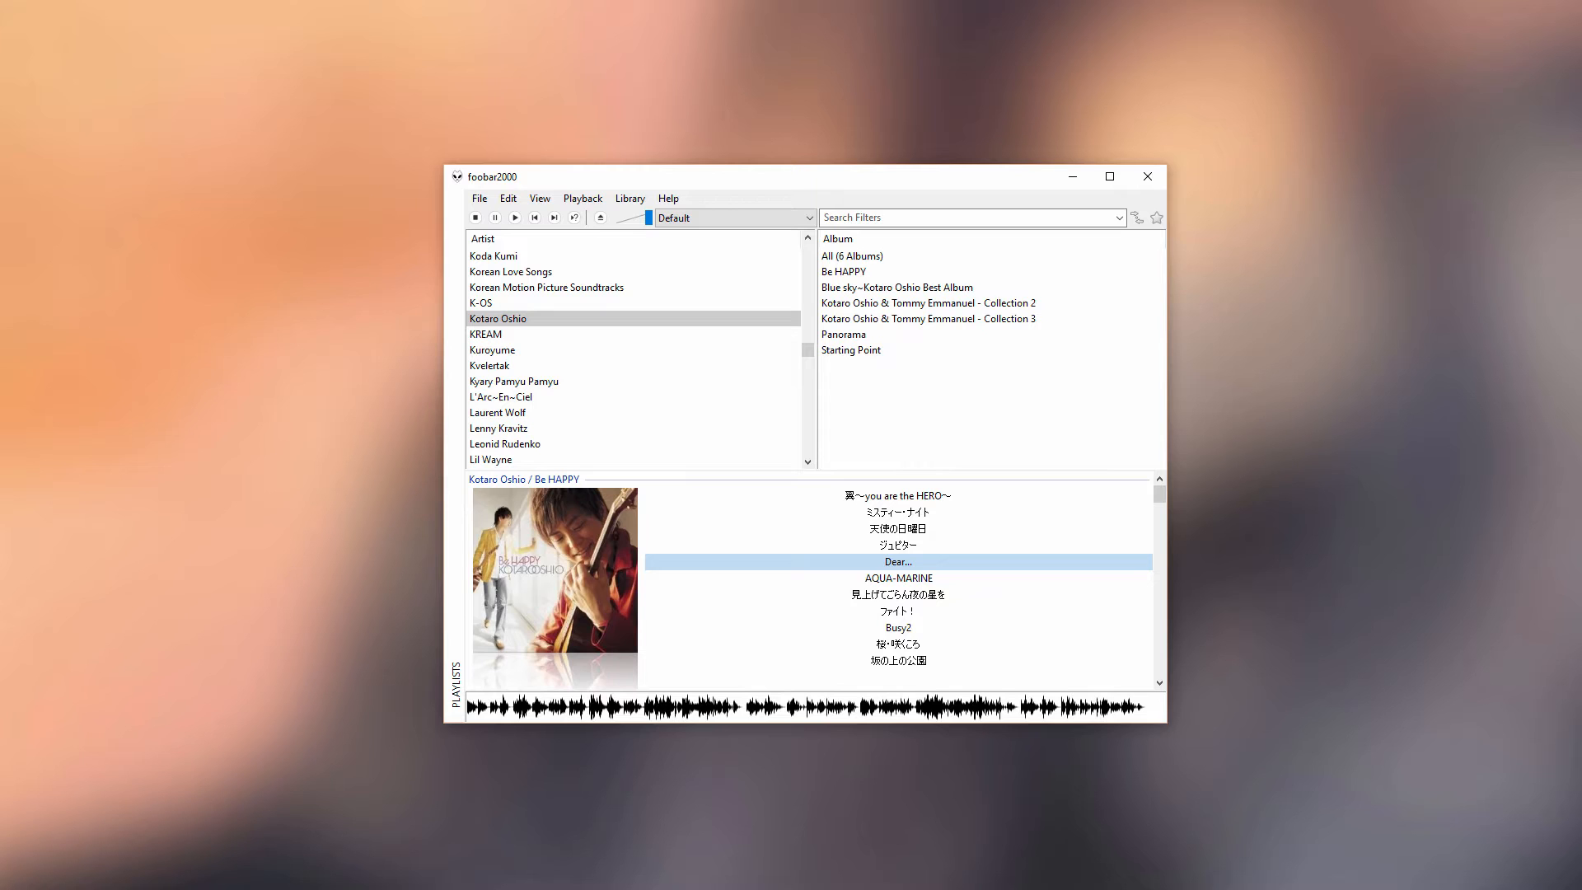
pyautogui.moveTo(1147, 176)
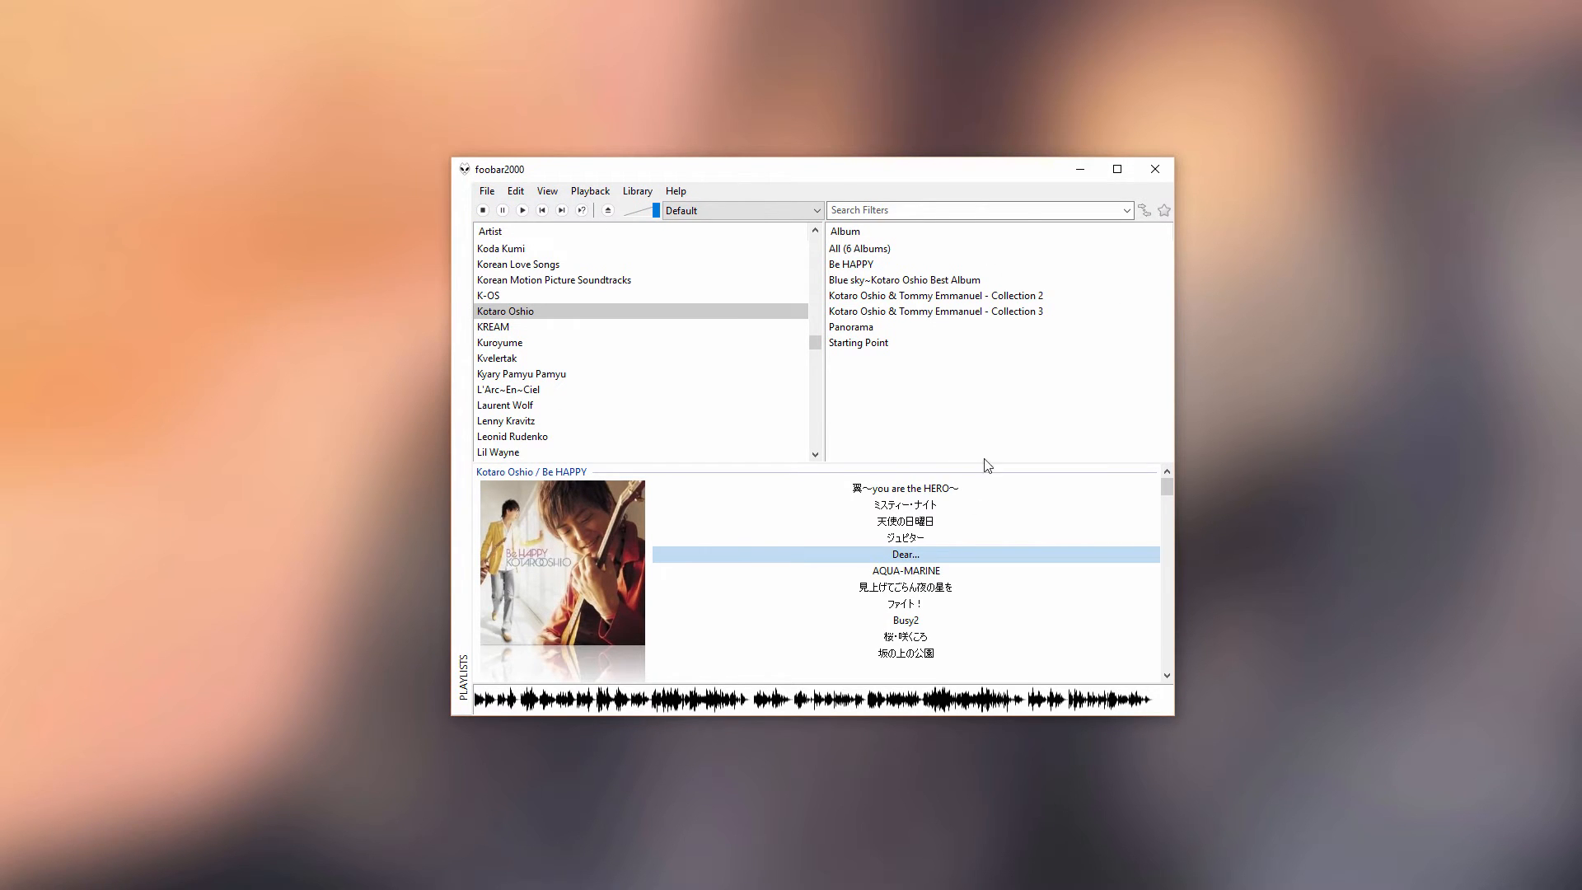
pyautogui.moveTo(974, 590)
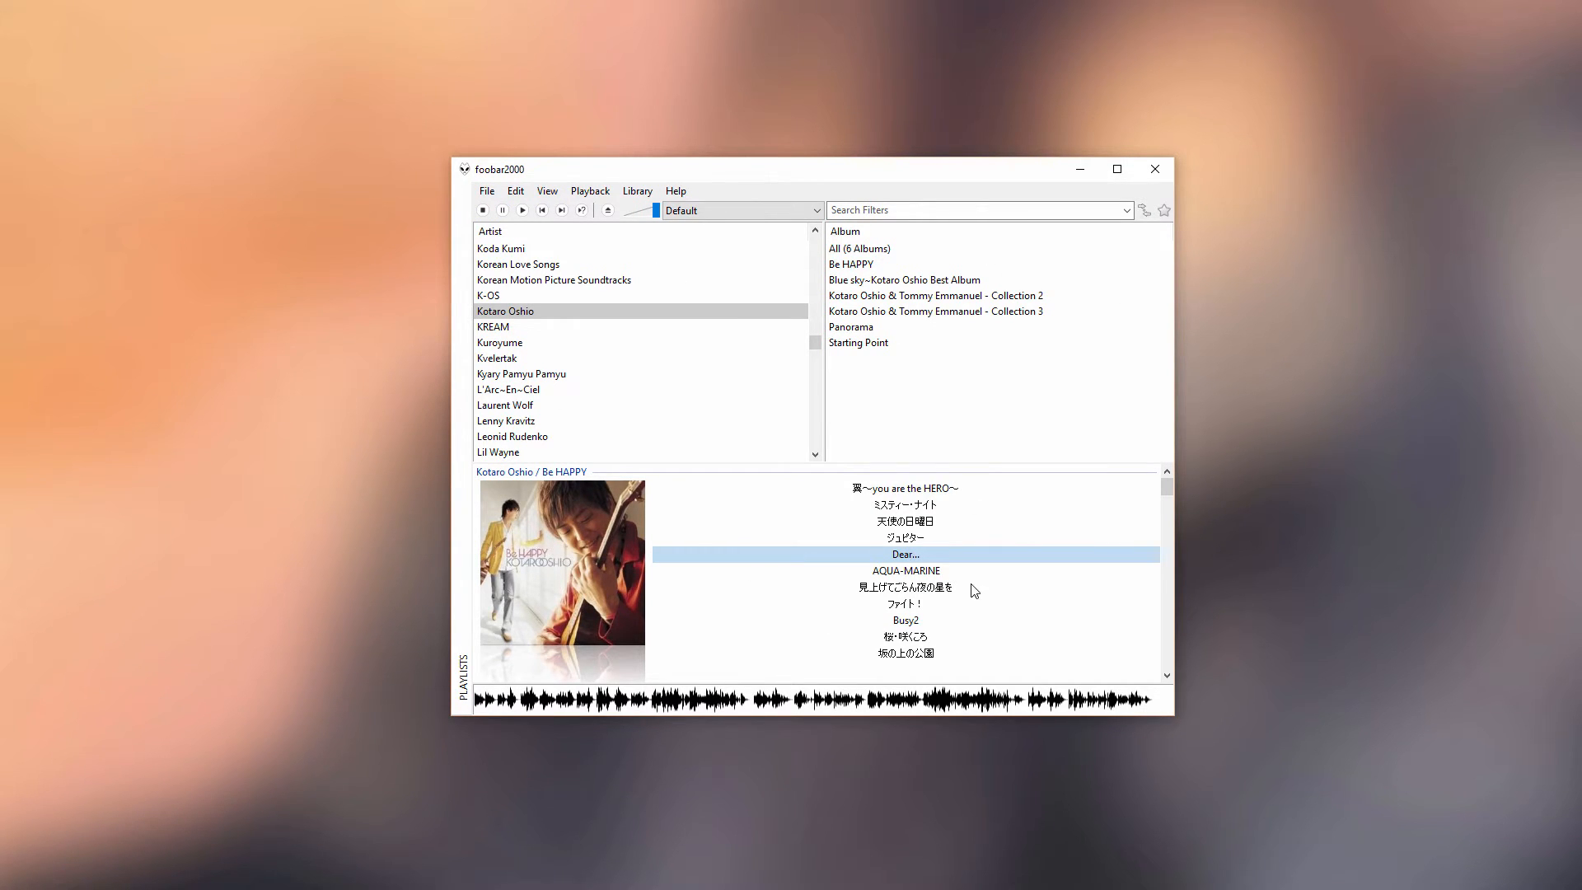
pyautogui.moveTo(995, 565)
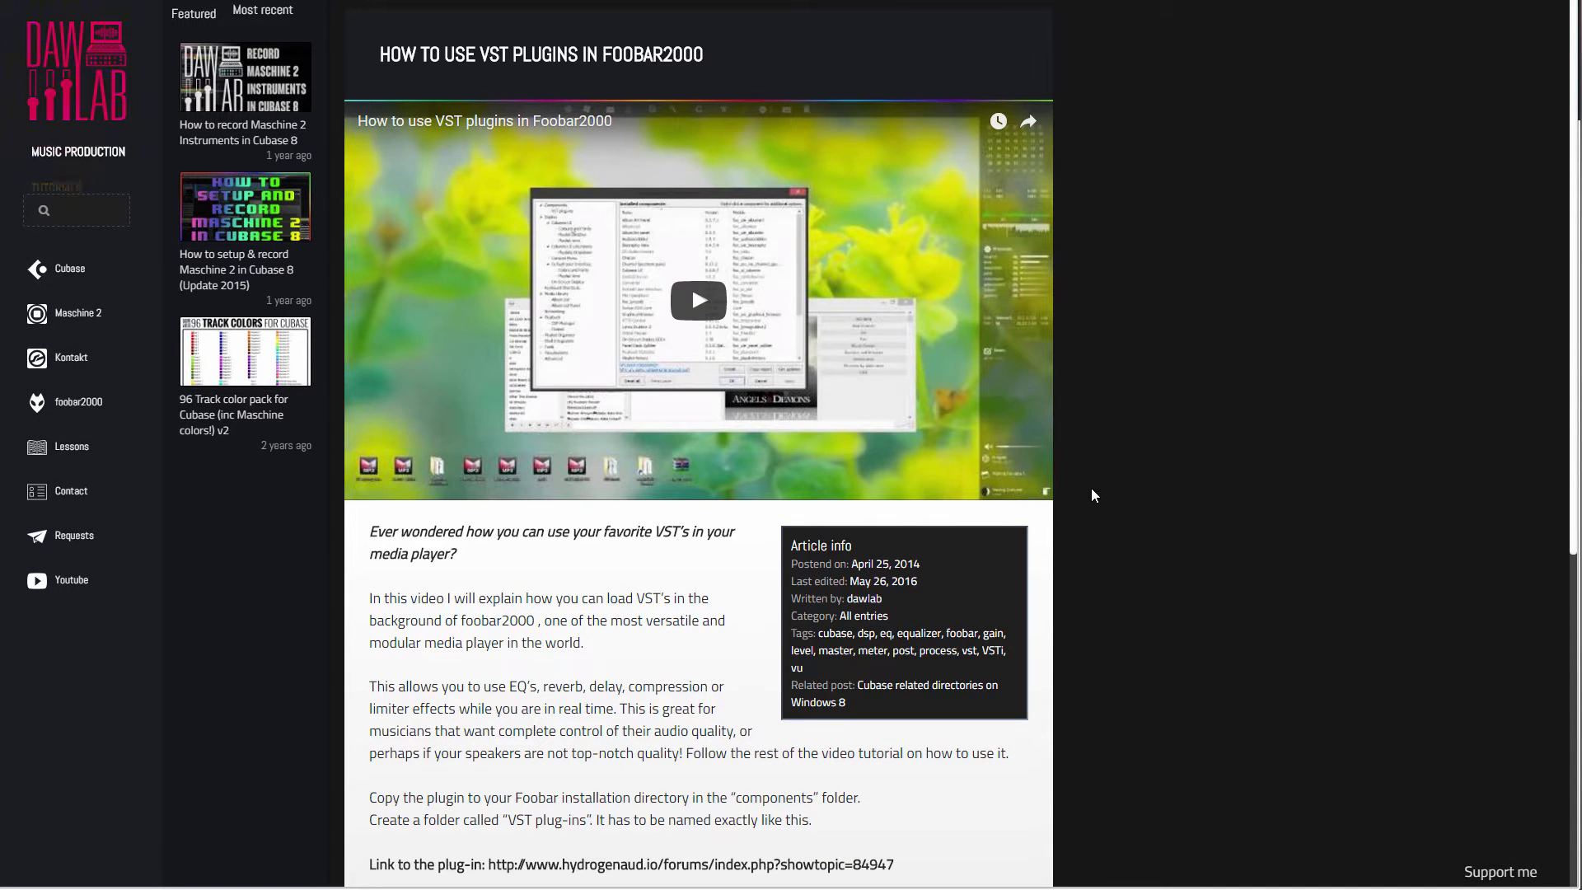
# Scroll the DAW LAB VST article down to its plug-in and VST pack download links.
pyautogui.scroll(-3)
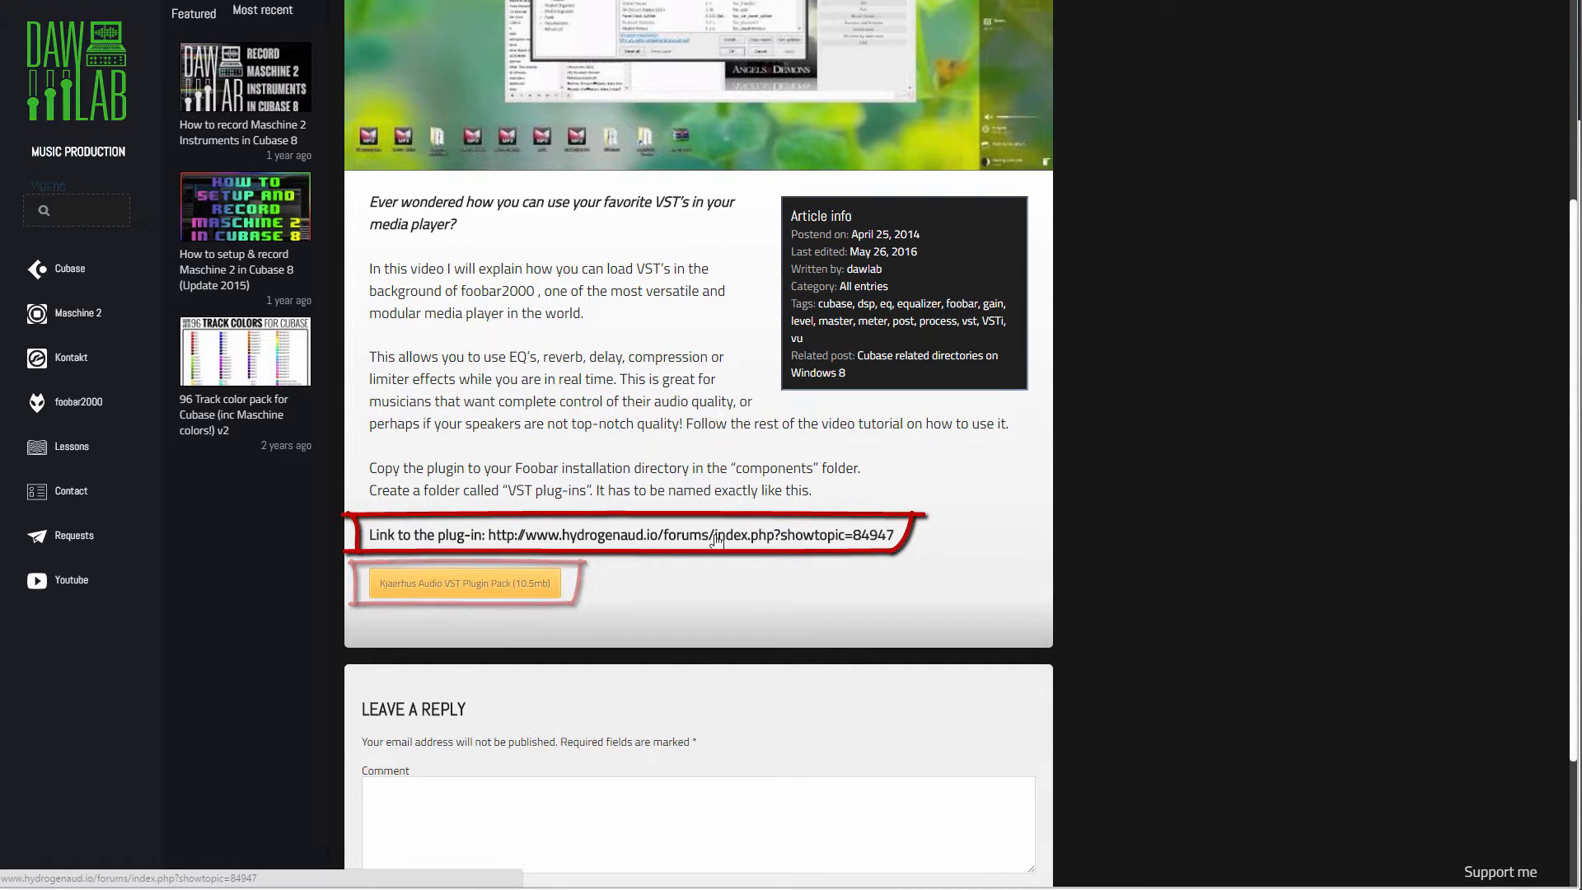
pyautogui.moveTo(759, 540)
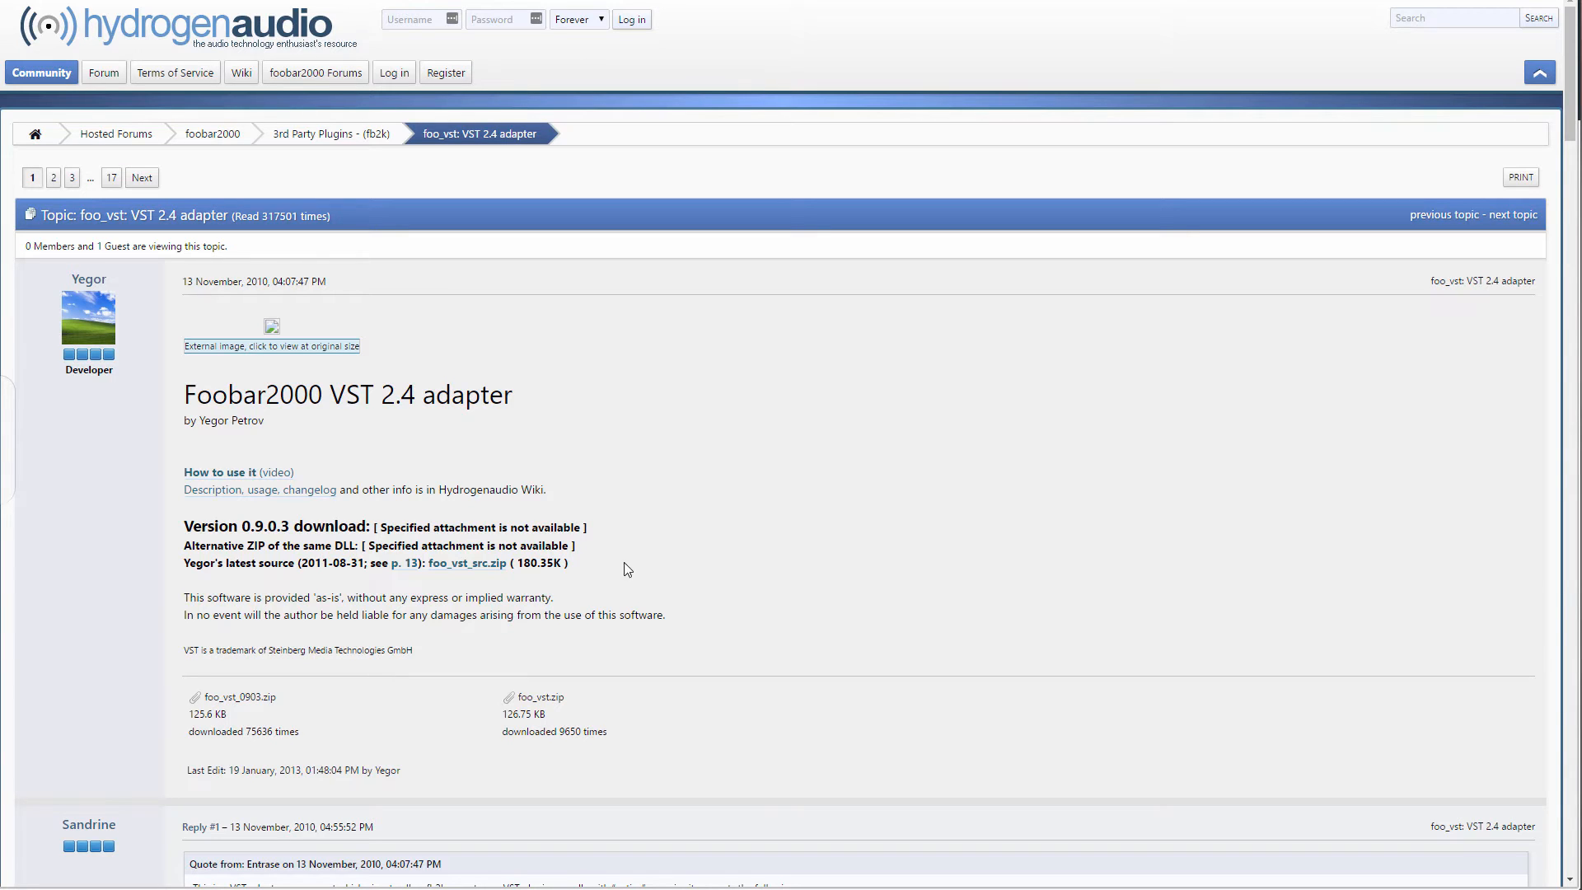
pyautogui.moveTo(284, 698)
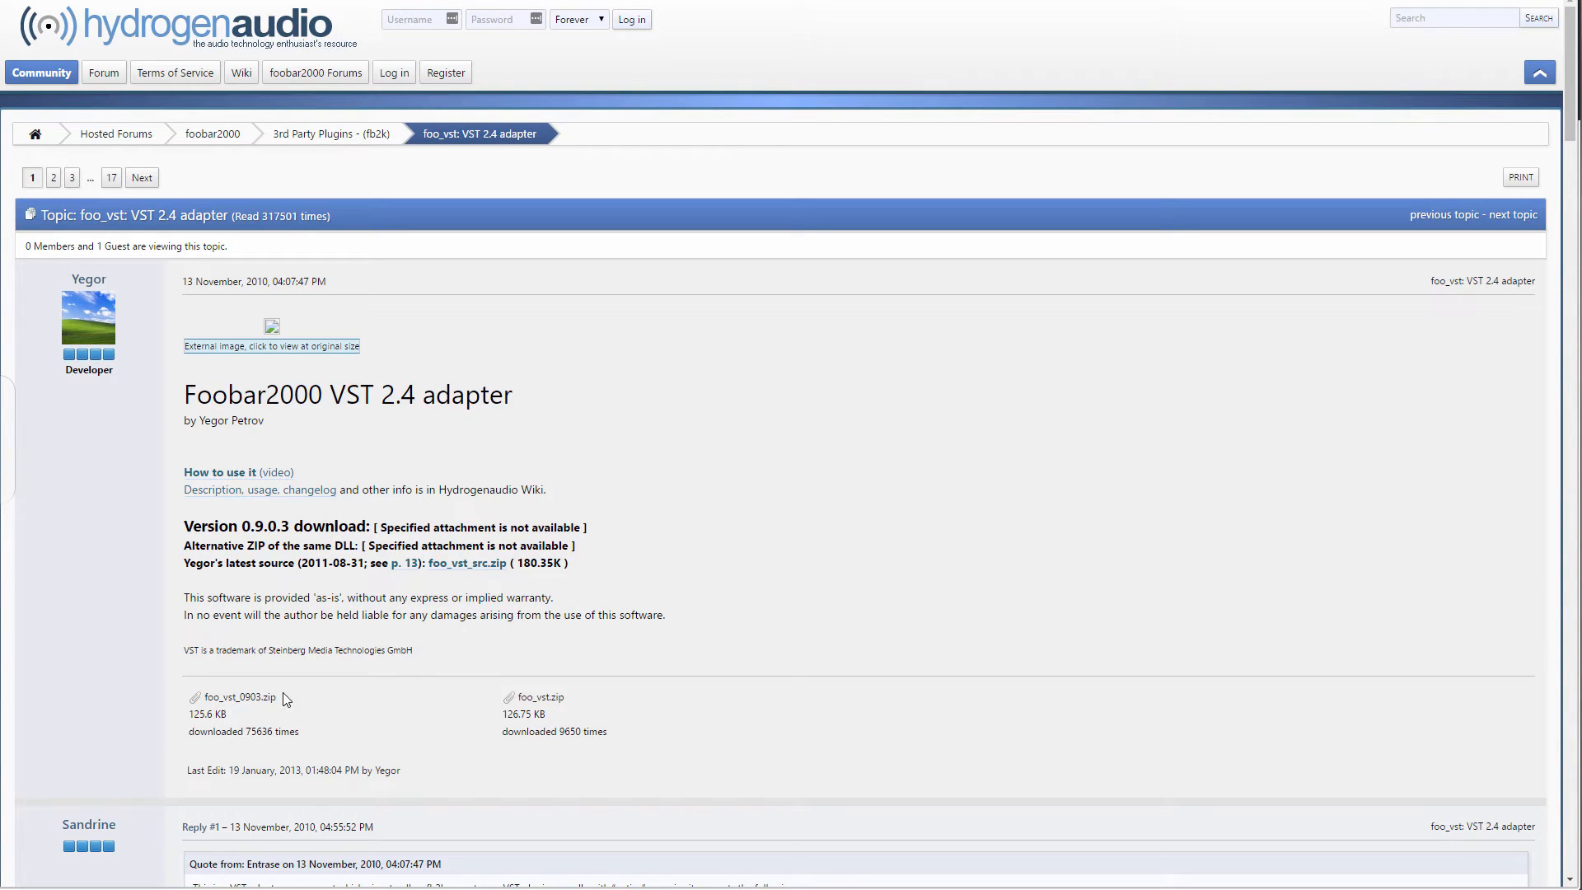
pyautogui.moveTo(205, 749)
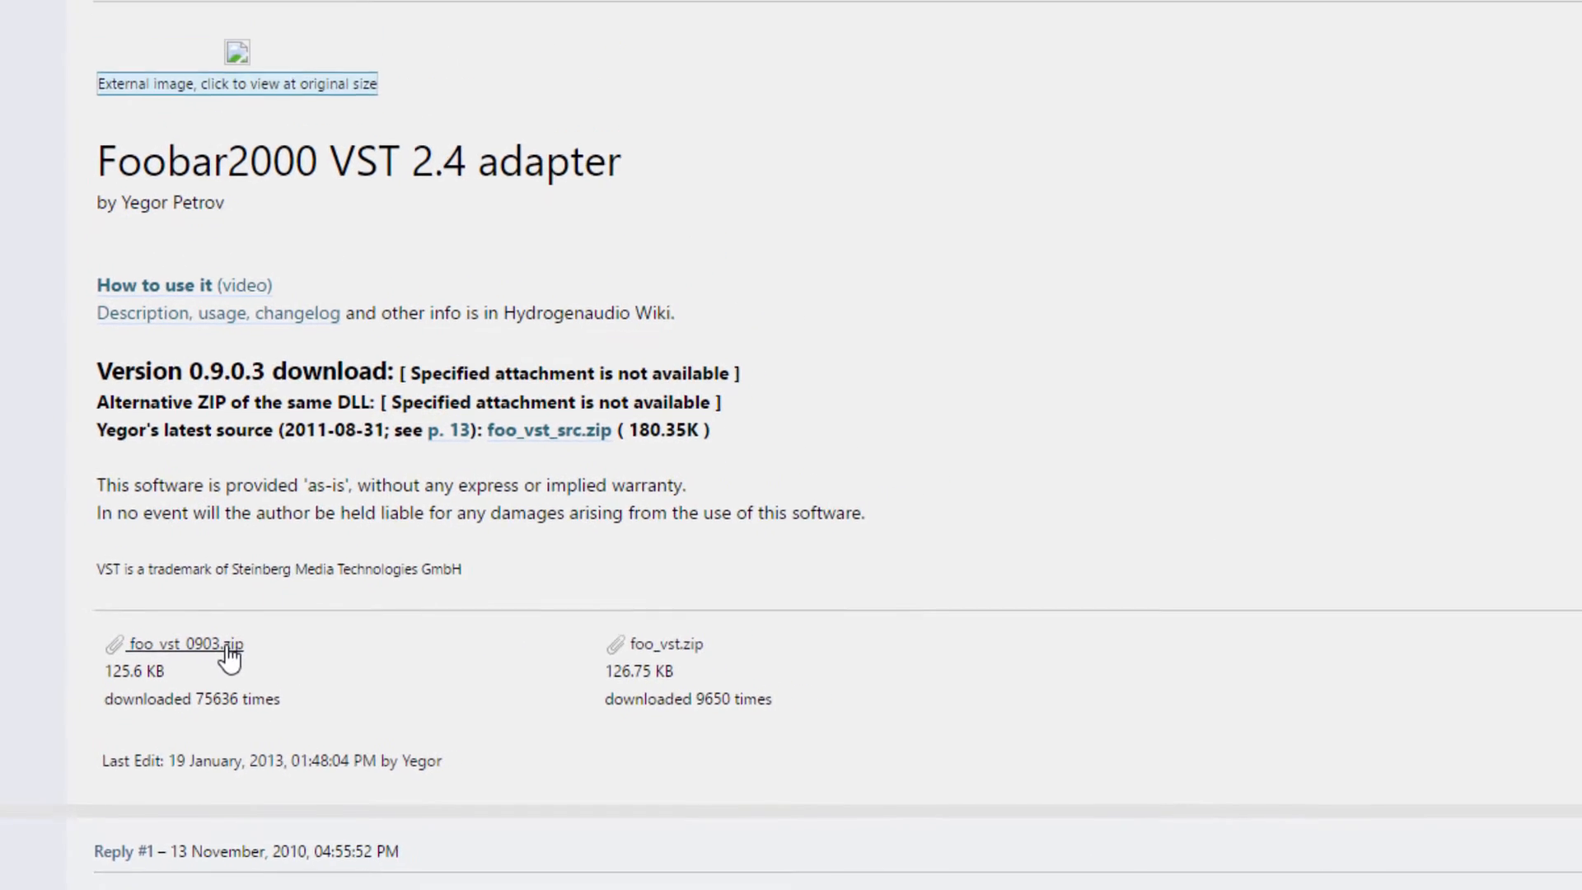
# Save foo_vst_0903.zip from the Hydrogenaudio VST 2.4 adapter topic to the desktop.
pyautogui.click(187, 643)
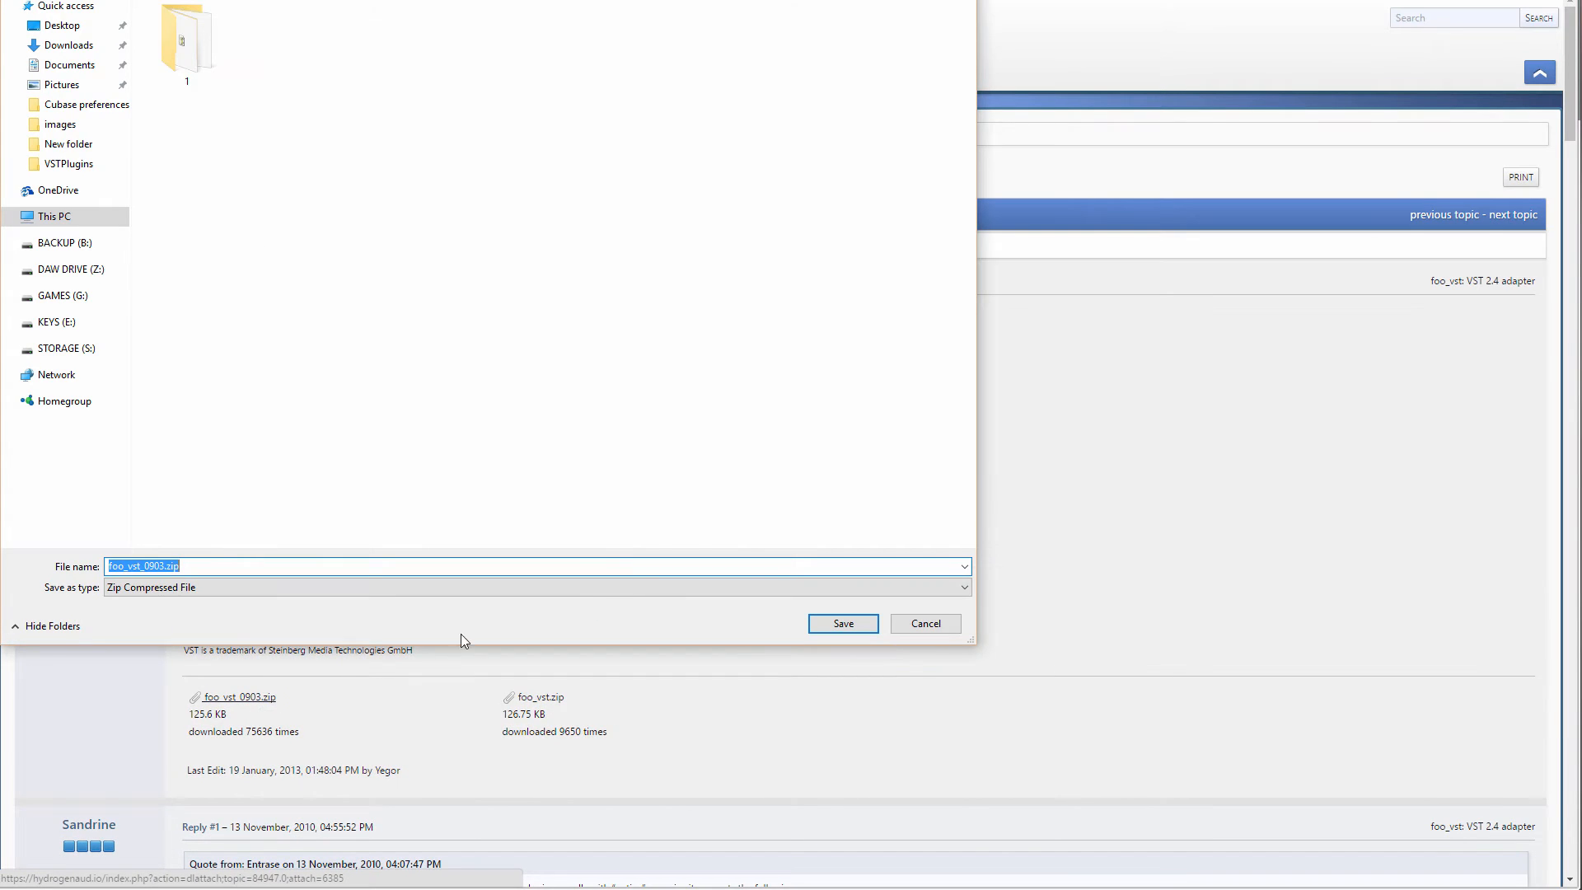
pyautogui.click(841, 623)
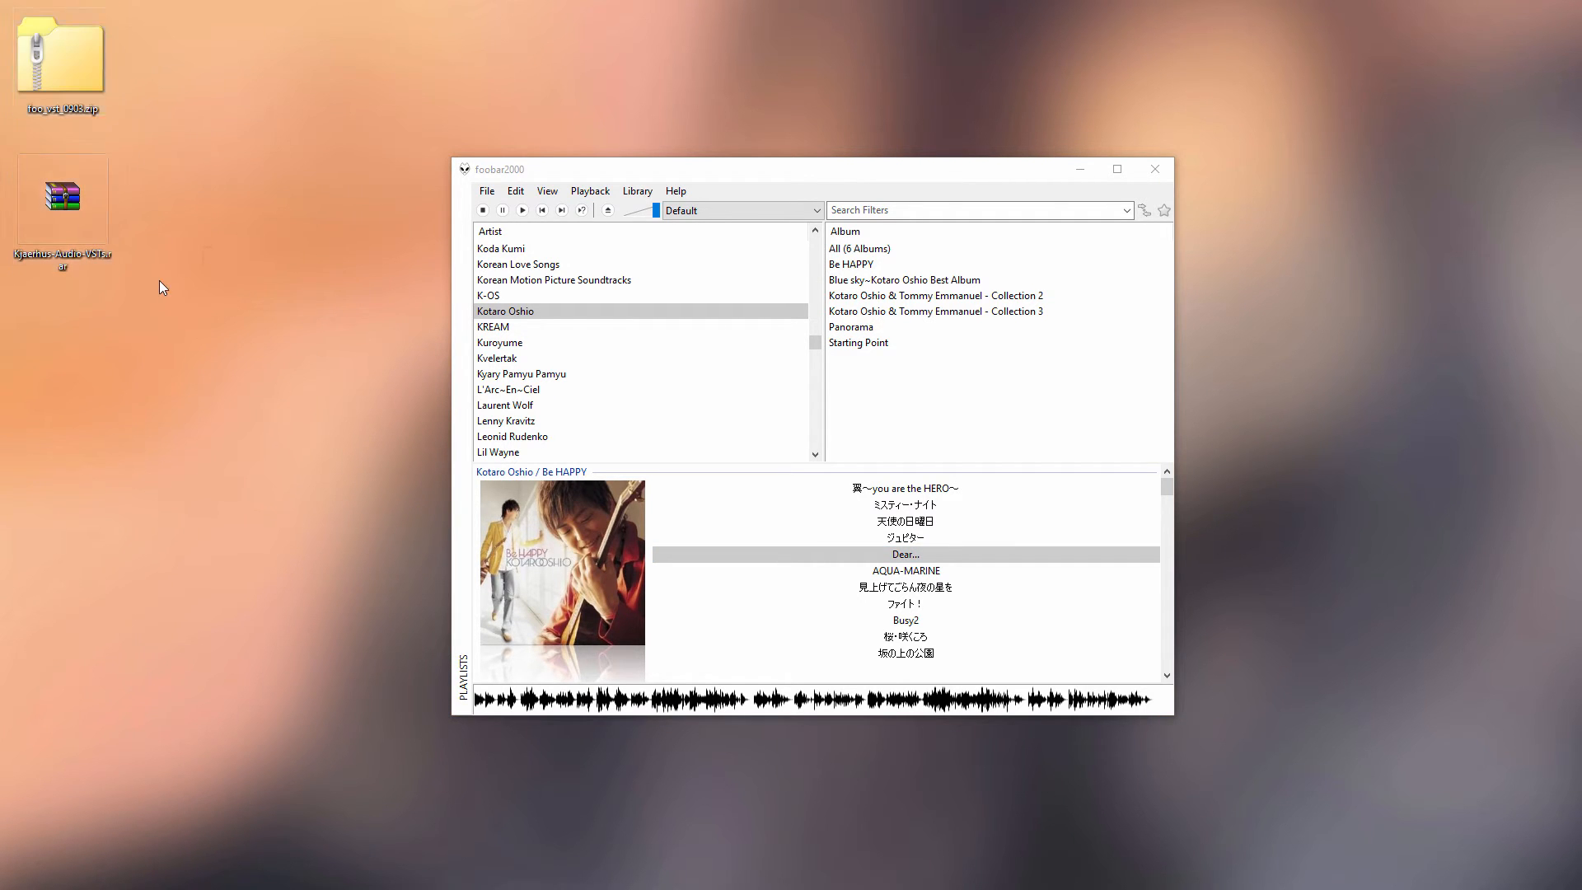
# Show foobar2000's File menu with its Preferences entry.
pyautogui.click(61, 60)
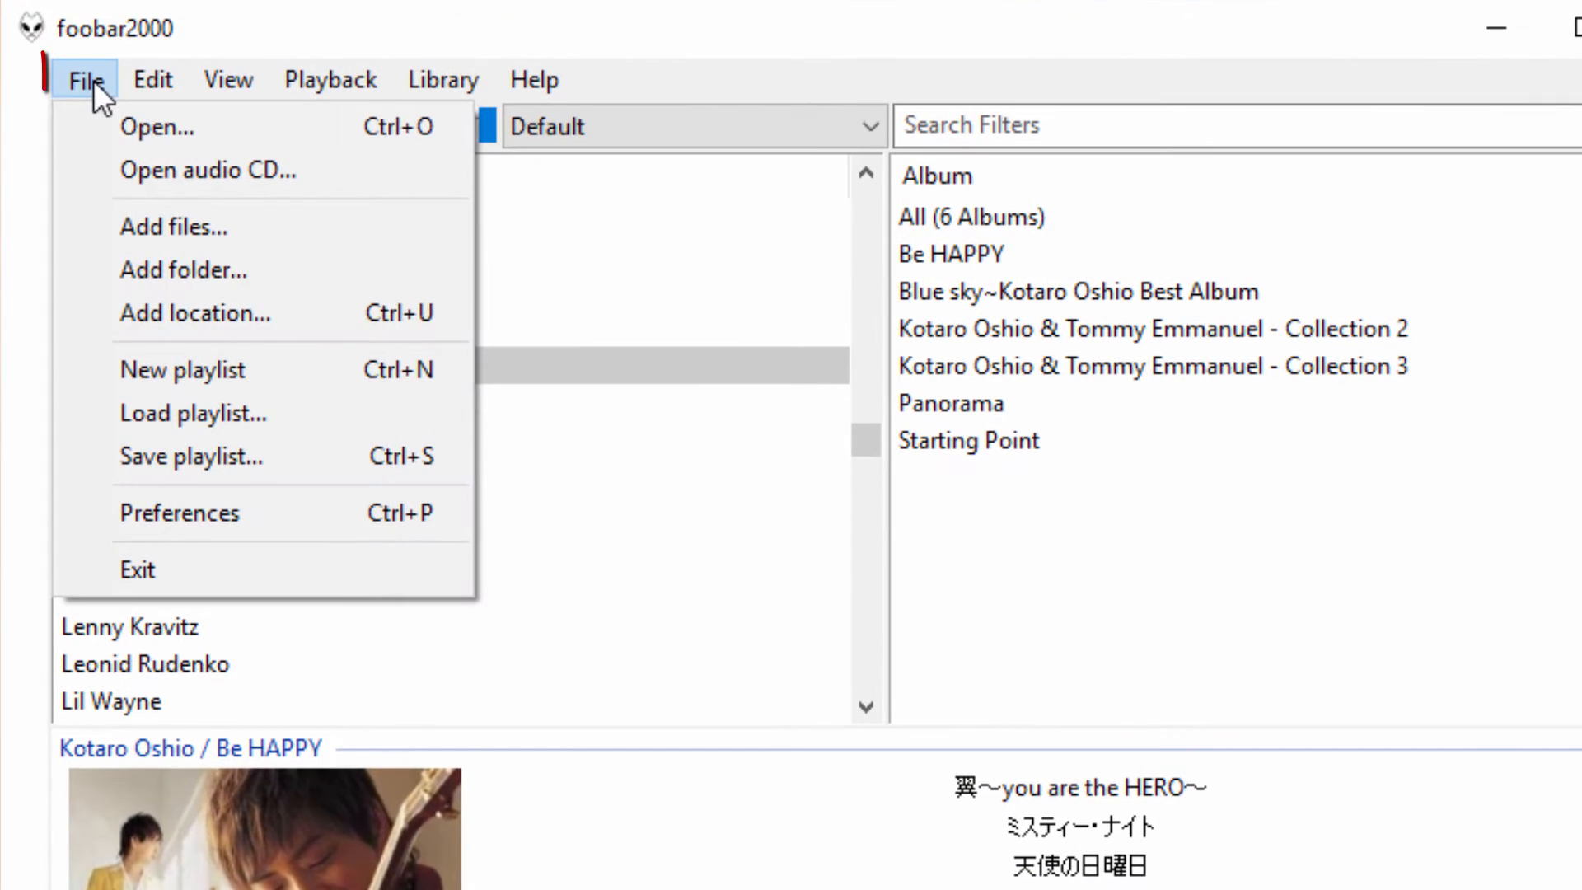
# Add the foo_vst component under Preferences > Components, apply it, and restart foobar2000.
pyautogui.click(179, 513)
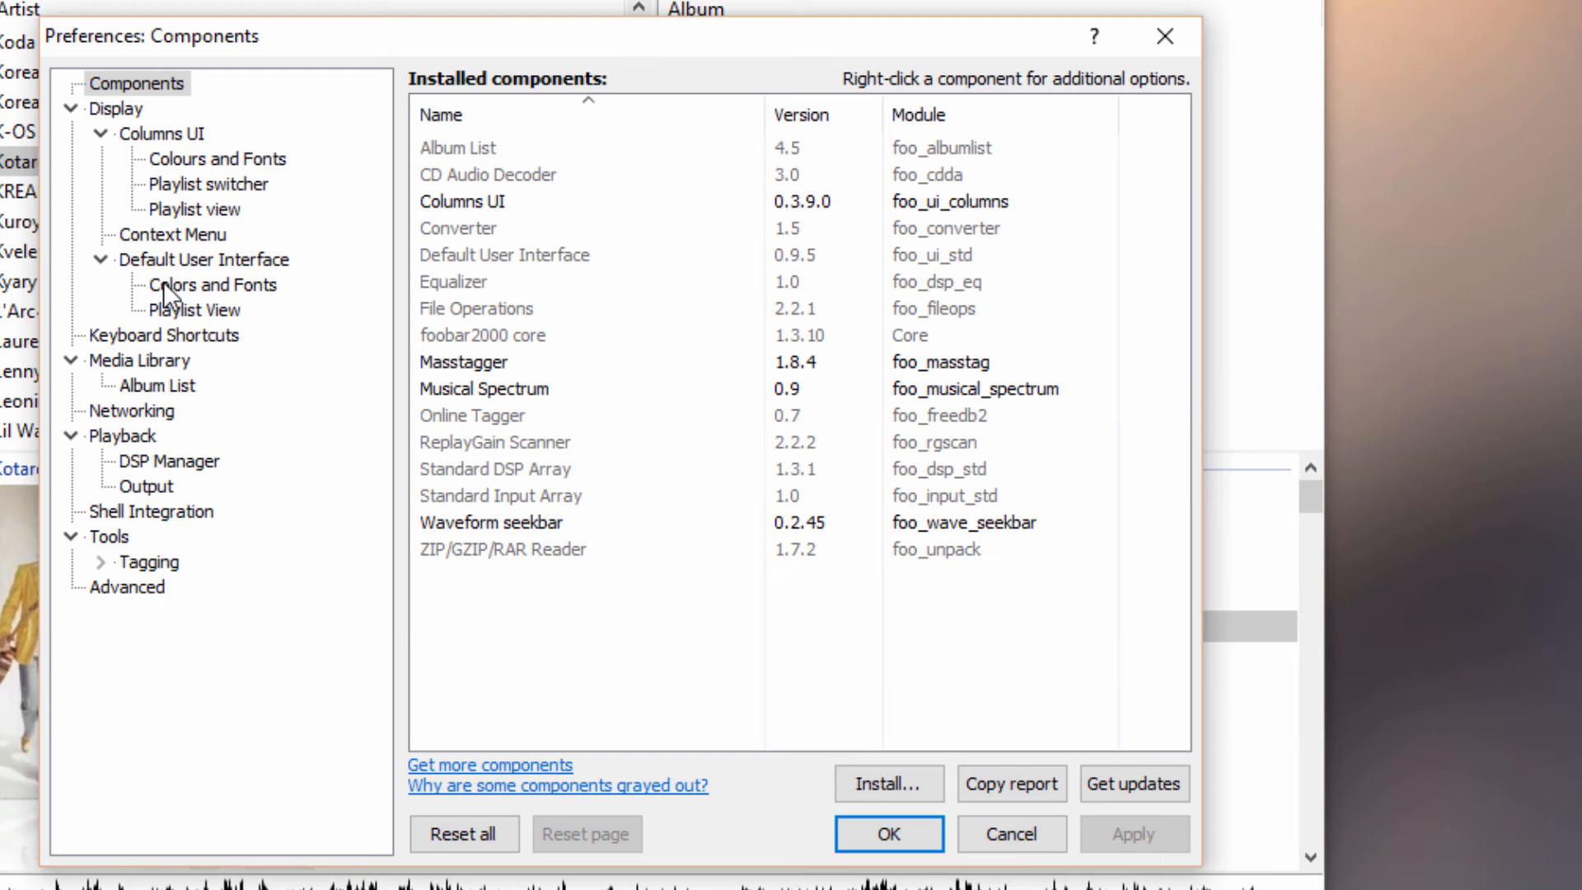
pyautogui.click(505, 254)
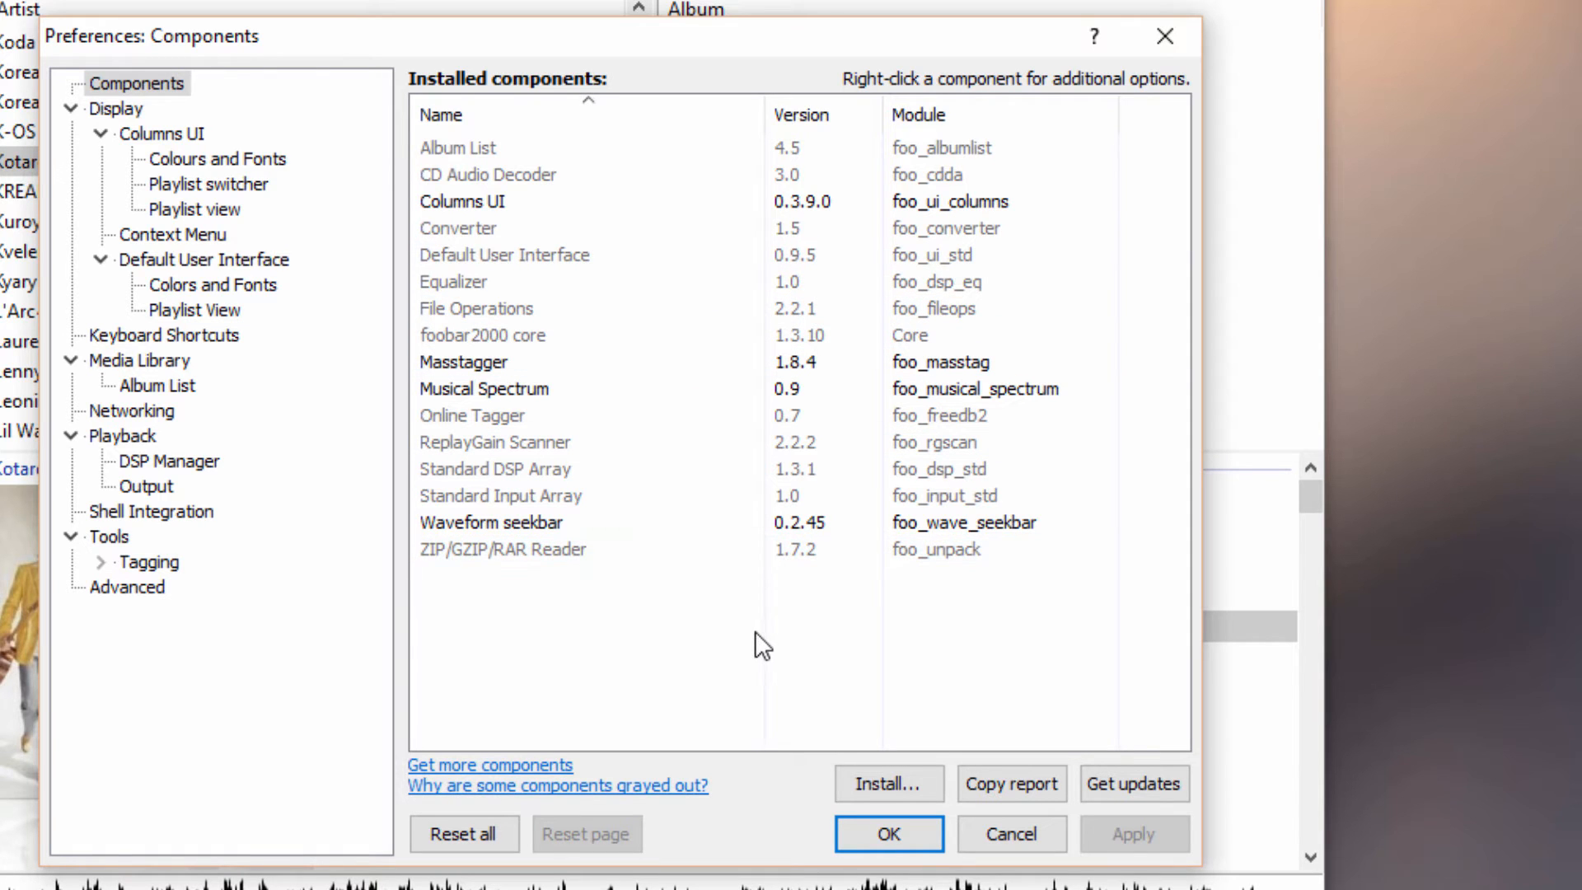
pyautogui.moveTo(700, 601)
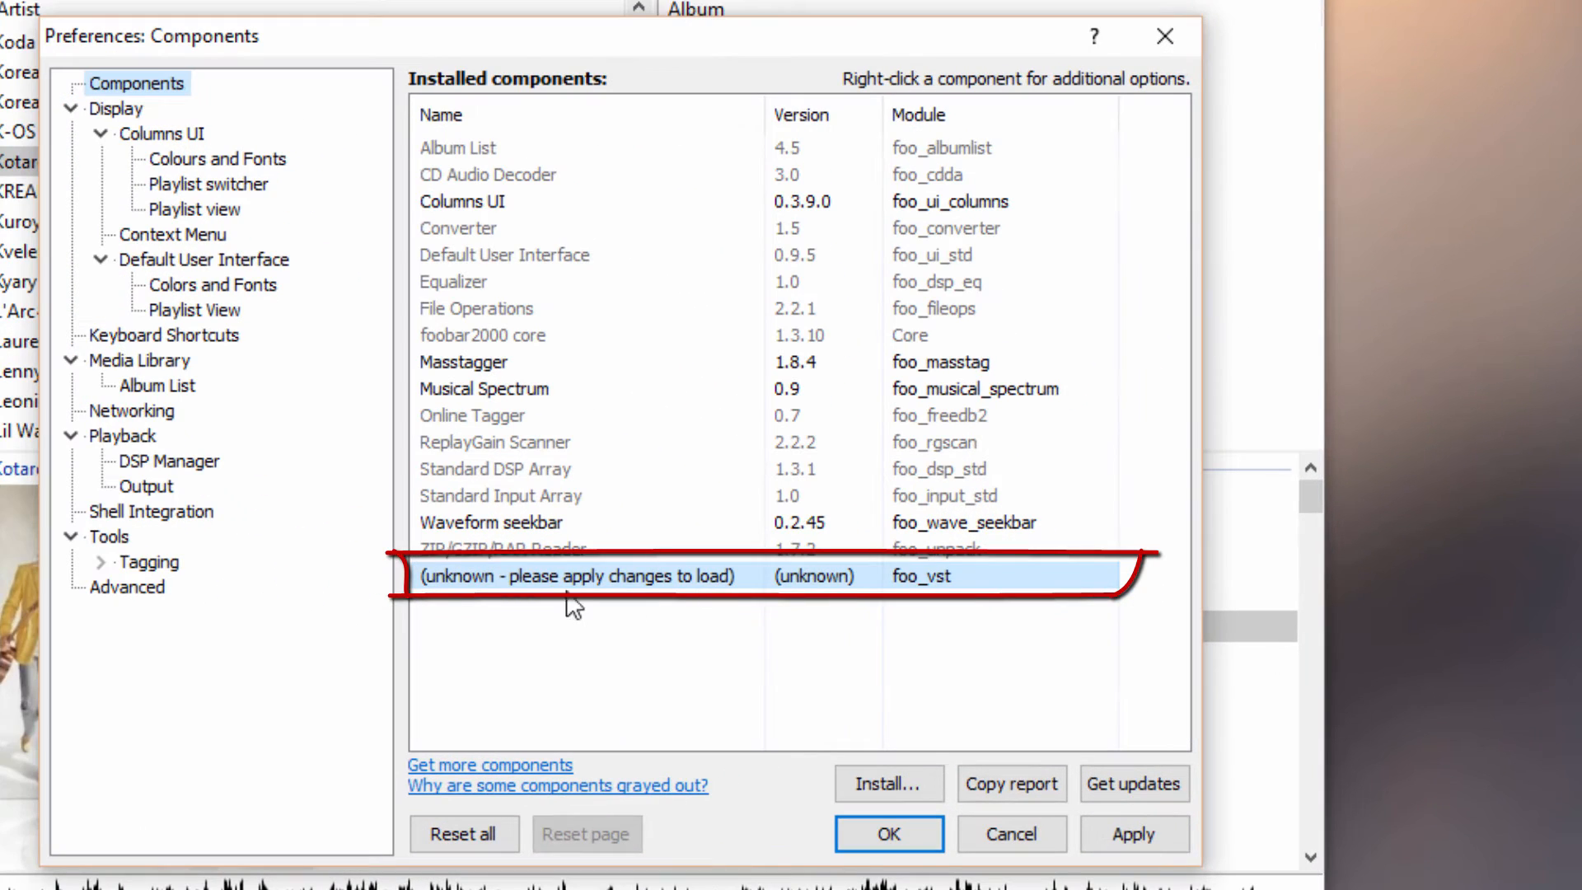
pyautogui.moveTo(436, 615)
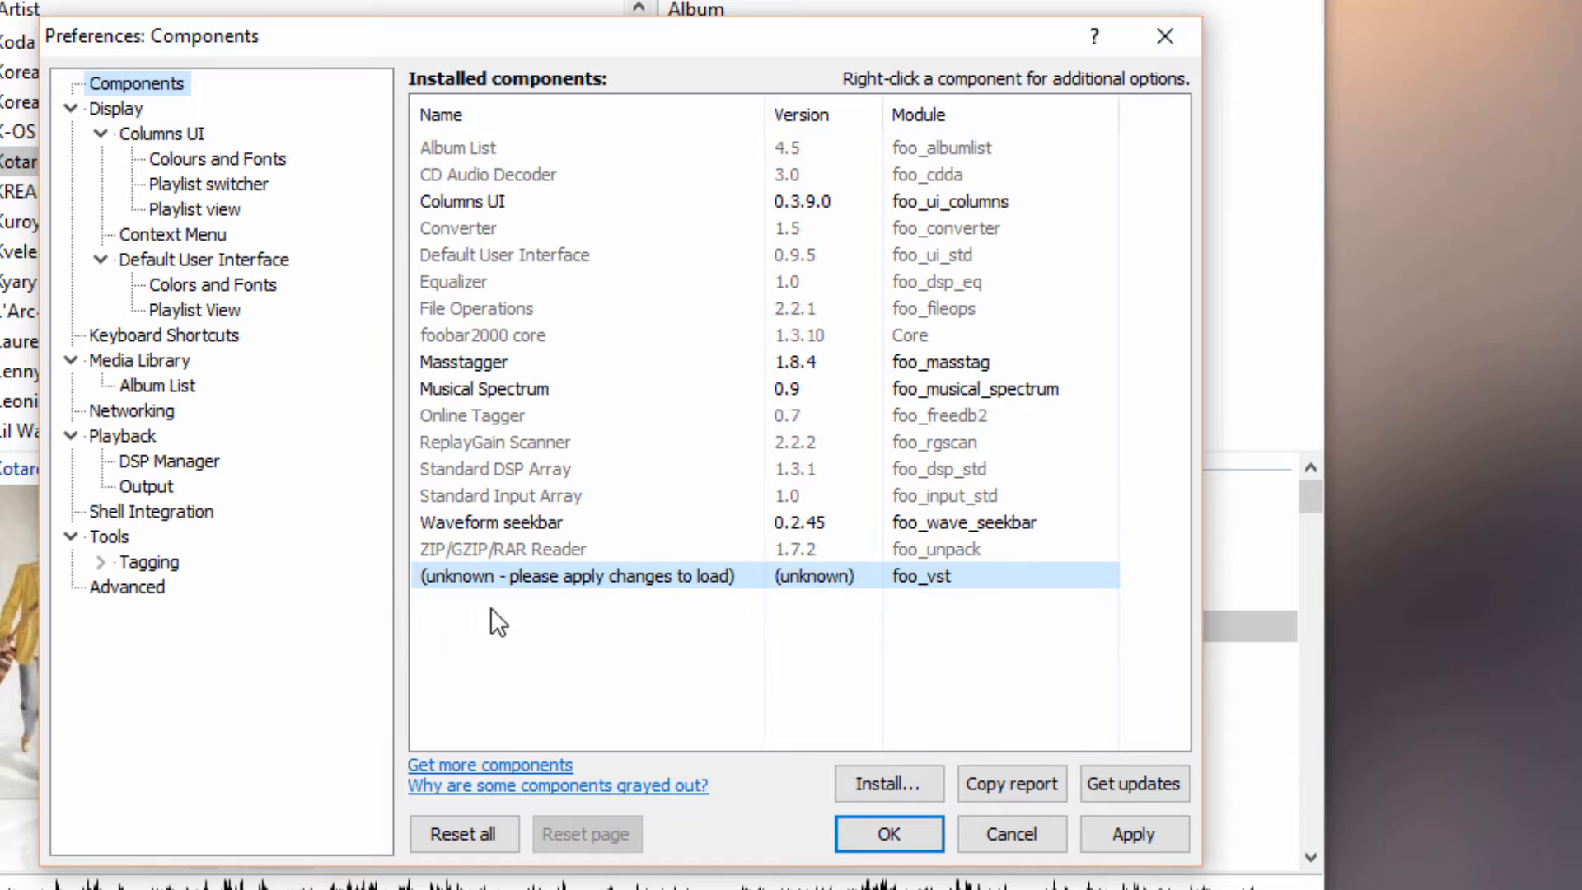
pyautogui.click(1133, 833)
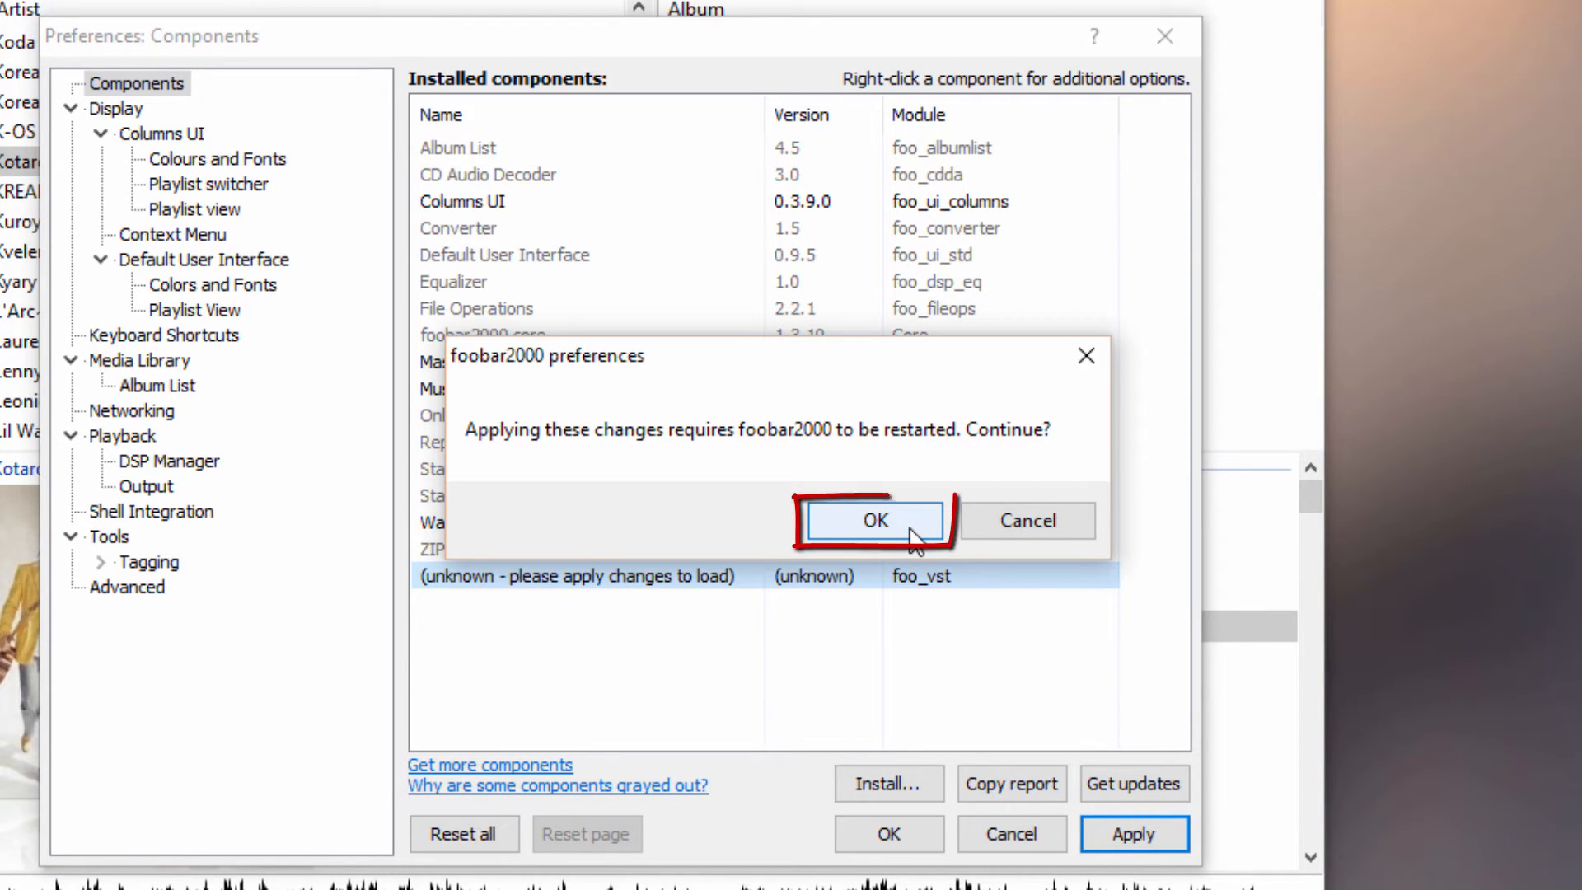
pyautogui.click(873, 520)
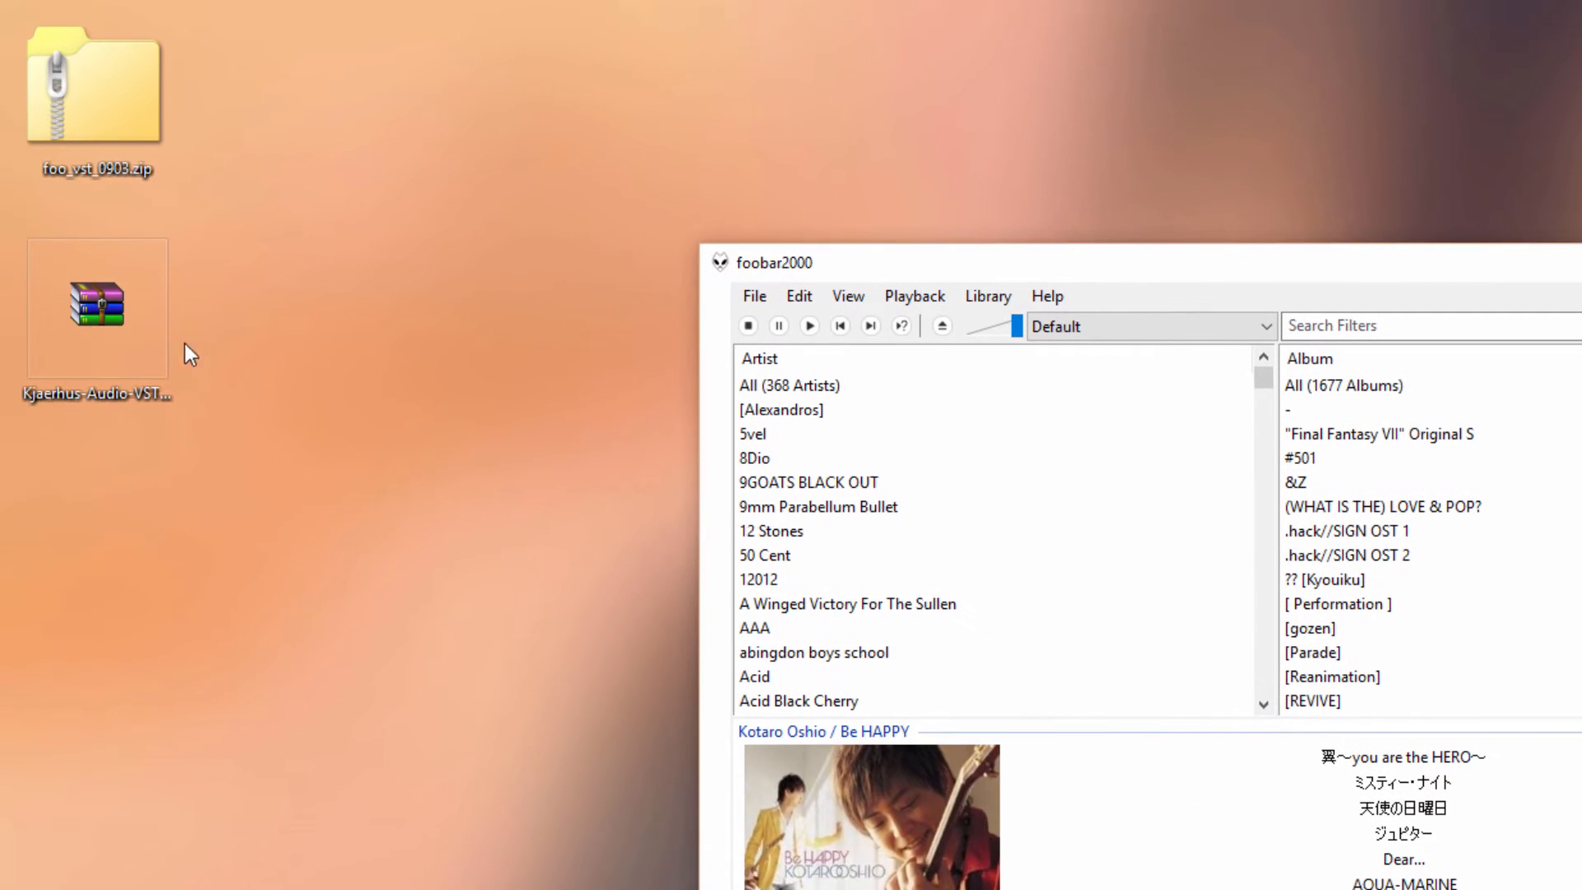
pyautogui.moveTo(97, 303)
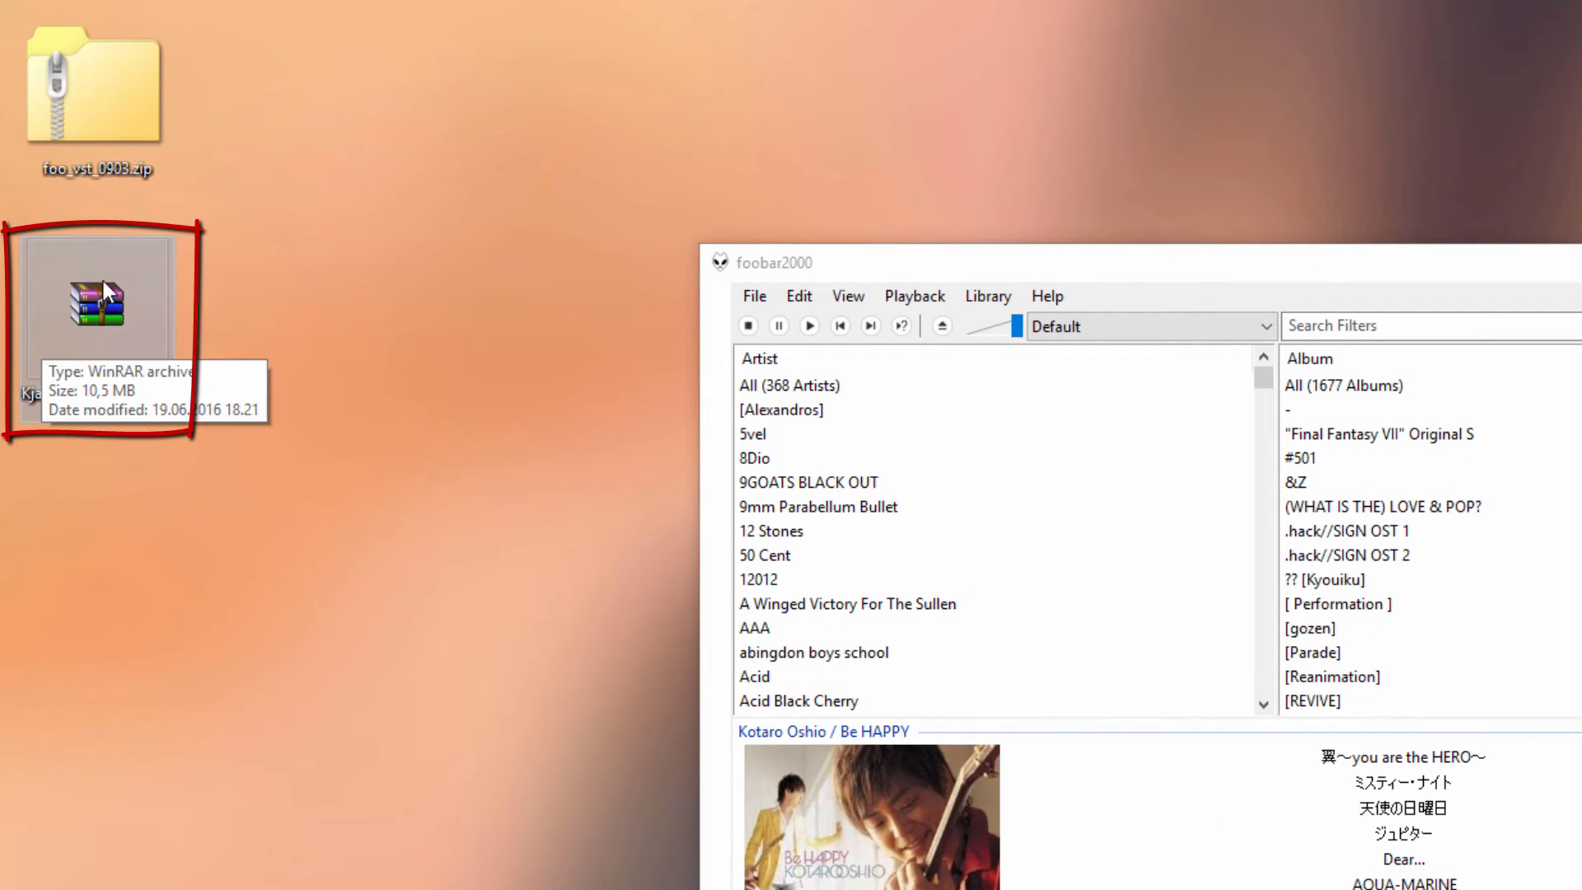
# Extract Kjaerhus-Audio-VSTs.rar onto the desktop with Extract Here.
pyautogui.rightClick(95, 303)
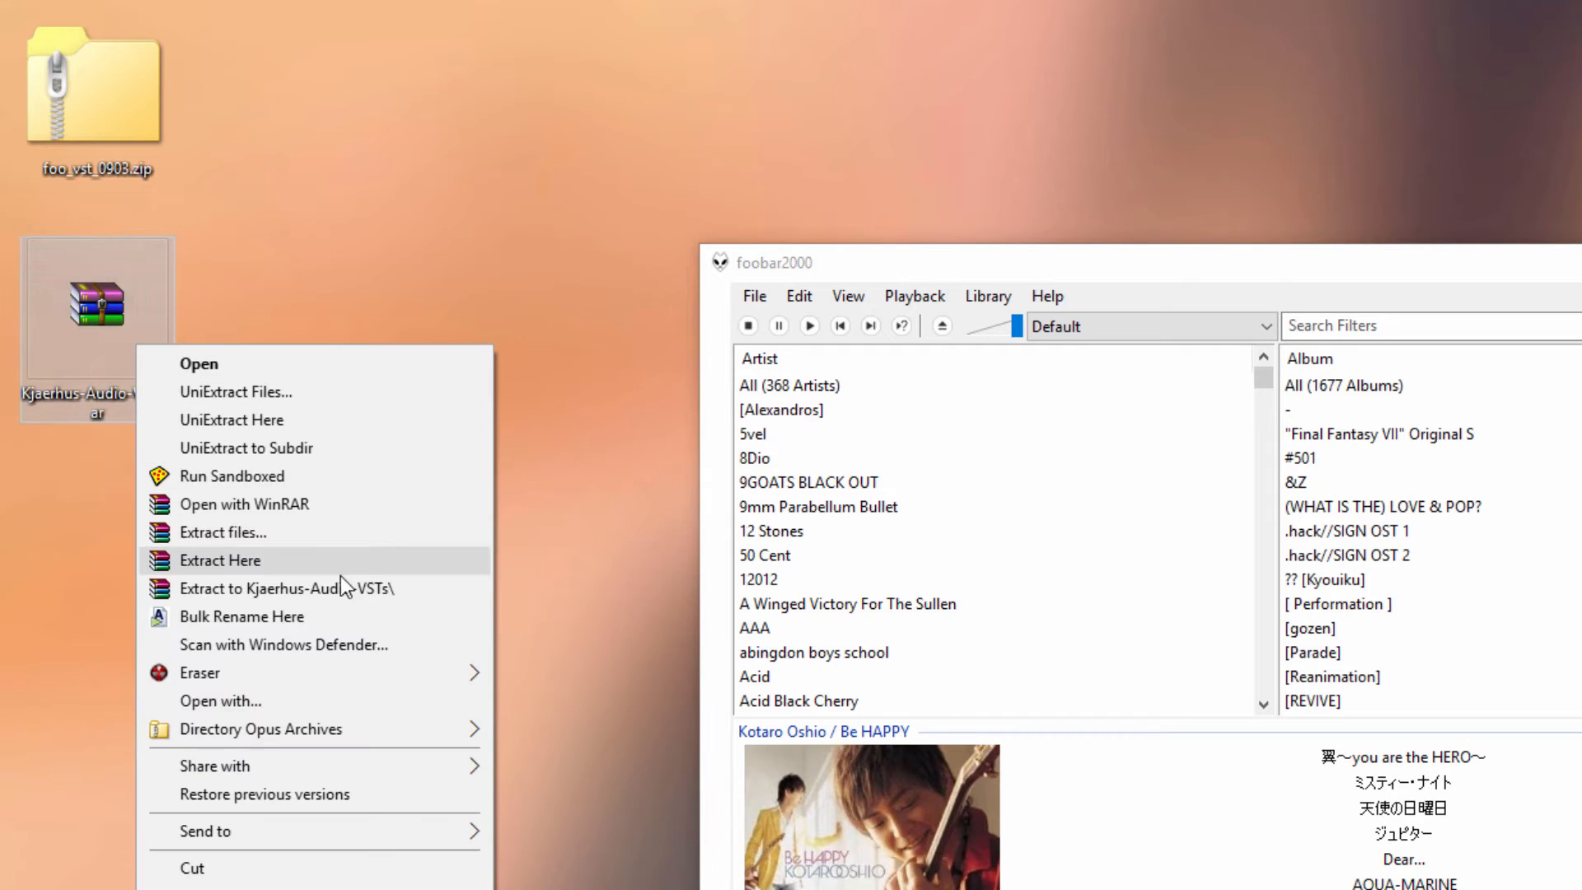
pyautogui.click(219, 561)
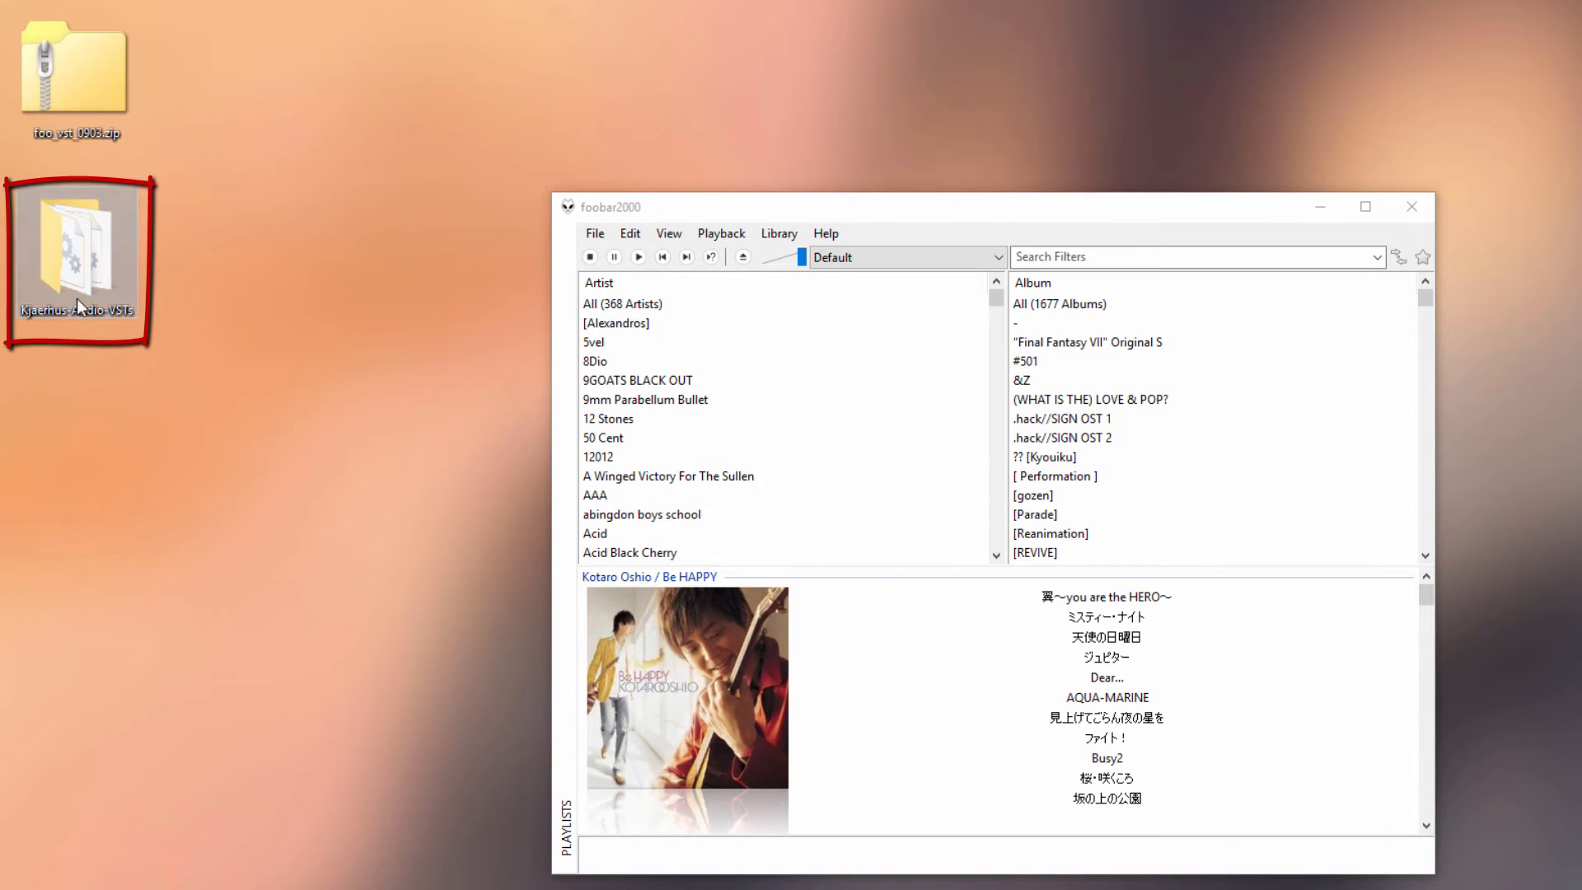
pyautogui.moveTo(111, 279)
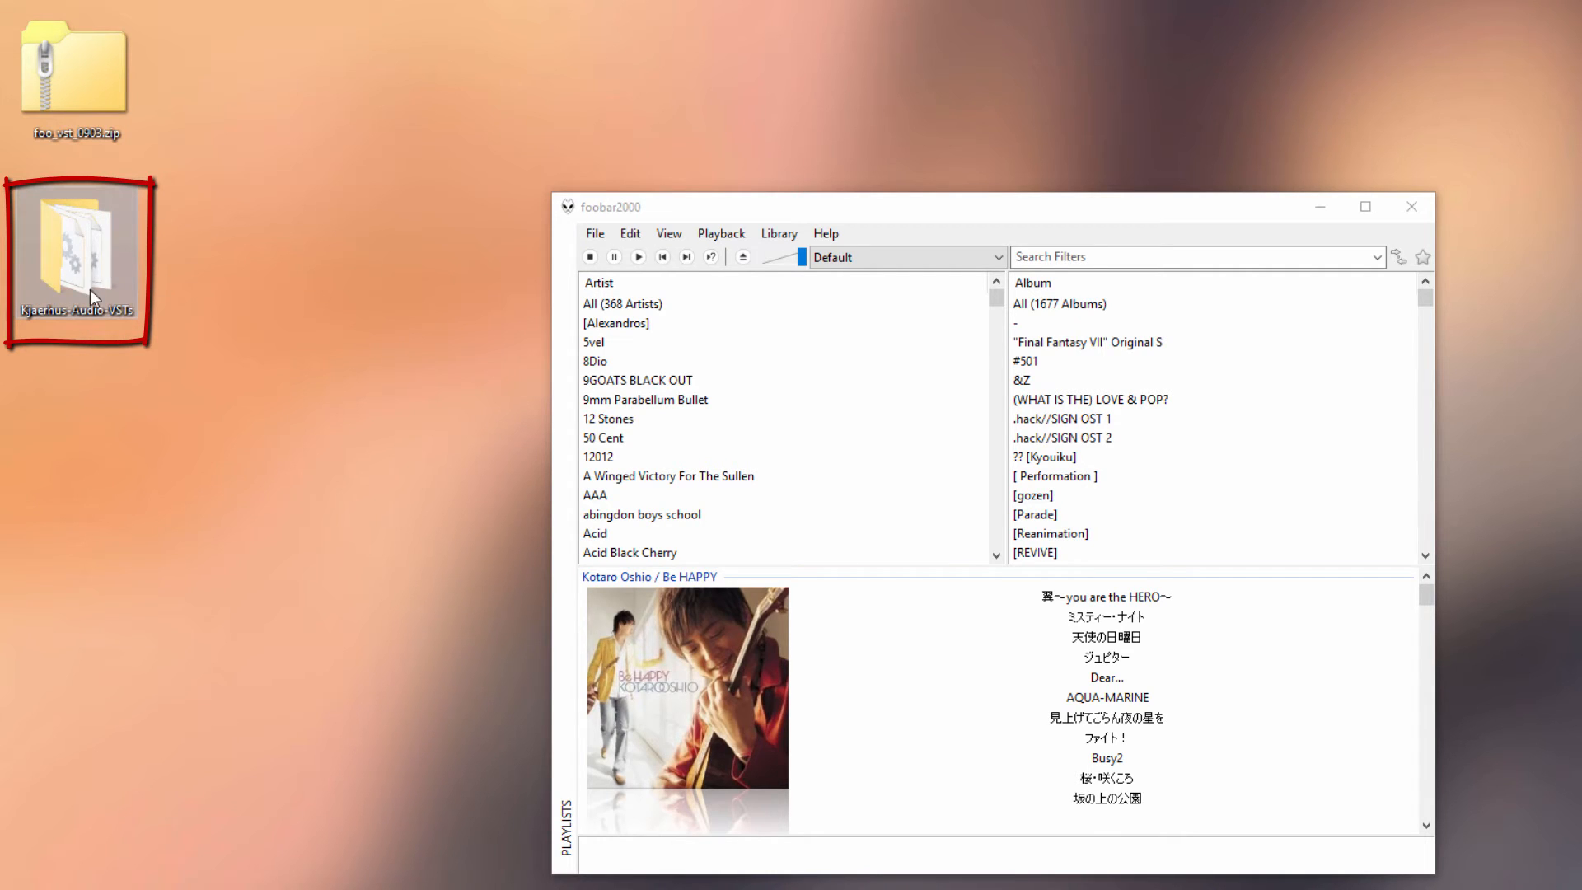
pyautogui.moveTo(279, 280)
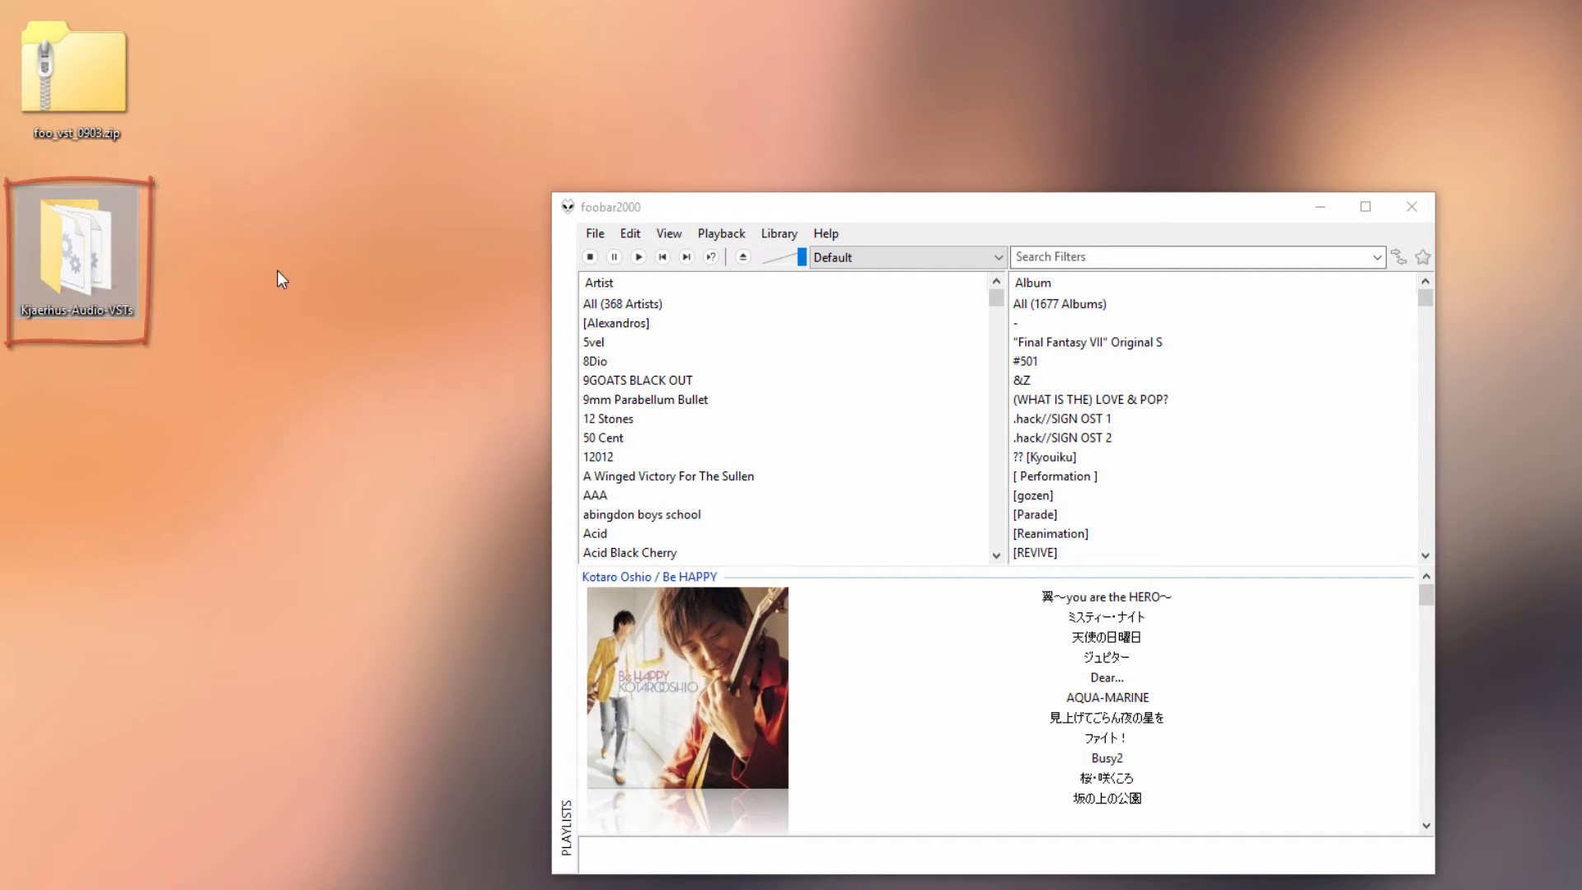
# Verify the VST 2.4 adapter is installed and select GEQ-7 on the VST plug-ins page.
pyautogui.click(594, 233)
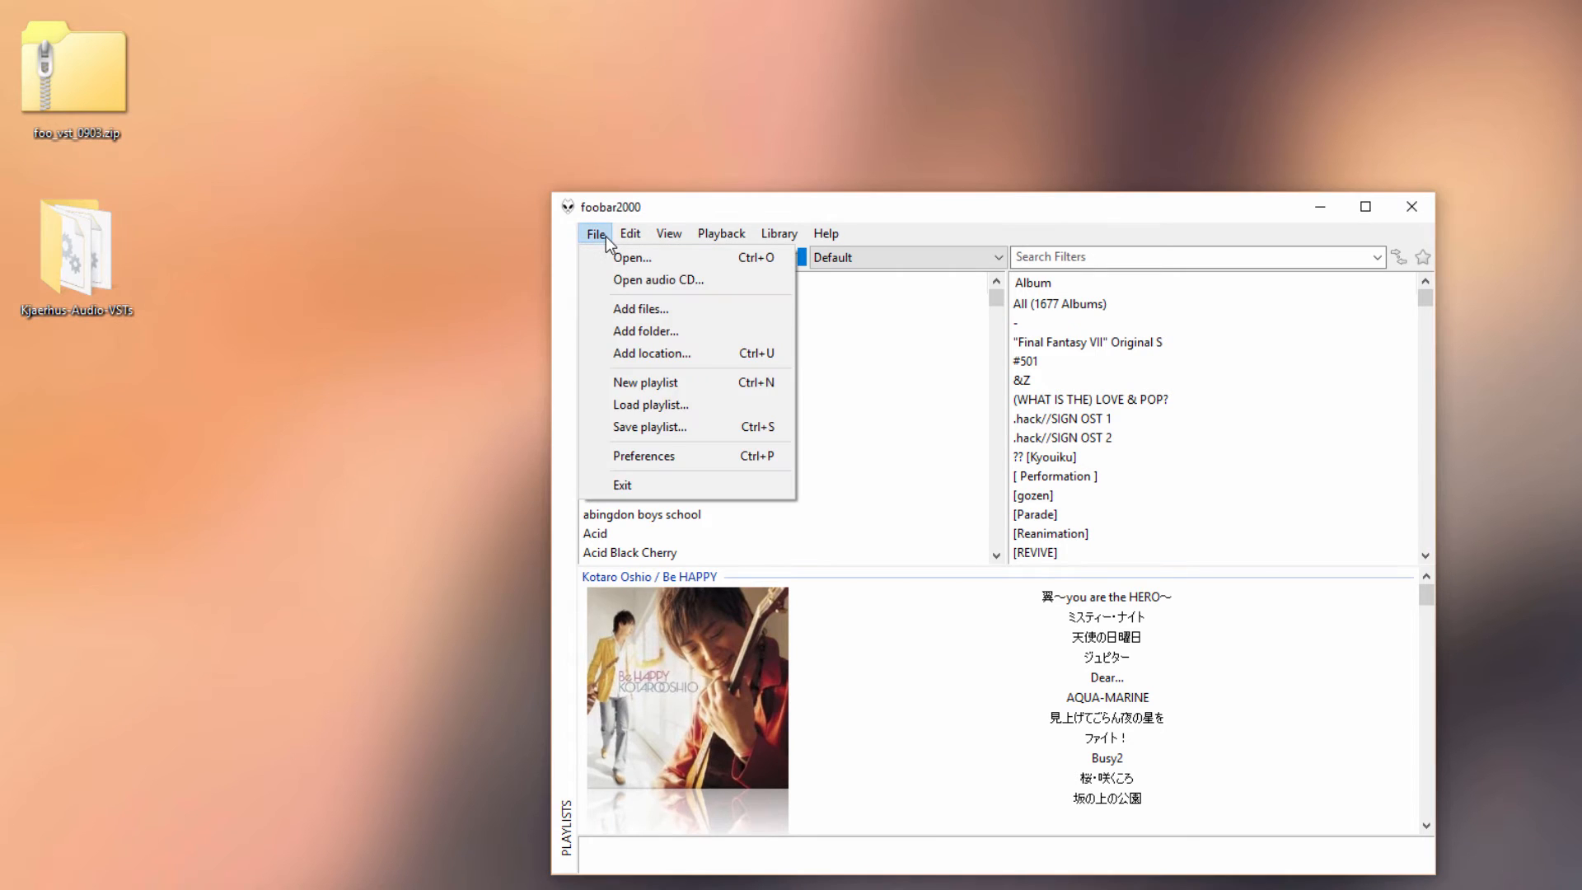
pyautogui.click(642, 455)
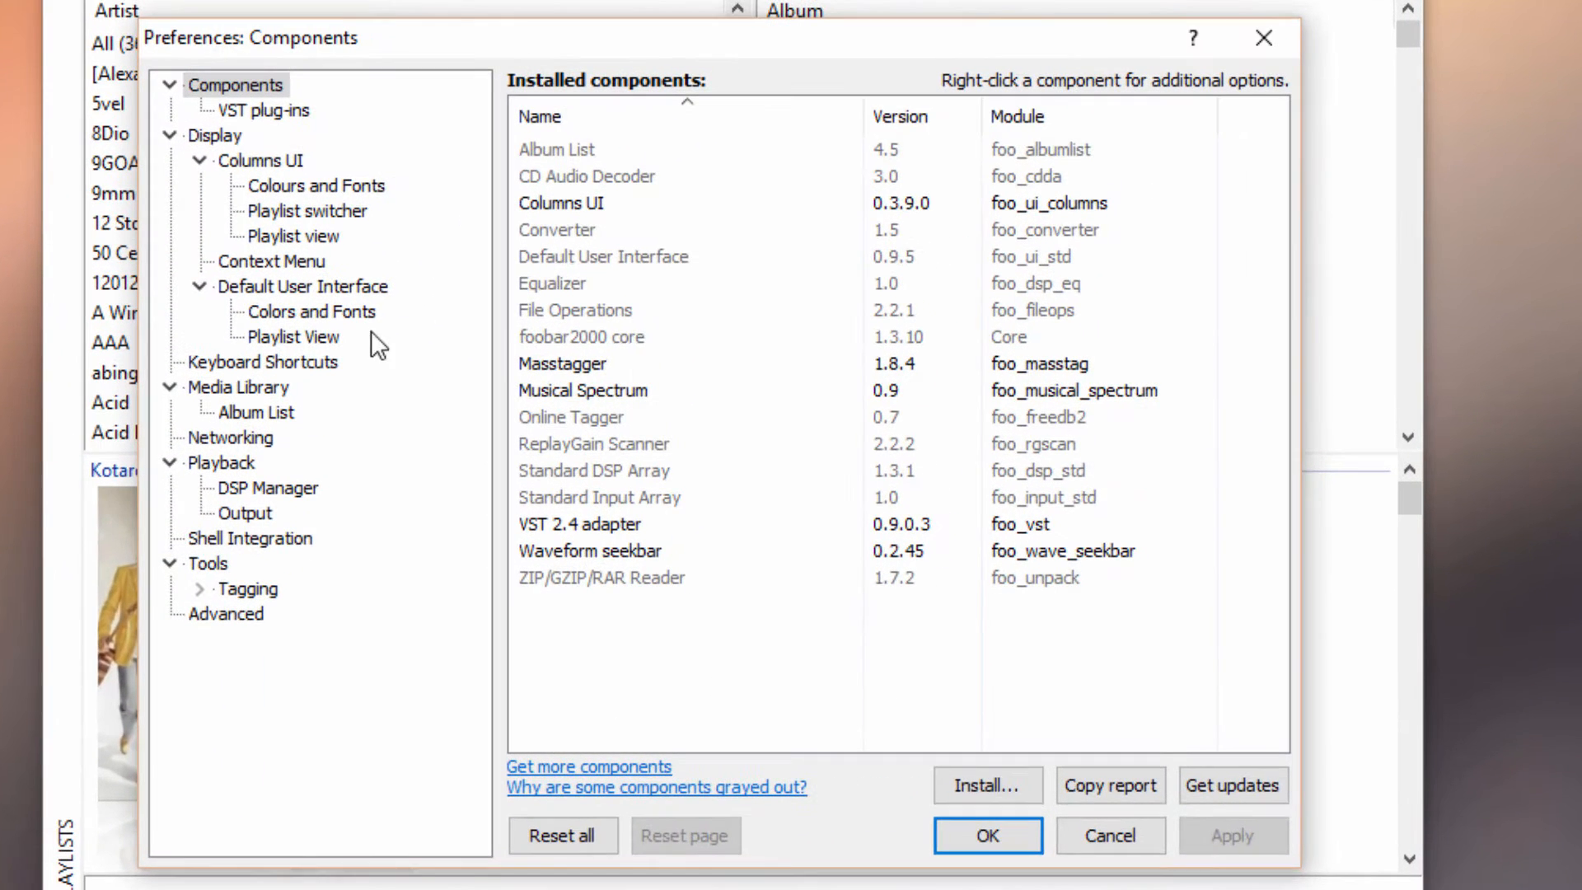
pyautogui.moveTo(66, 112)
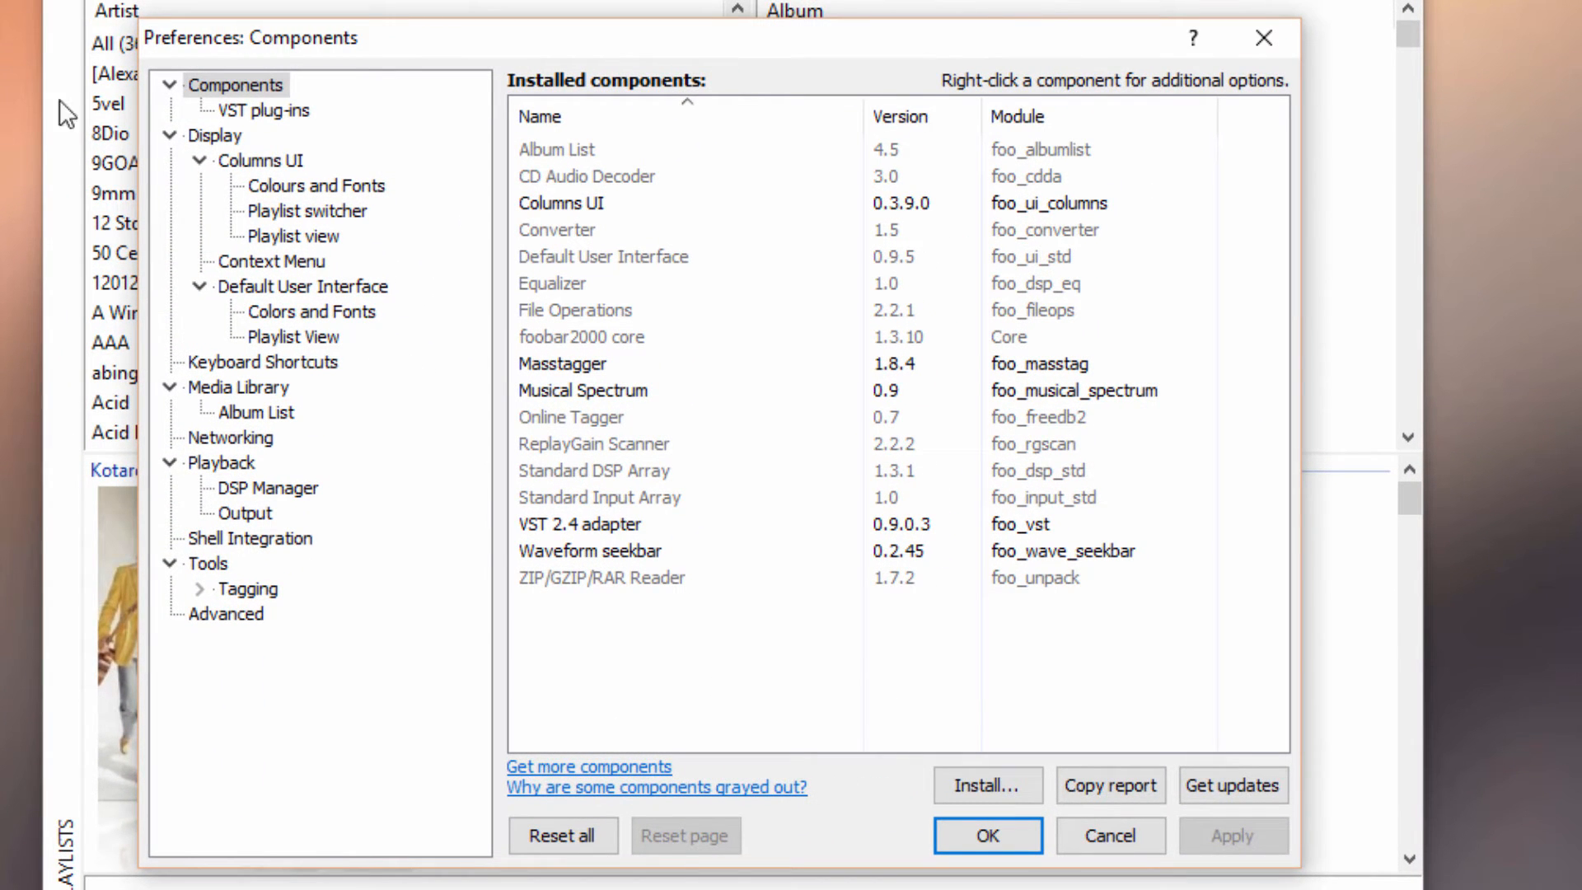
pyautogui.click(581, 525)
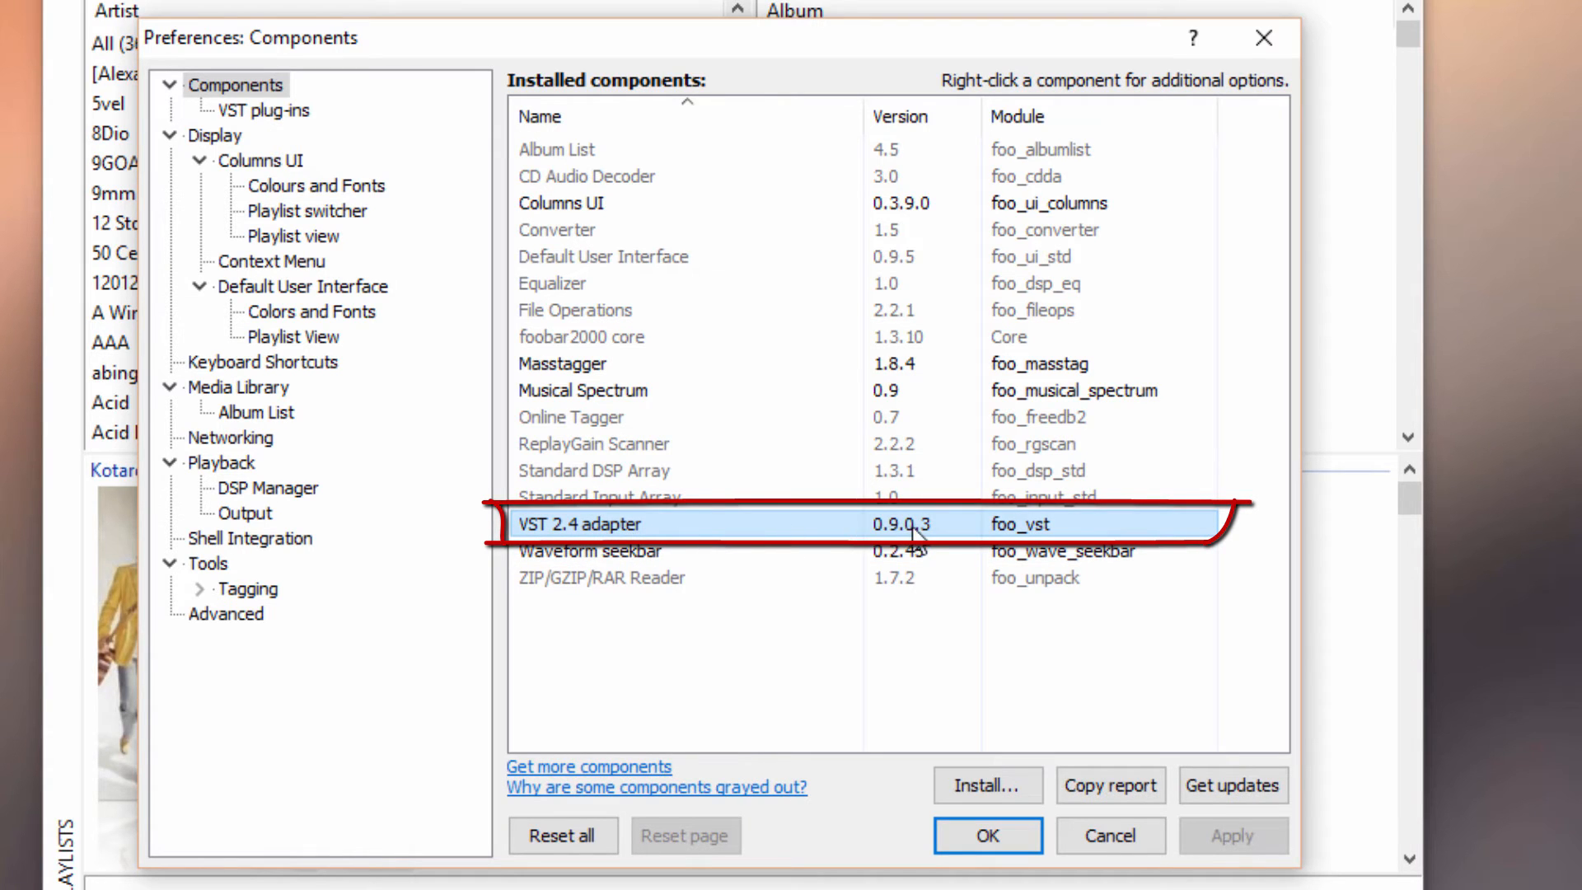
pyautogui.moveTo(984, 530)
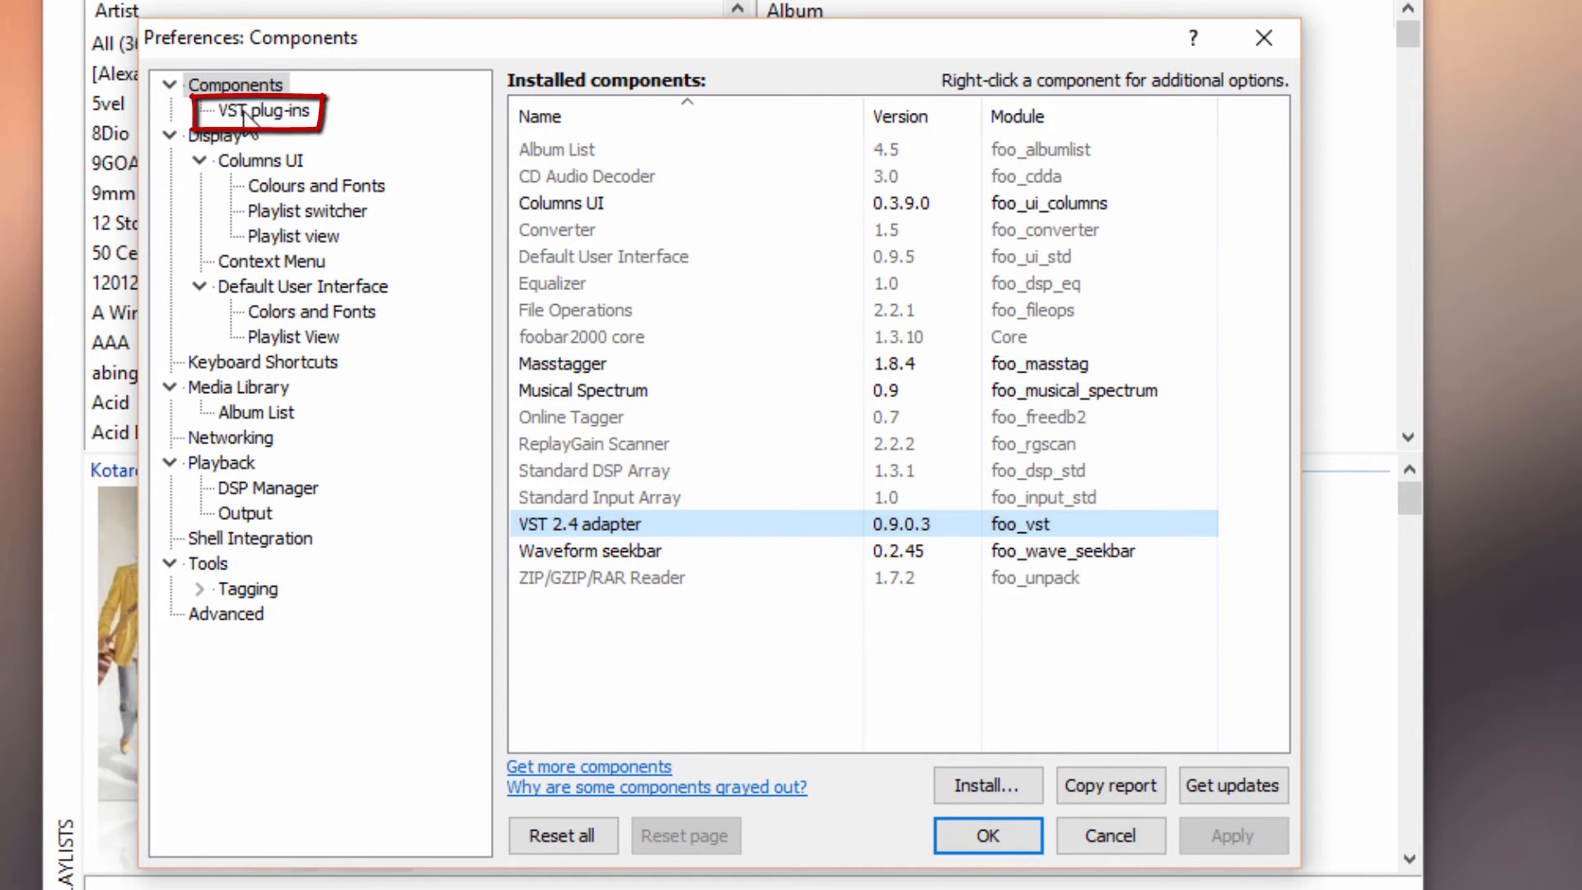
pyautogui.click(265, 110)
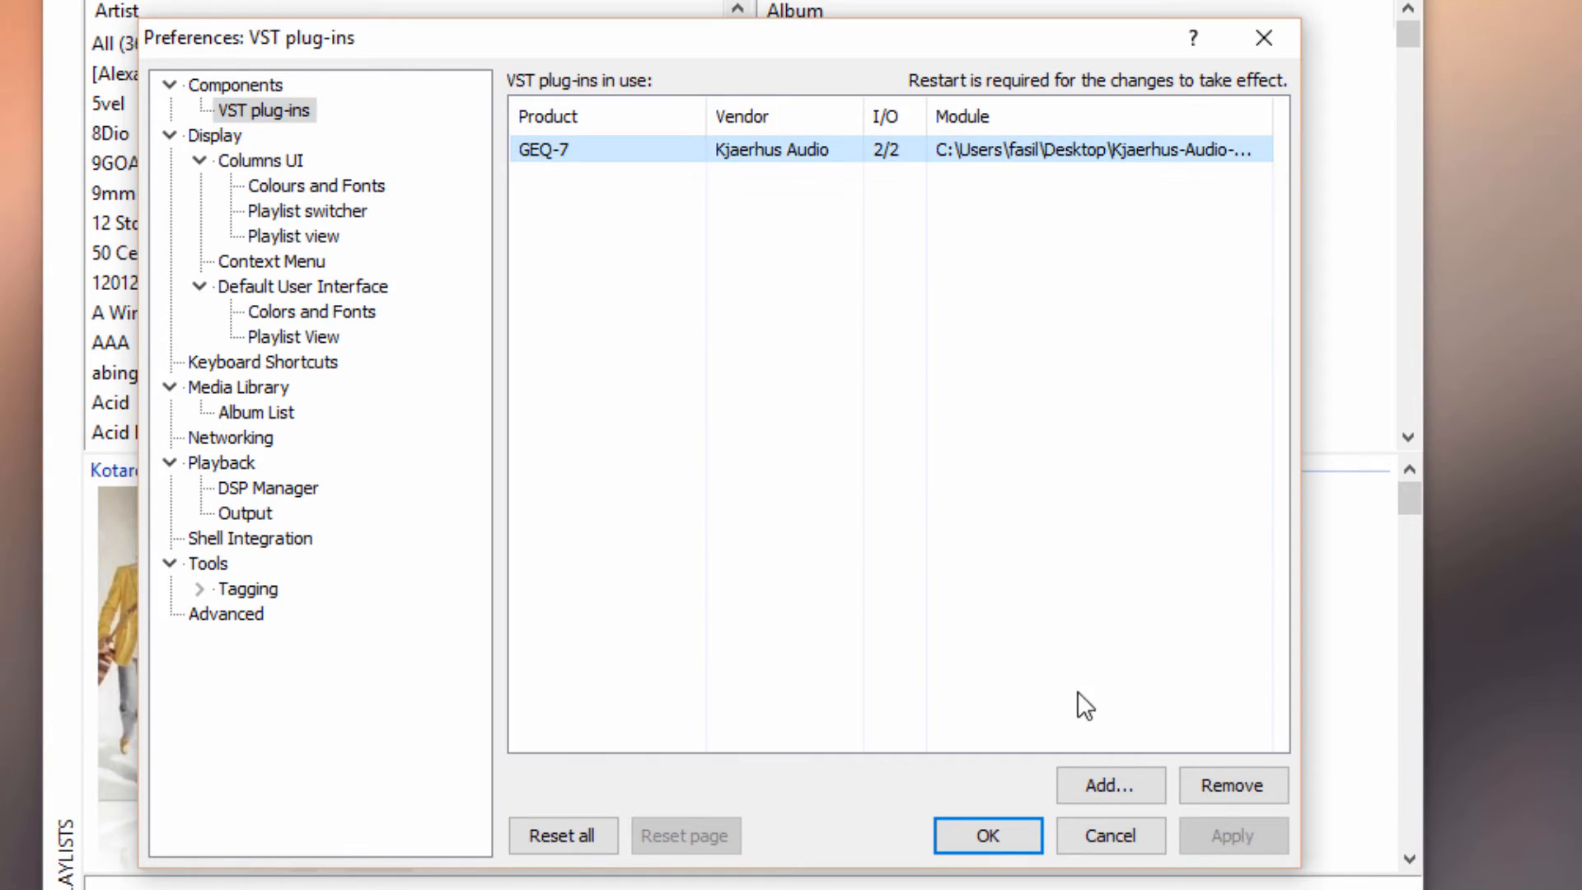
# Remove GEQ-7, leaving the VST plug-ins list empty, and browse for a plug-in DLL.
pyautogui.click(1232, 785)
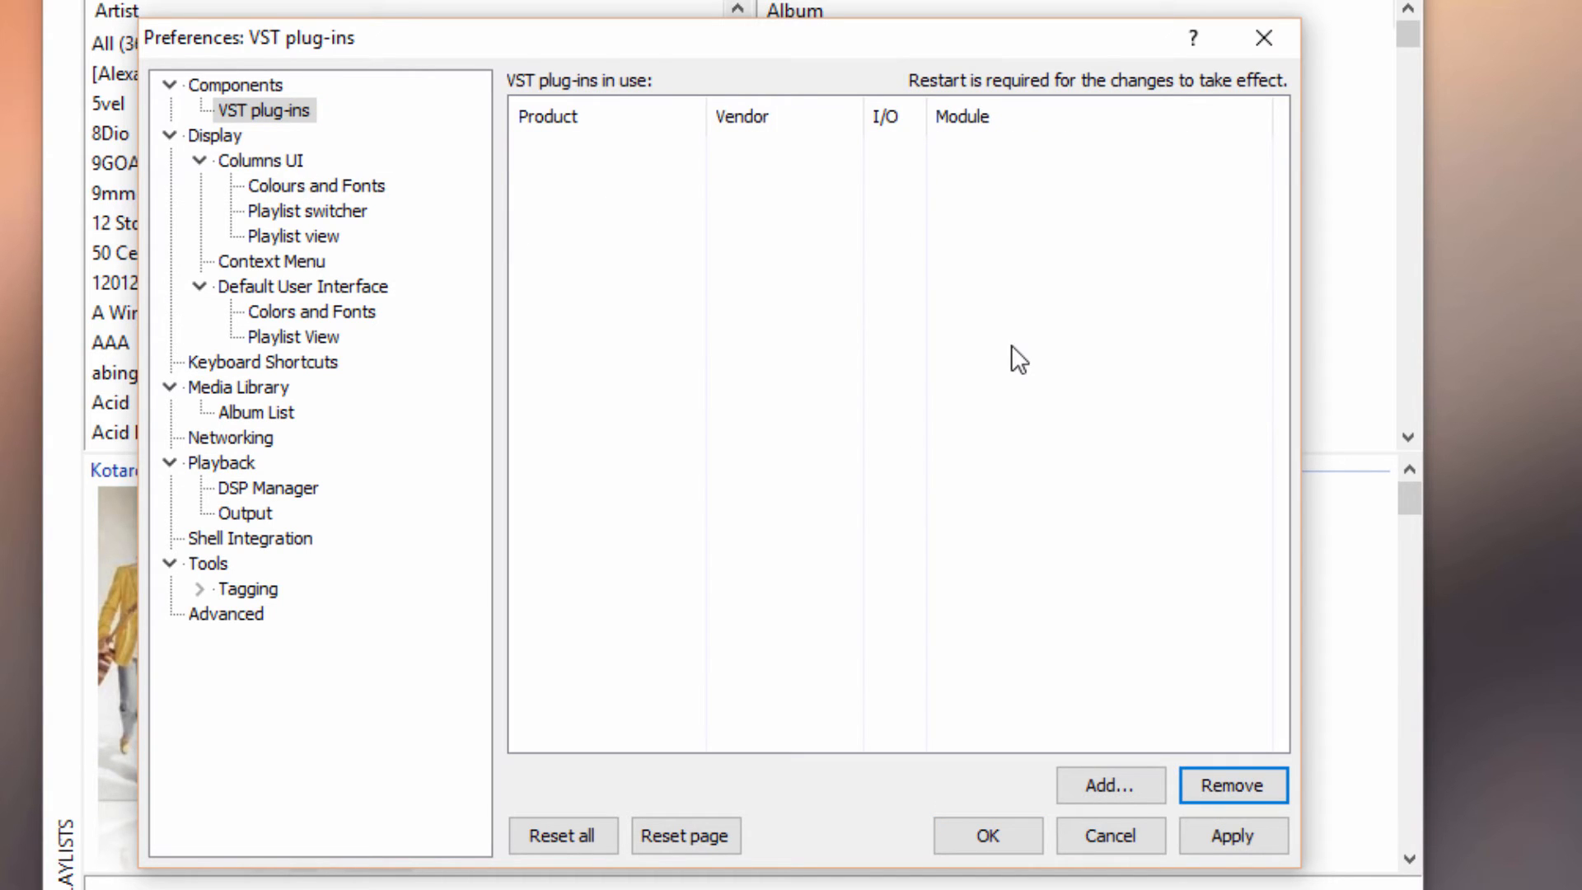
pyautogui.moveTo(1168, 167)
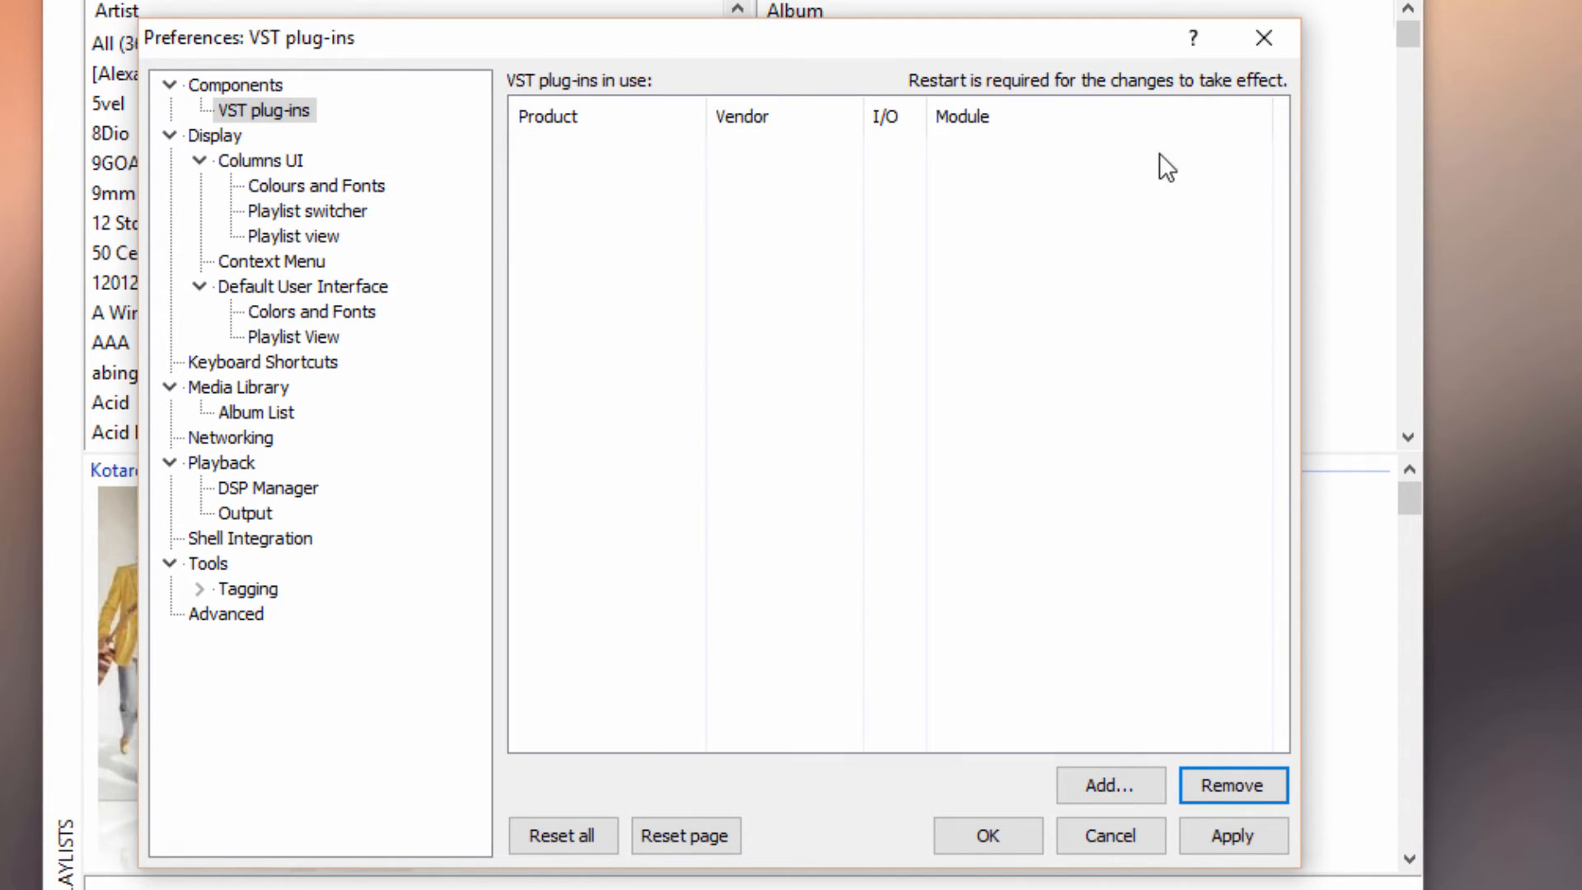
pyautogui.moveTo(734, 258)
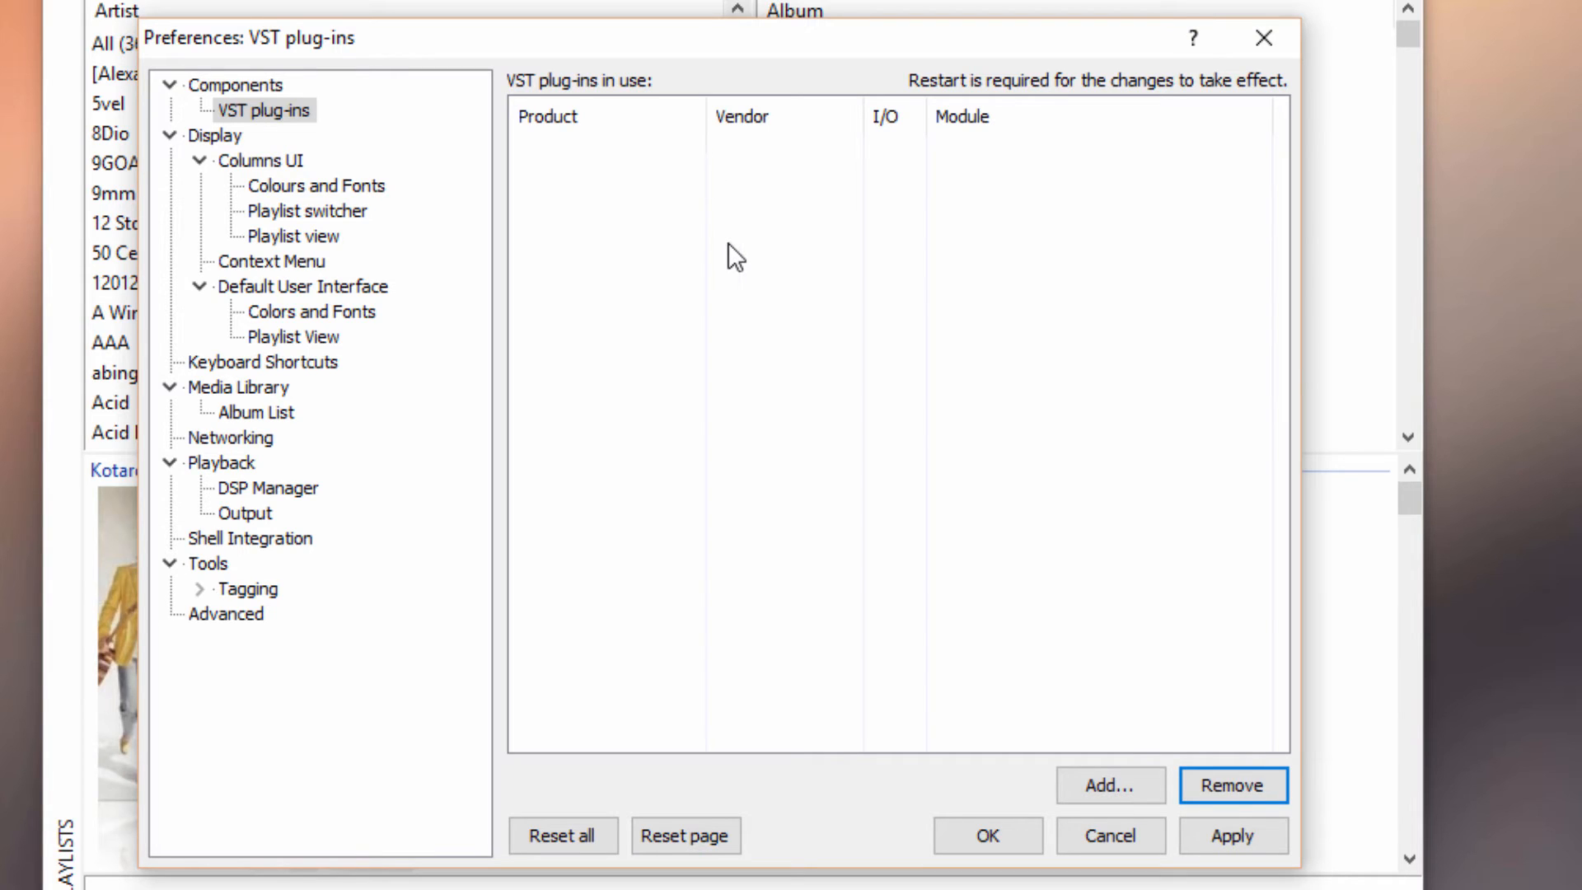
pyautogui.moveTo(1085, 619)
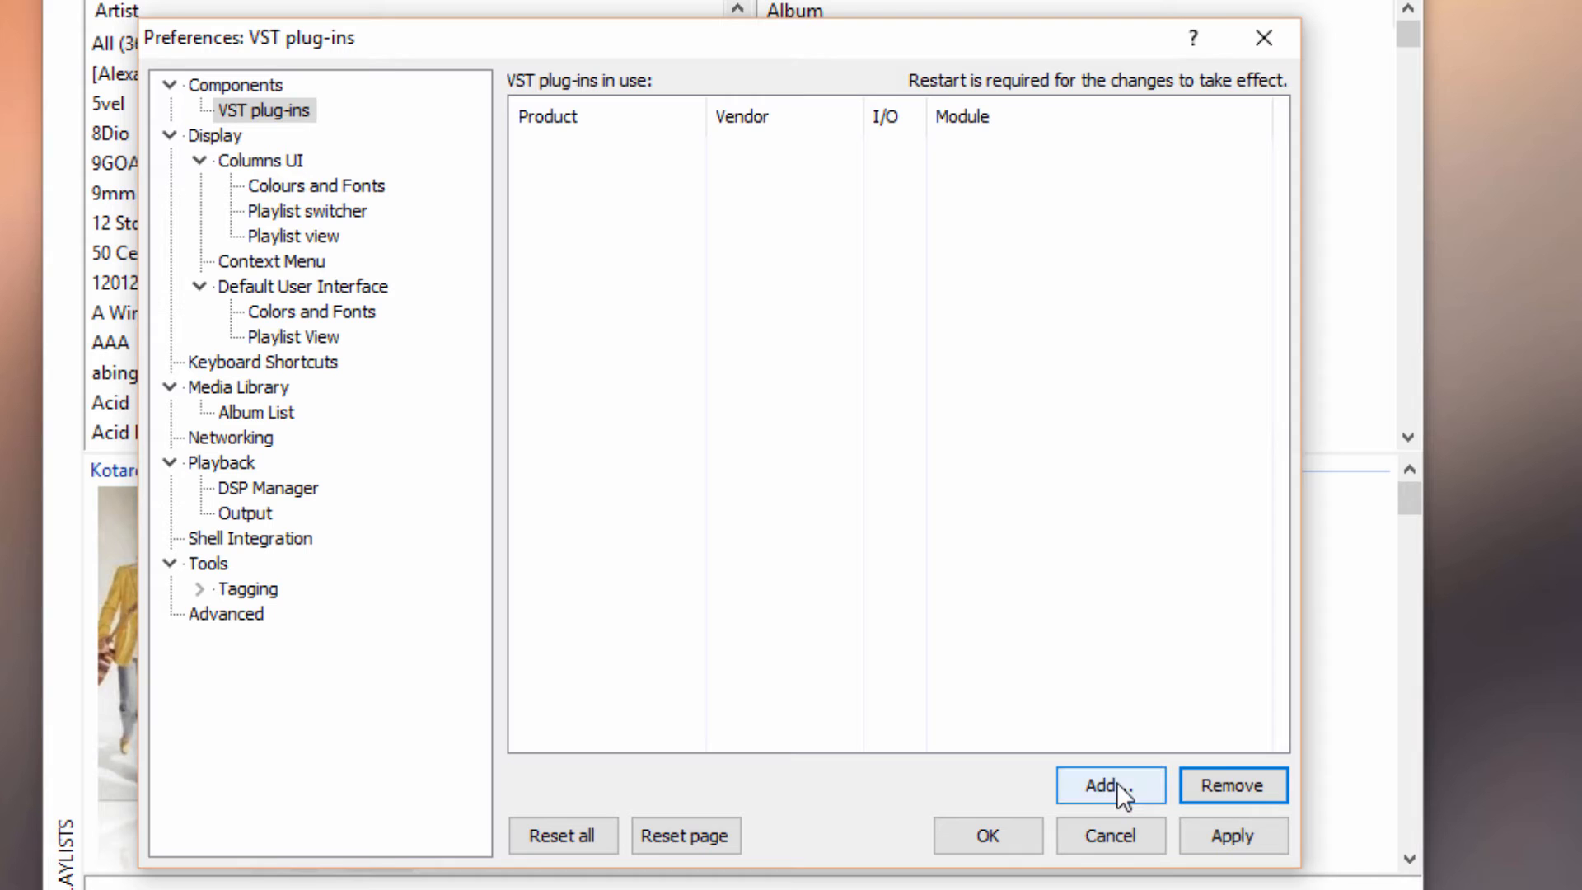
pyautogui.click(1110, 785)
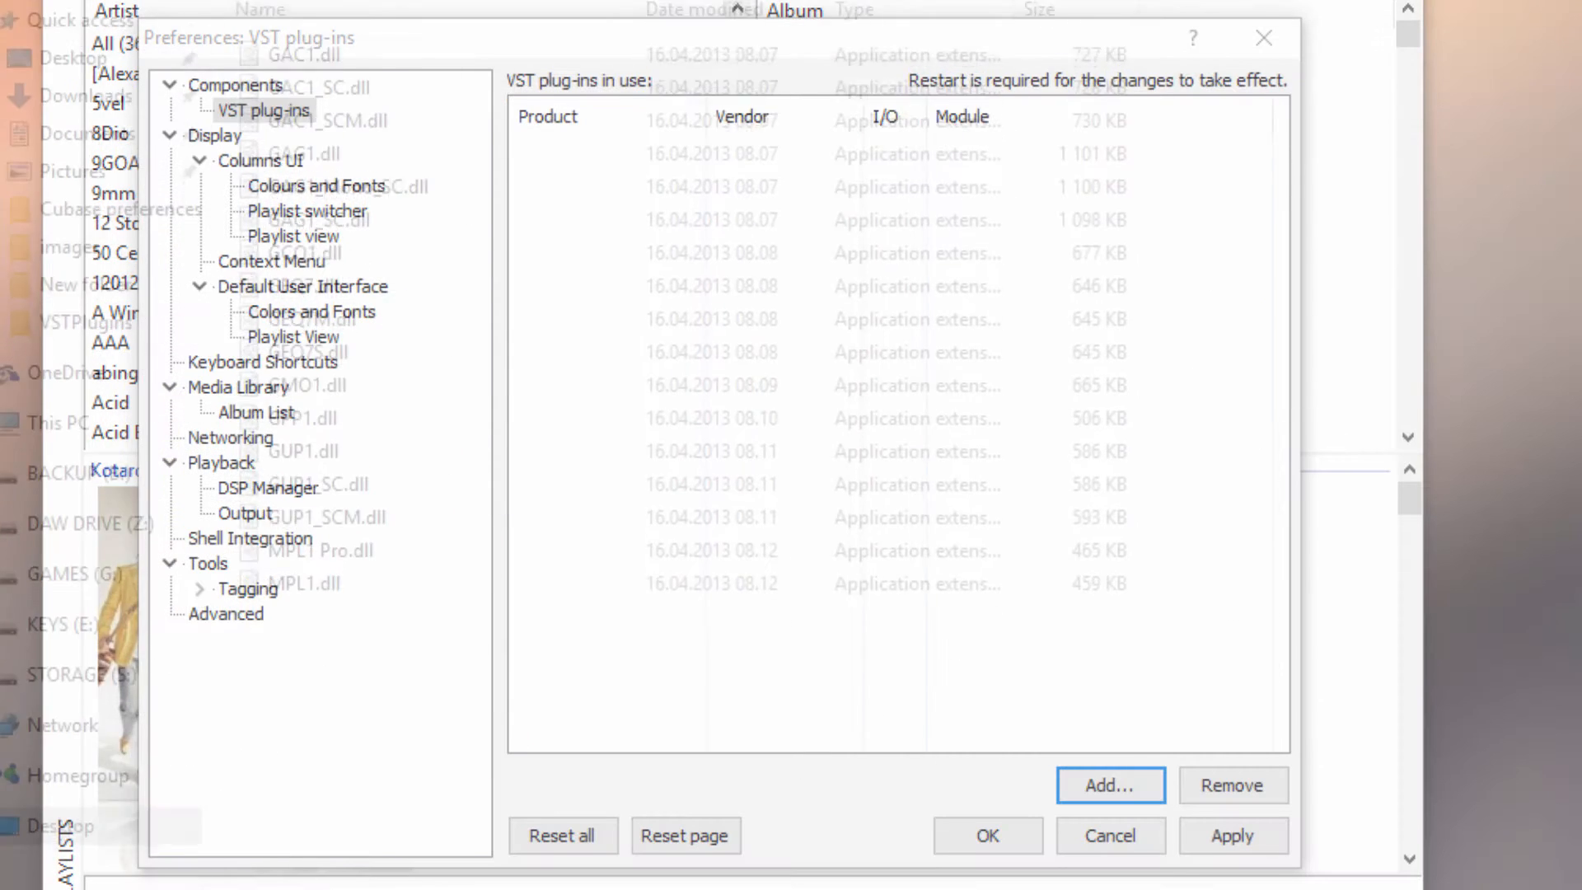
# Add GEQ7S.dll from the Kjaerhus folder as a VST plug-in, apply, and restart foobar2000.
pyautogui.click(1109, 786)
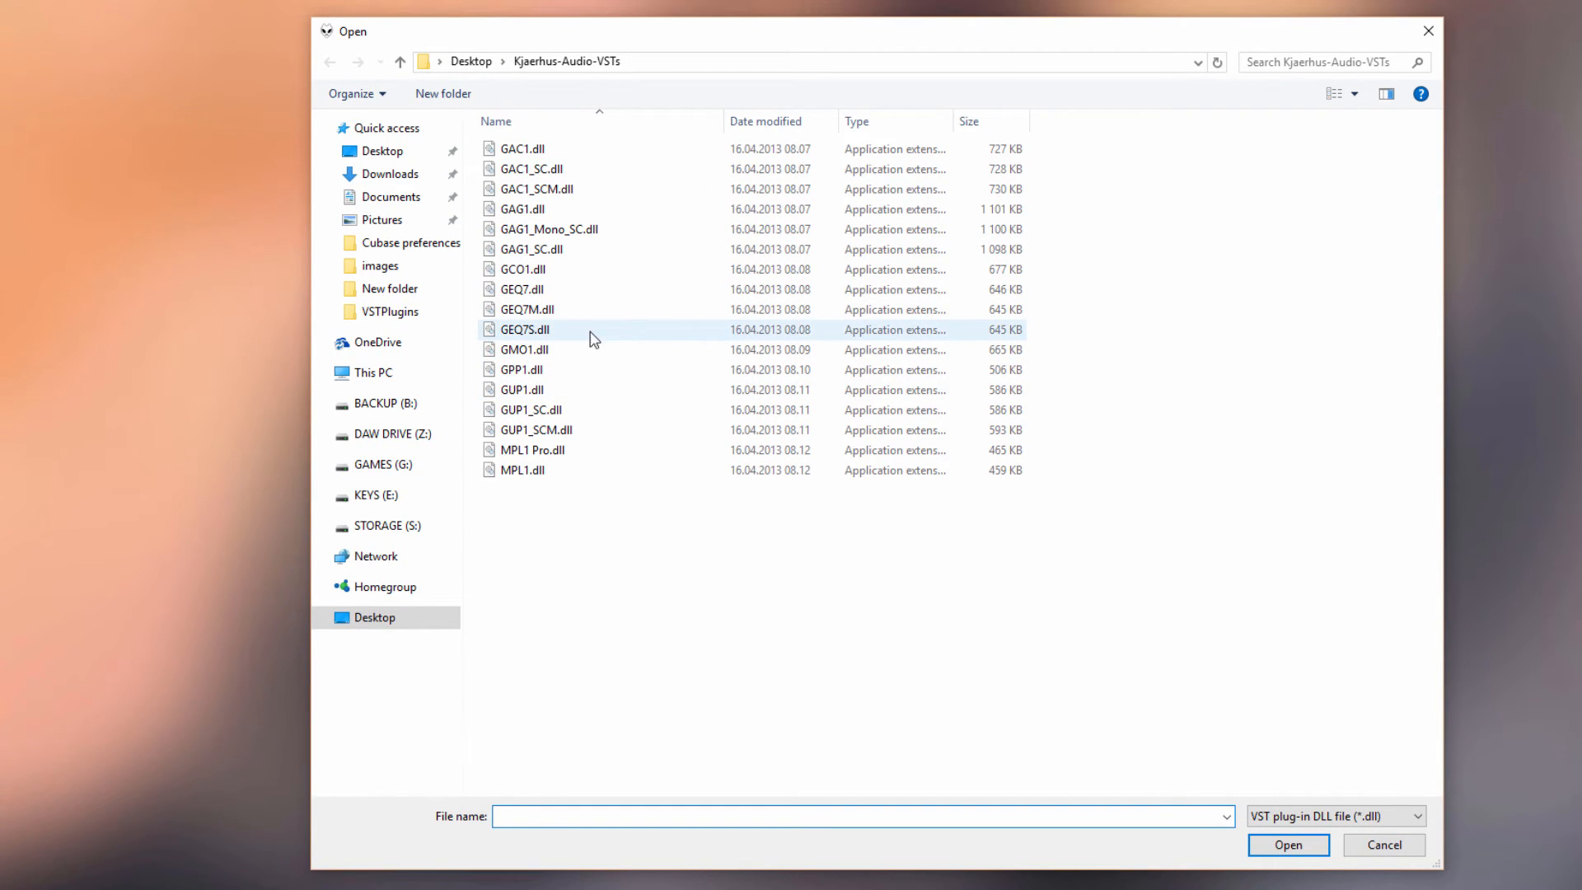
pyautogui.click(525, 329)
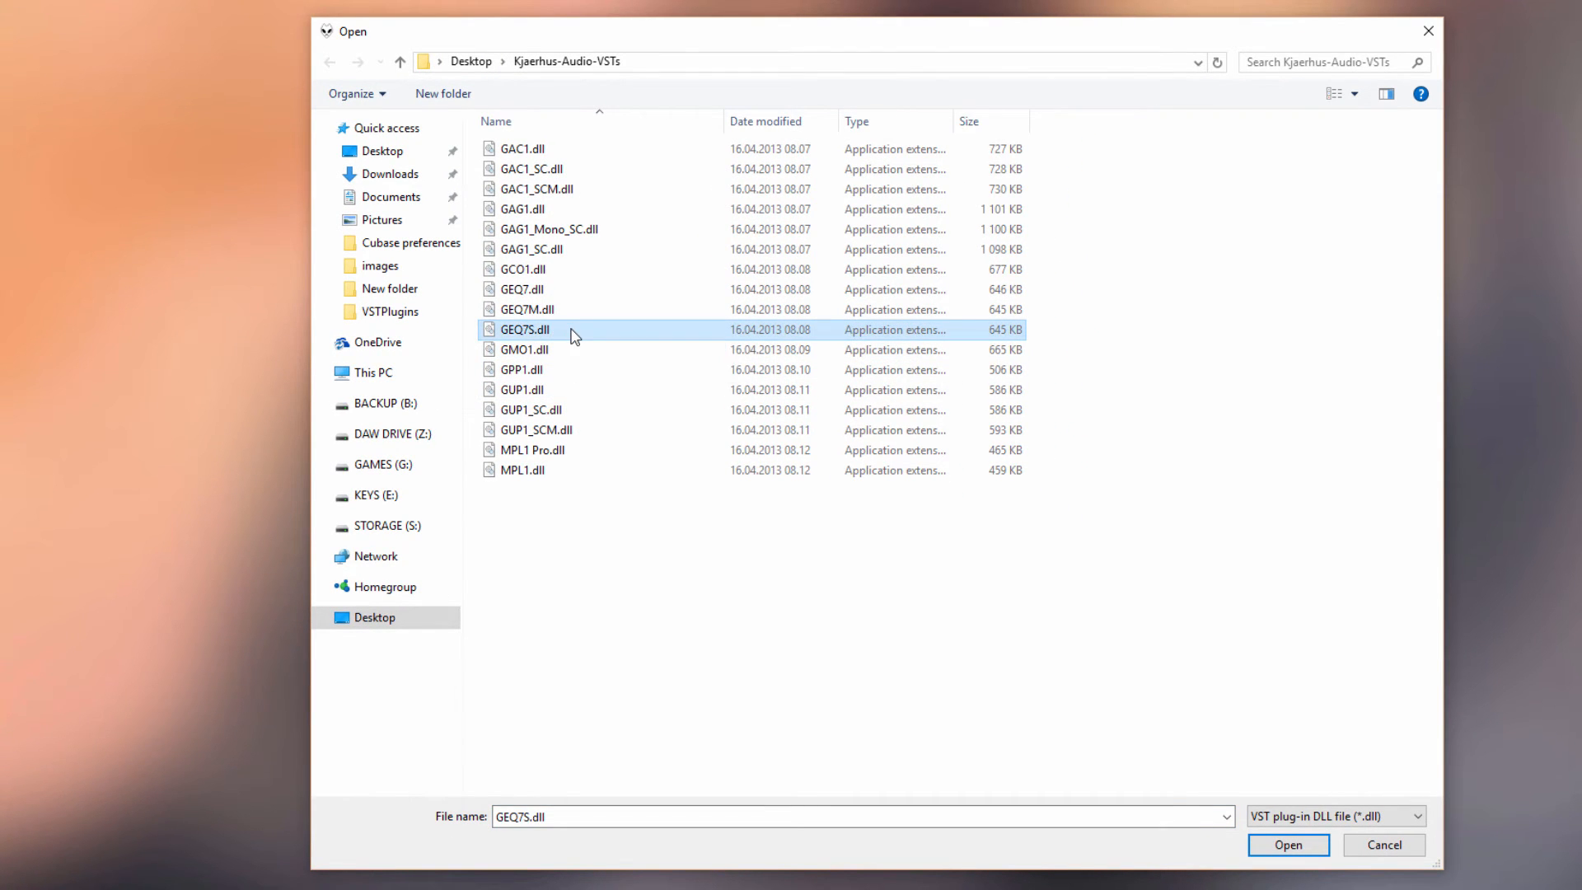
pyautogui.click(1287, 844)
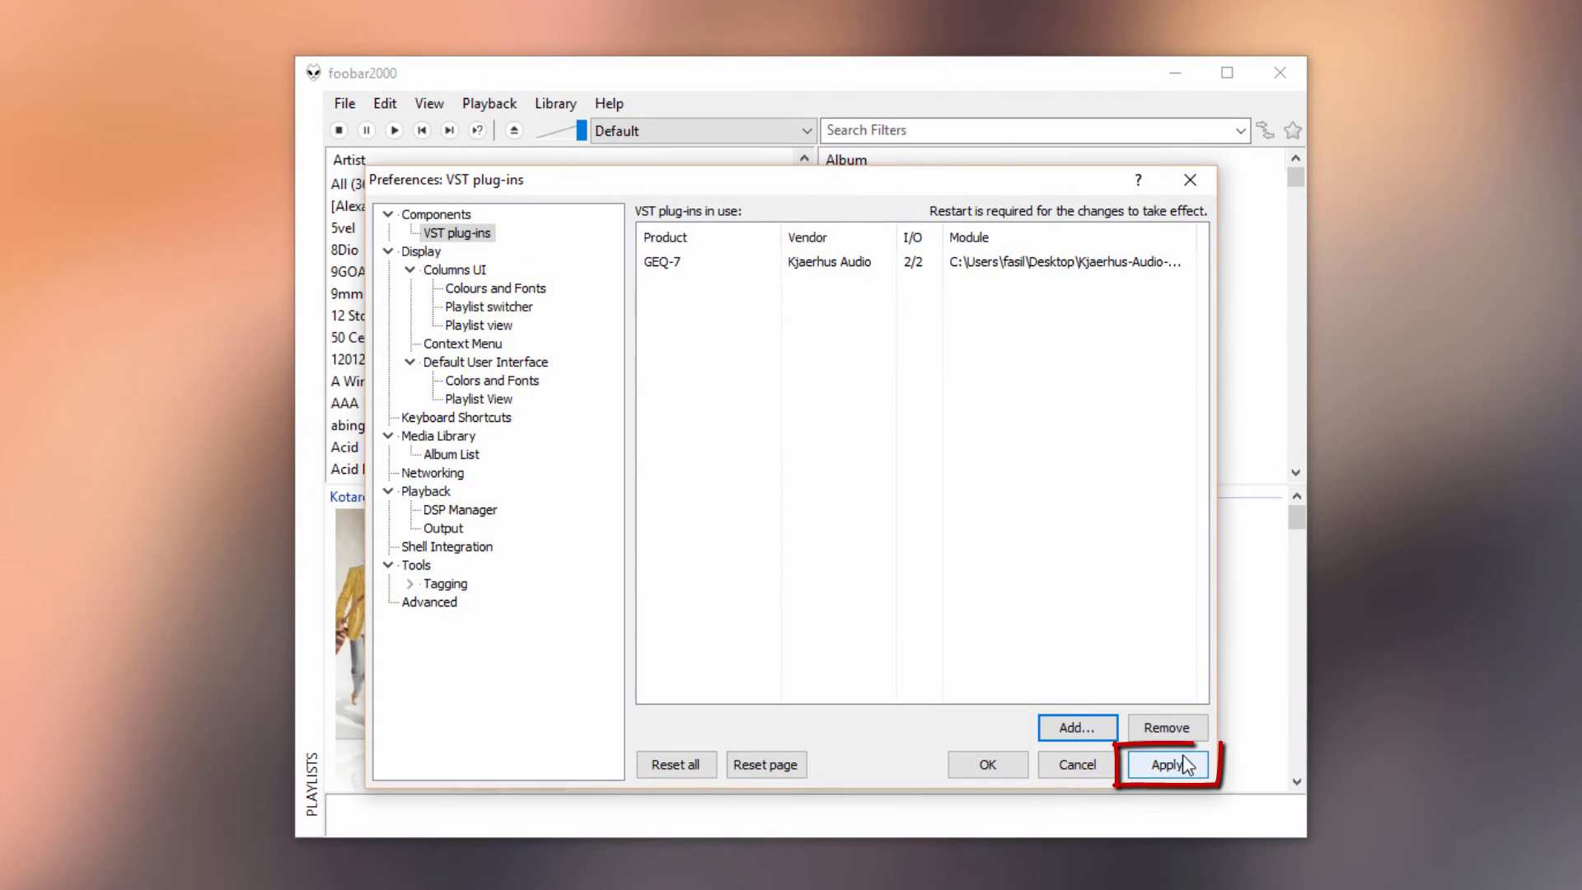
pyautogui.click(1167, 764)
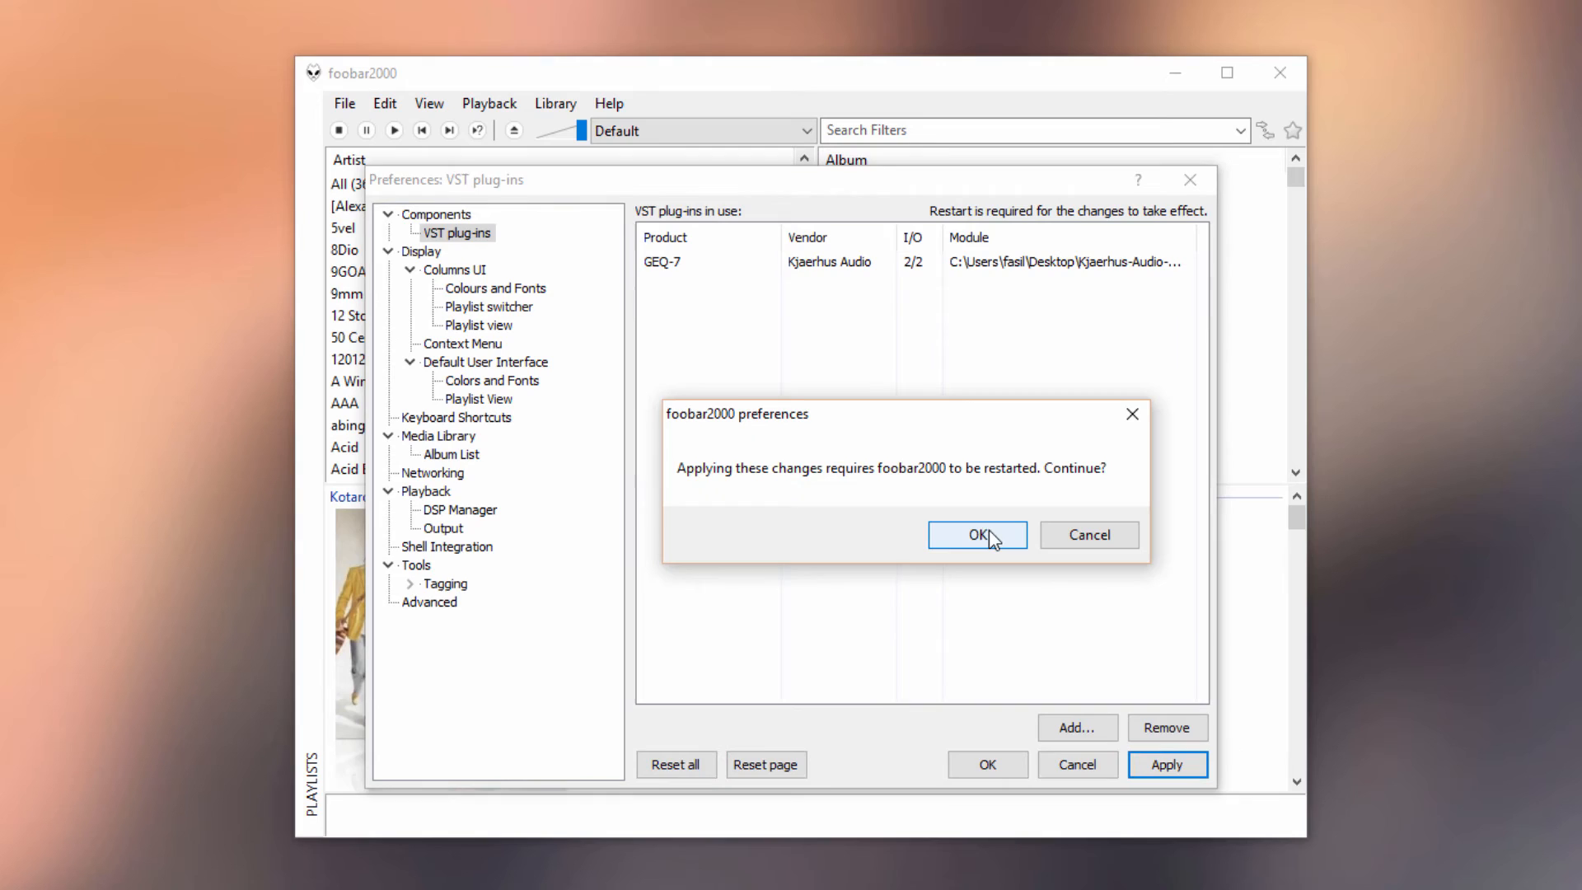
pyautogui.click(975, 534)
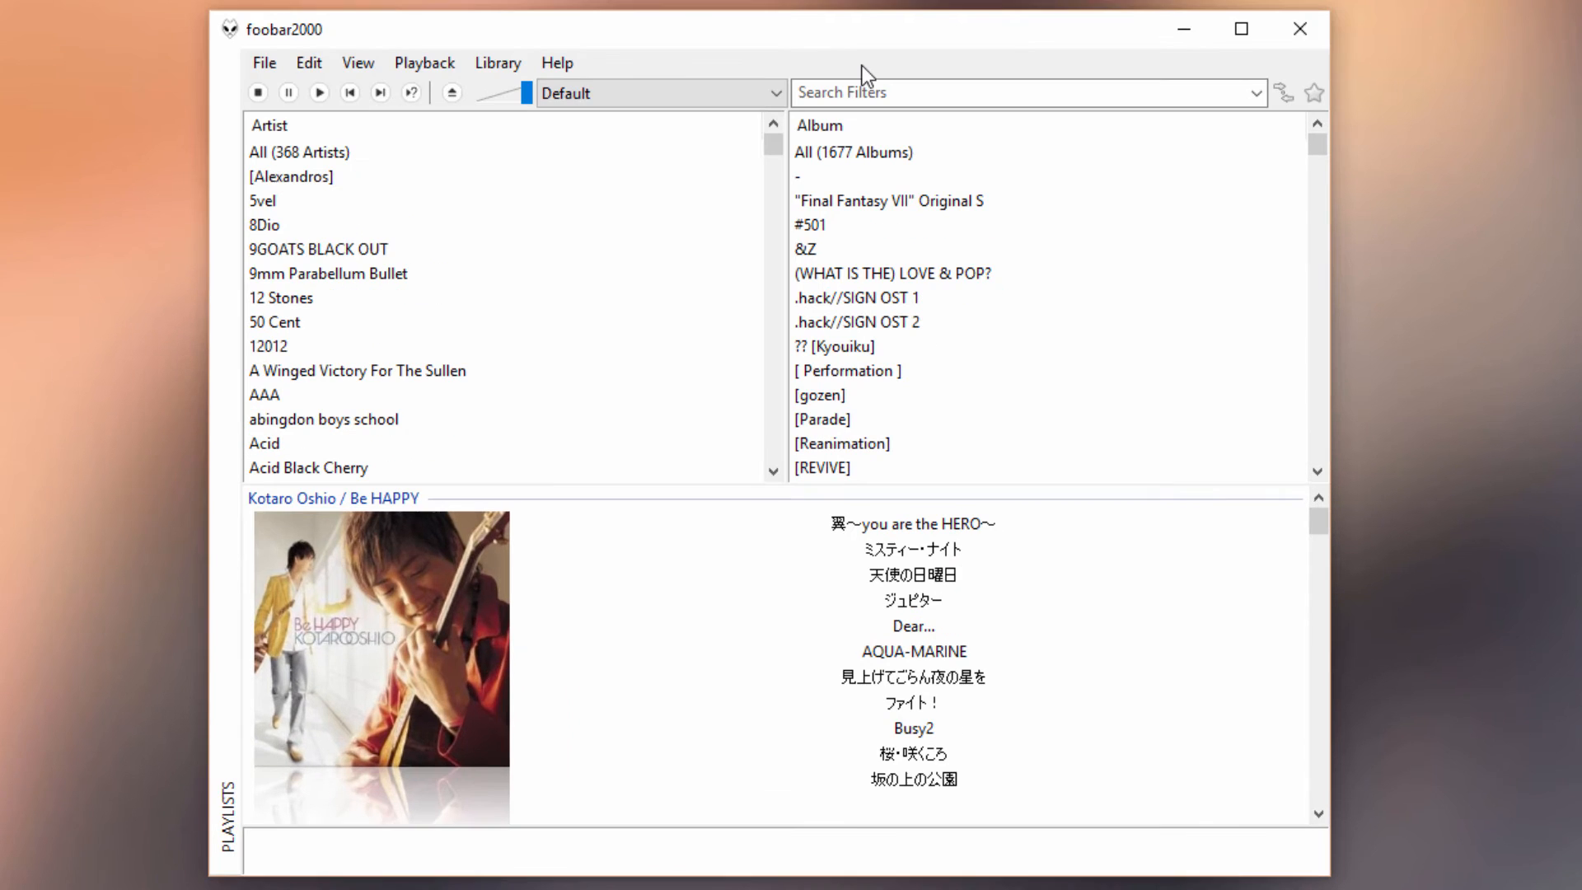
pyautogui.moveTo(782, 79)
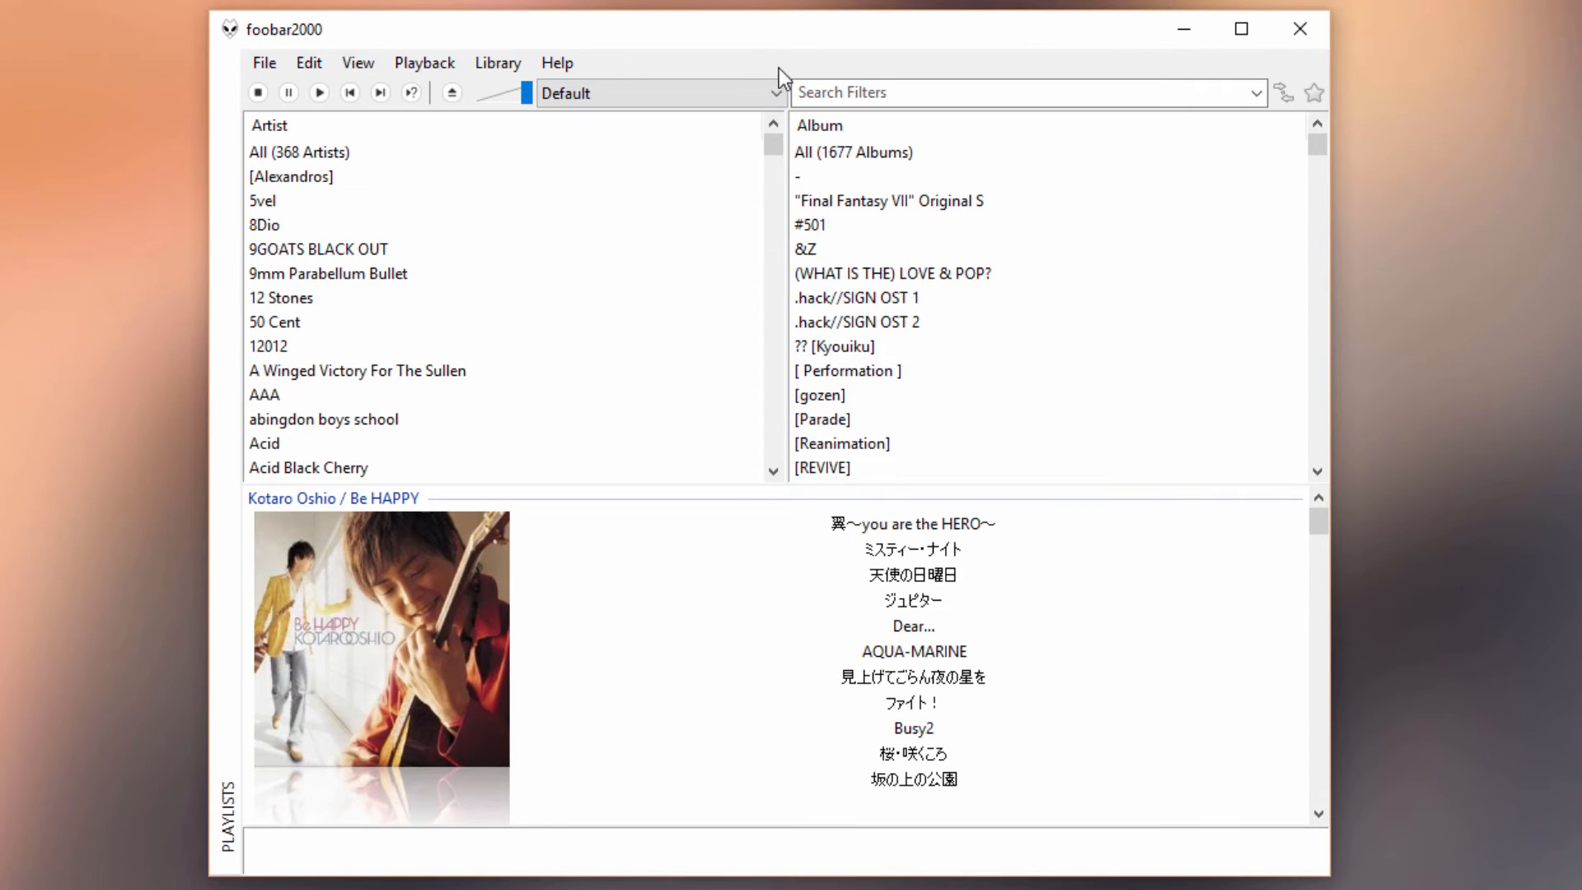
pyautogui.moveTo(732, 66)
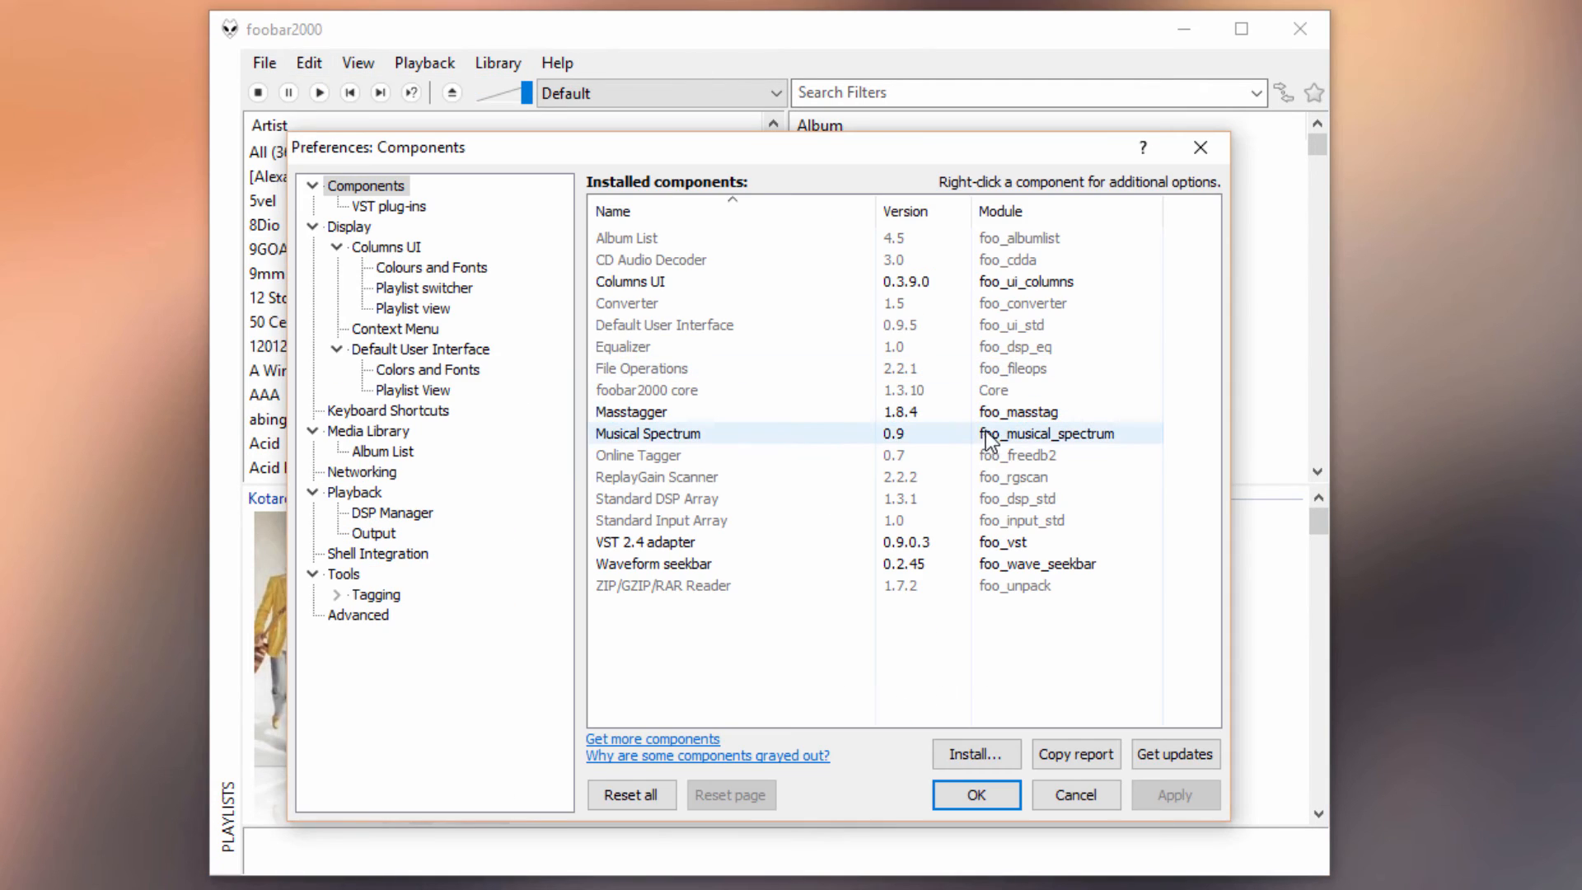
pyautogui.moveTo(392, 513)
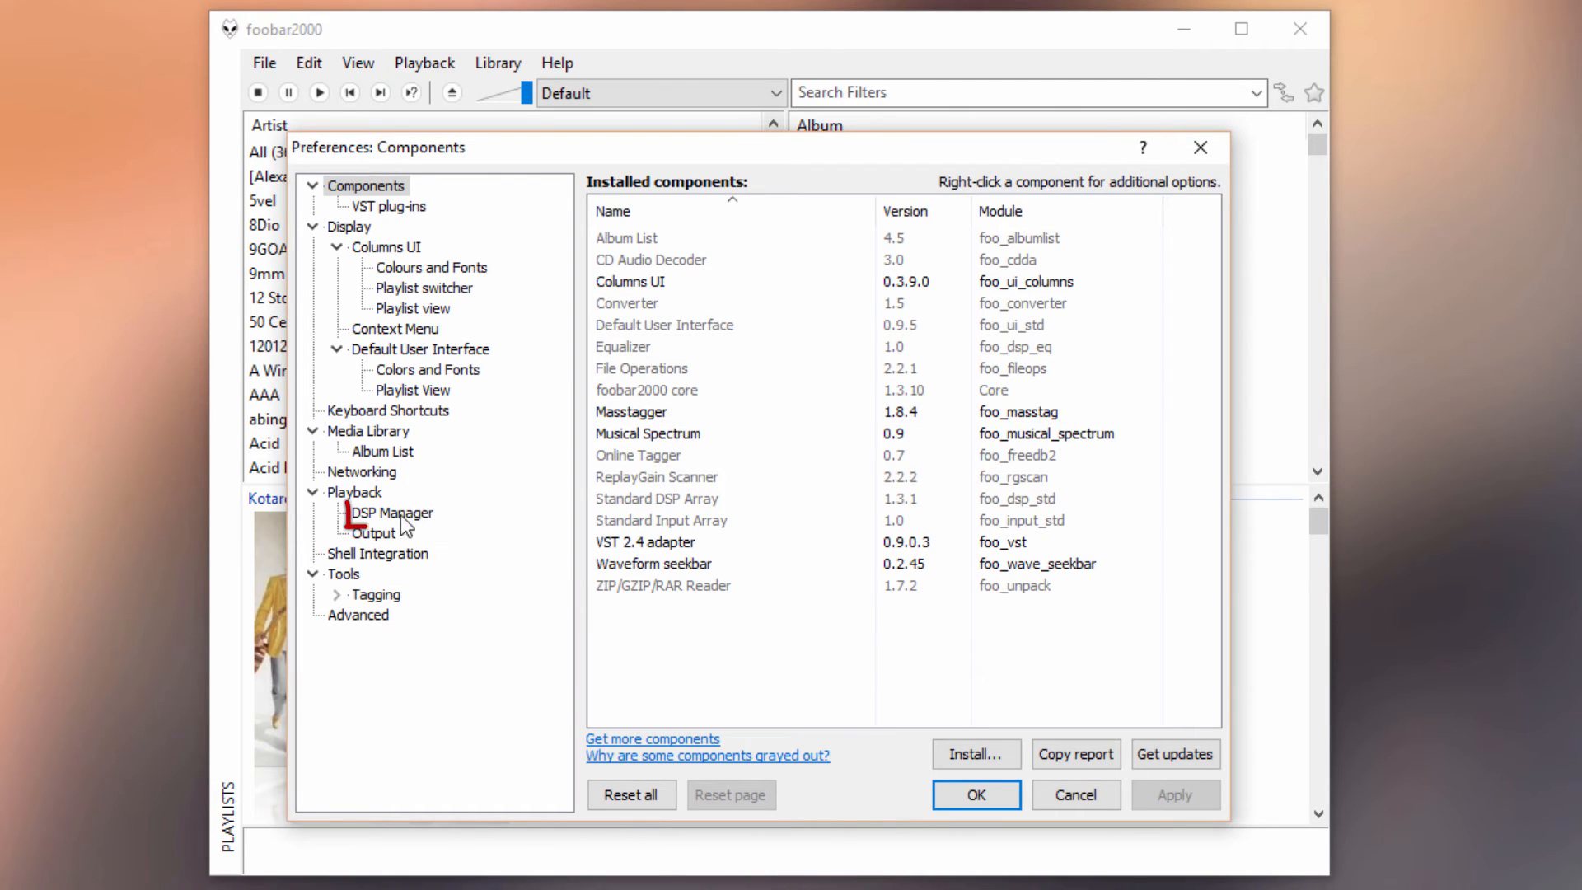
# Highlight the DSP Manager entry in the reopened Preferences.
pyautogui.click(392, 512)
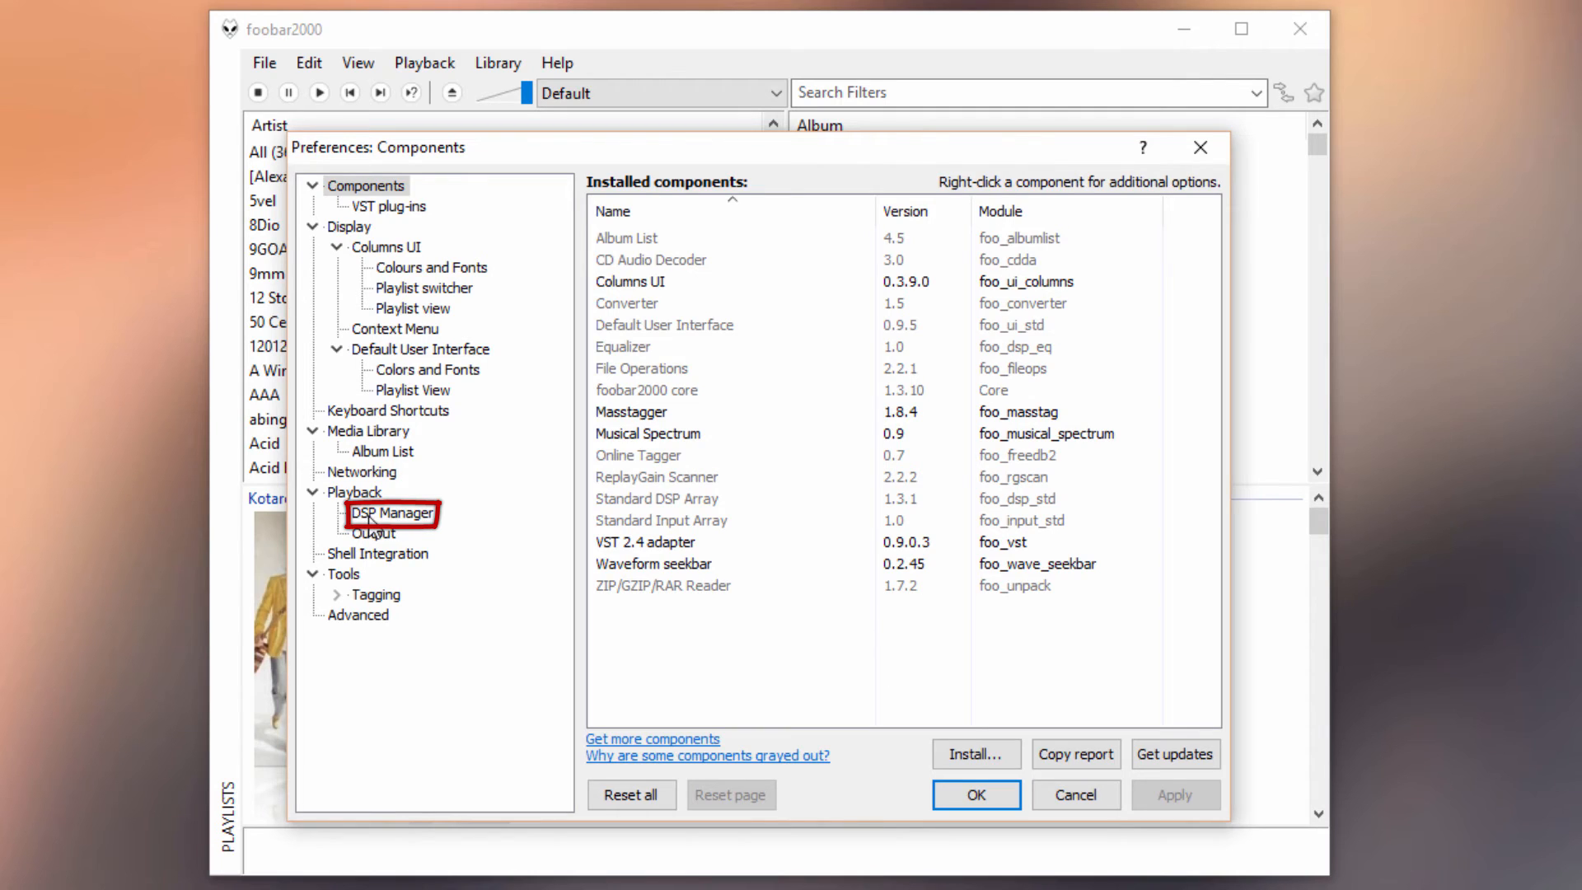
# Add GEQ-7 to Active DSPs and open its Golden Equaliser configuration window.
pyautogui.click(392, 512)
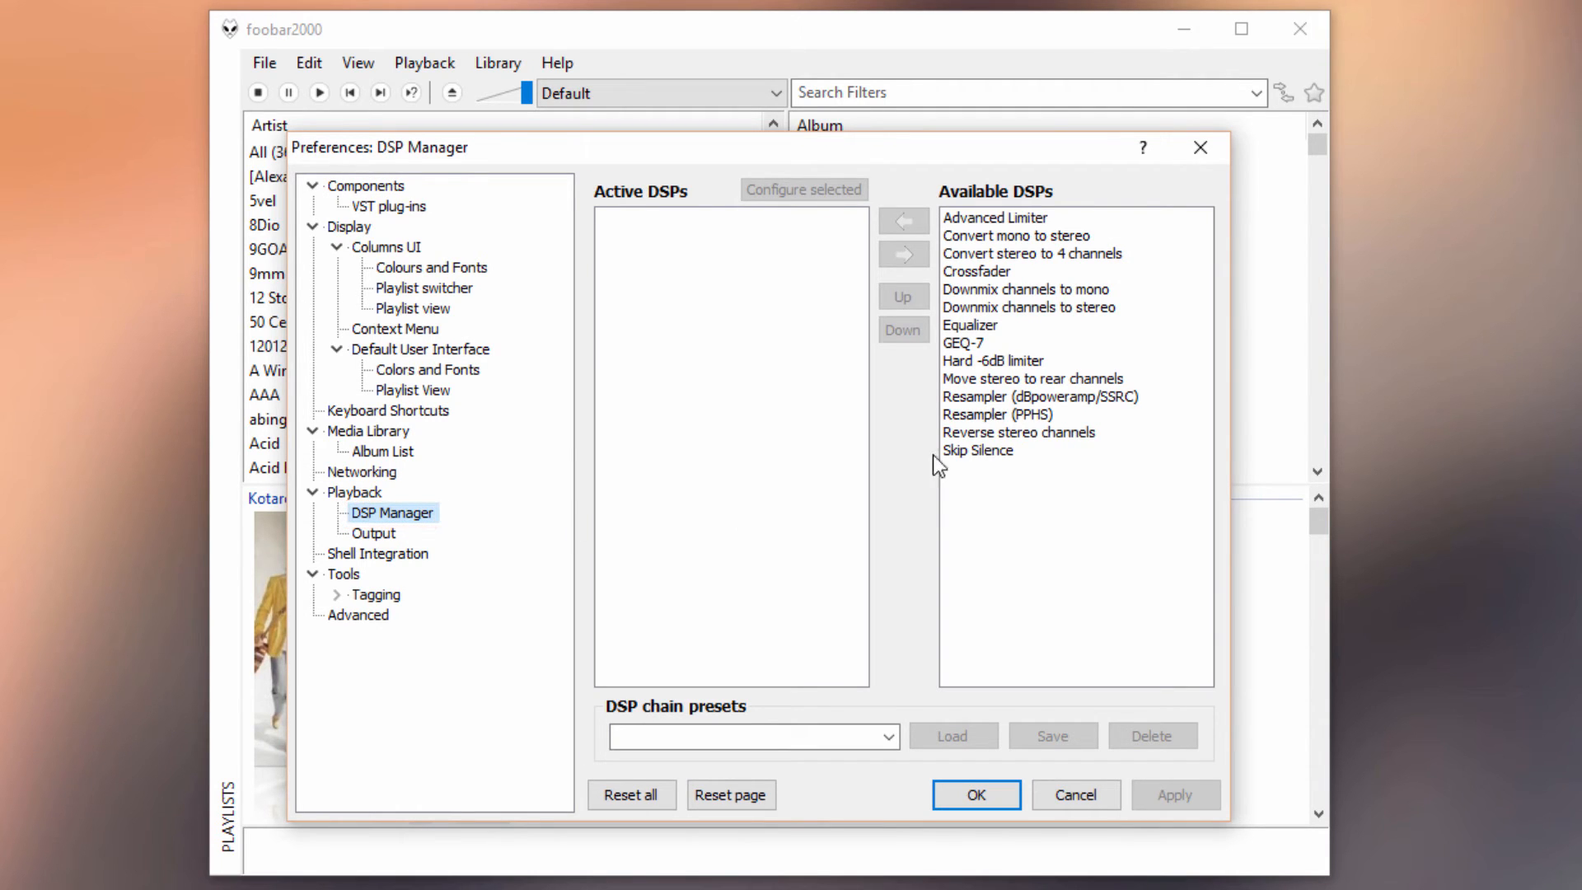
pyautogui.click(963, 343)
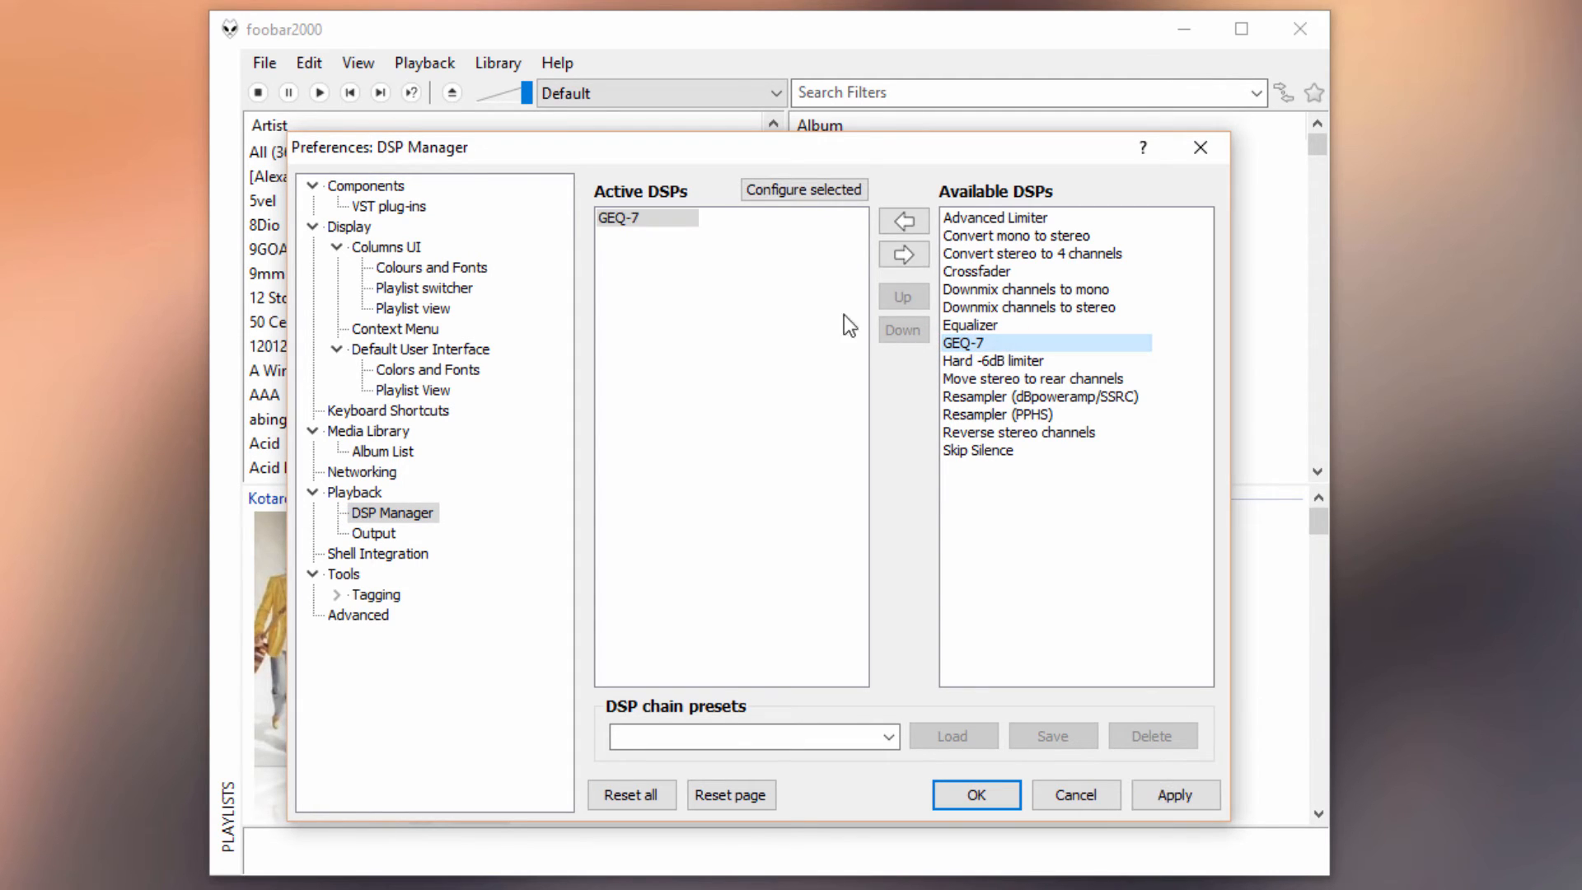
pyautogui.moveTo(657, 179)
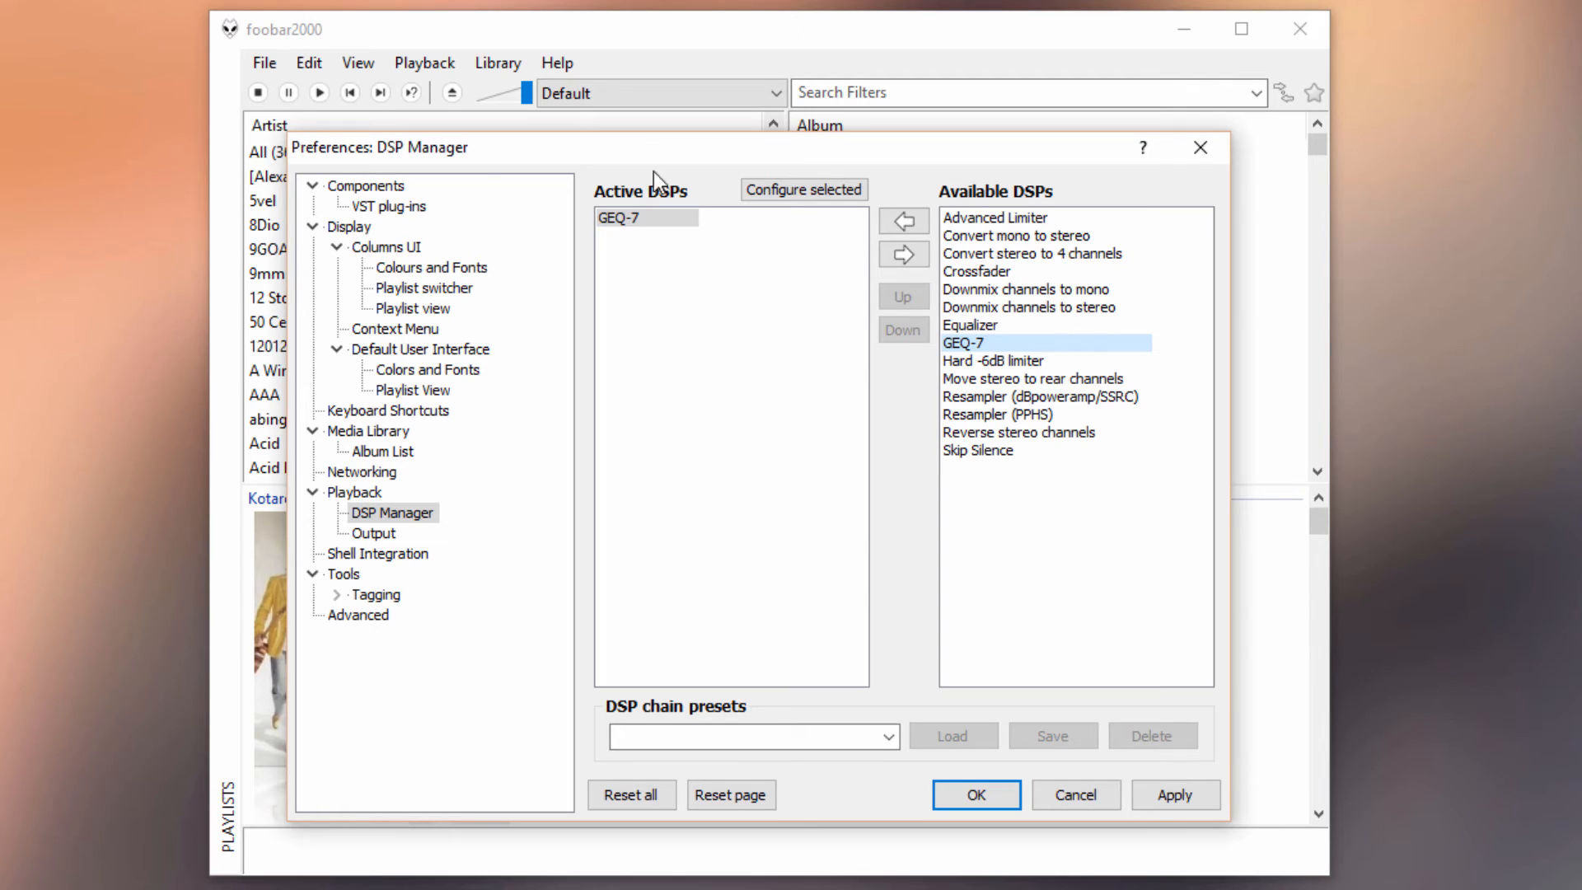
pyautogui.click(646, 217)
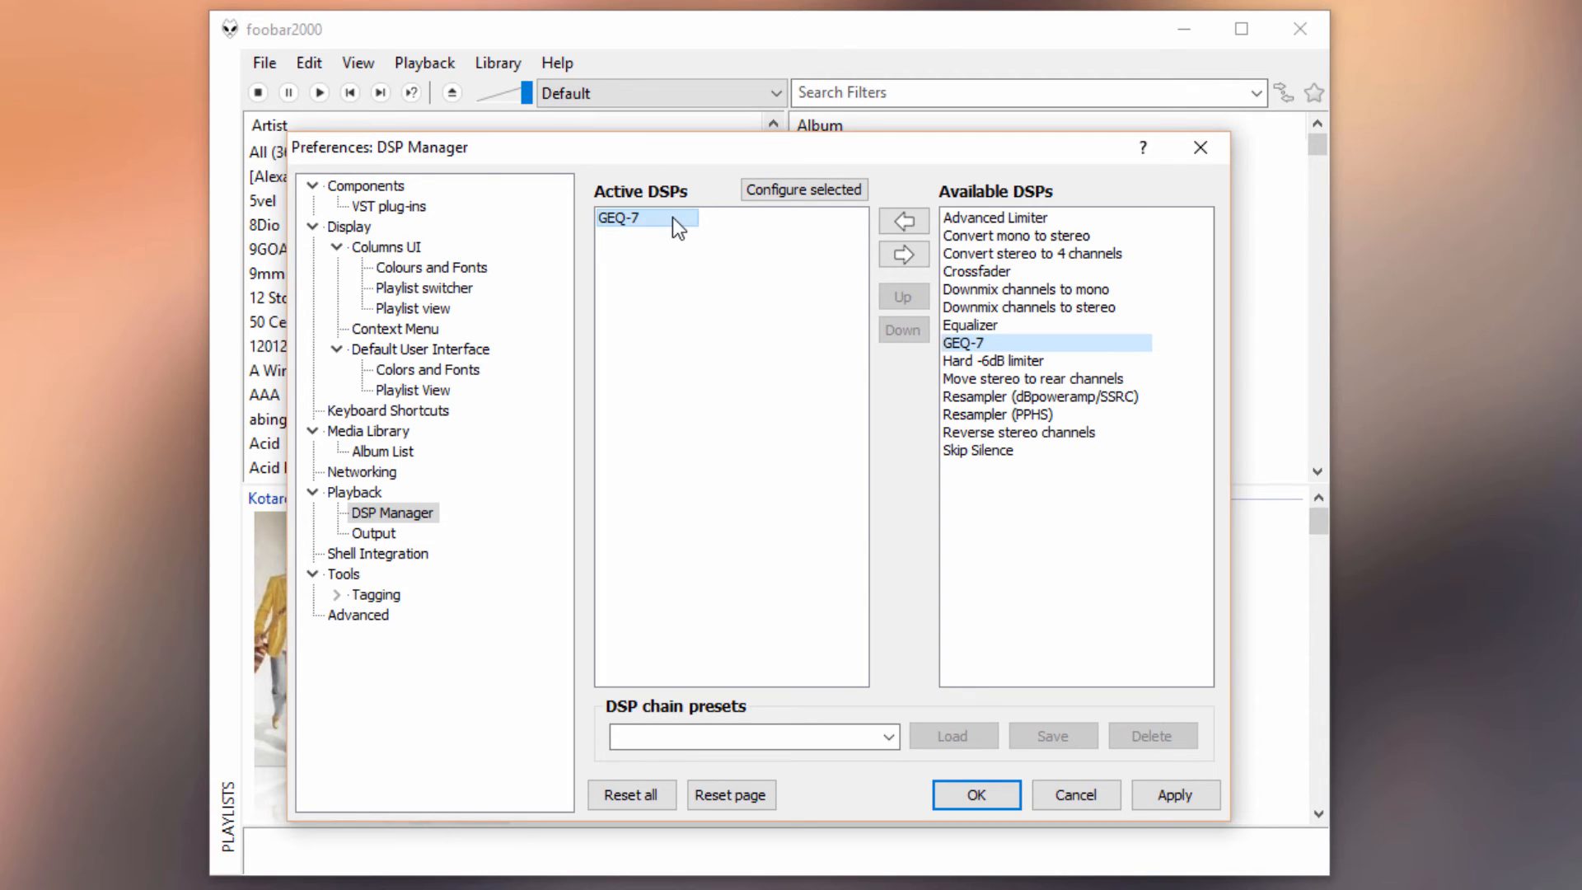
pyautogui.moveTo(804, 190)
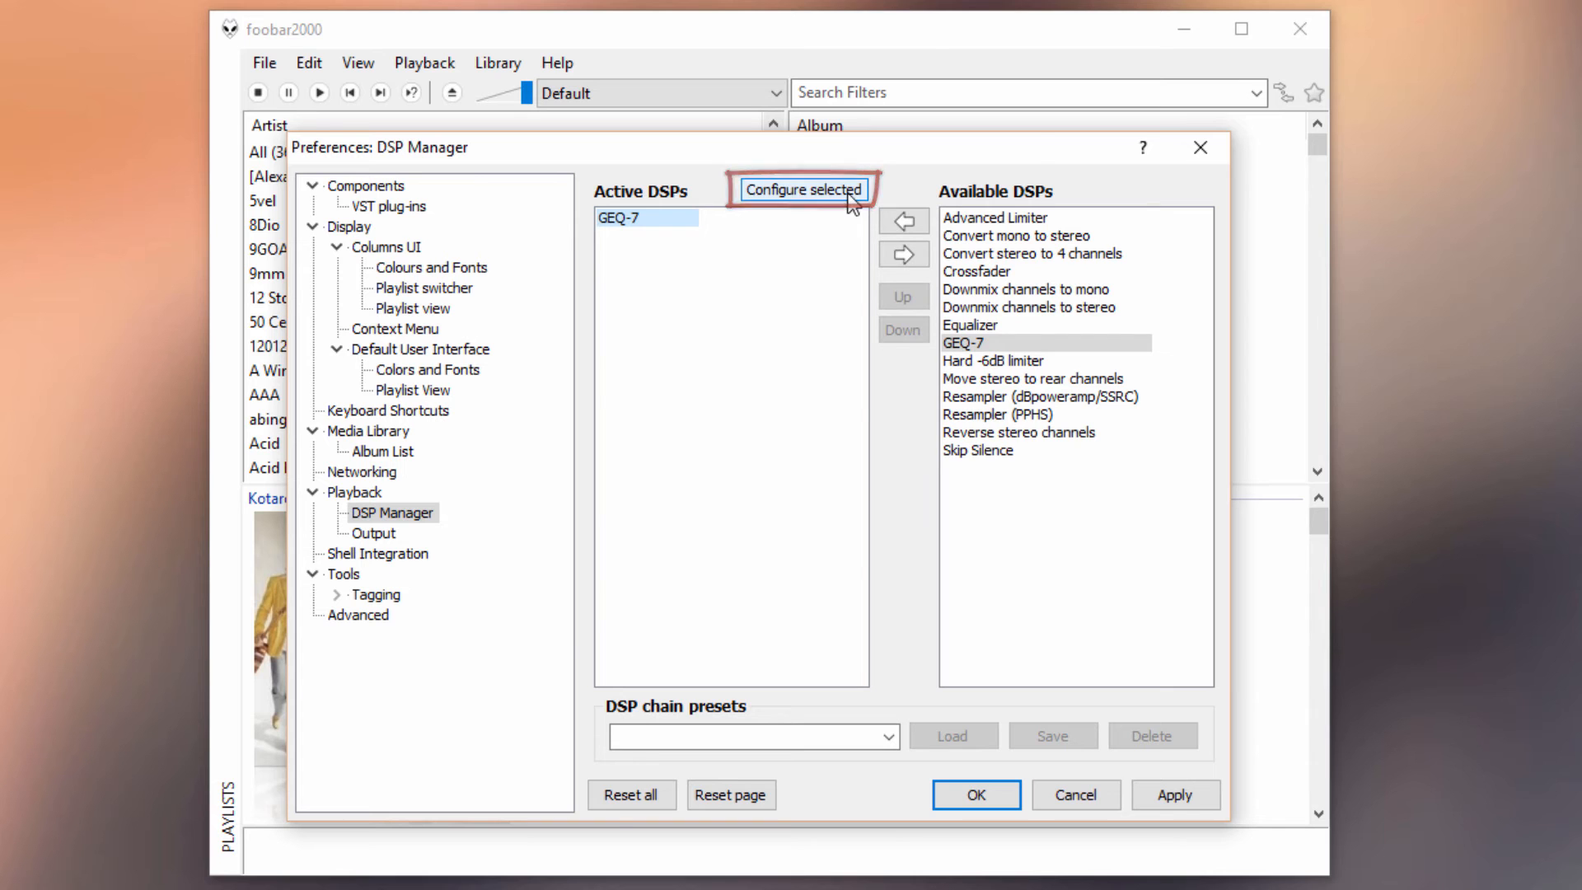
pyautogui.click(802, 189)
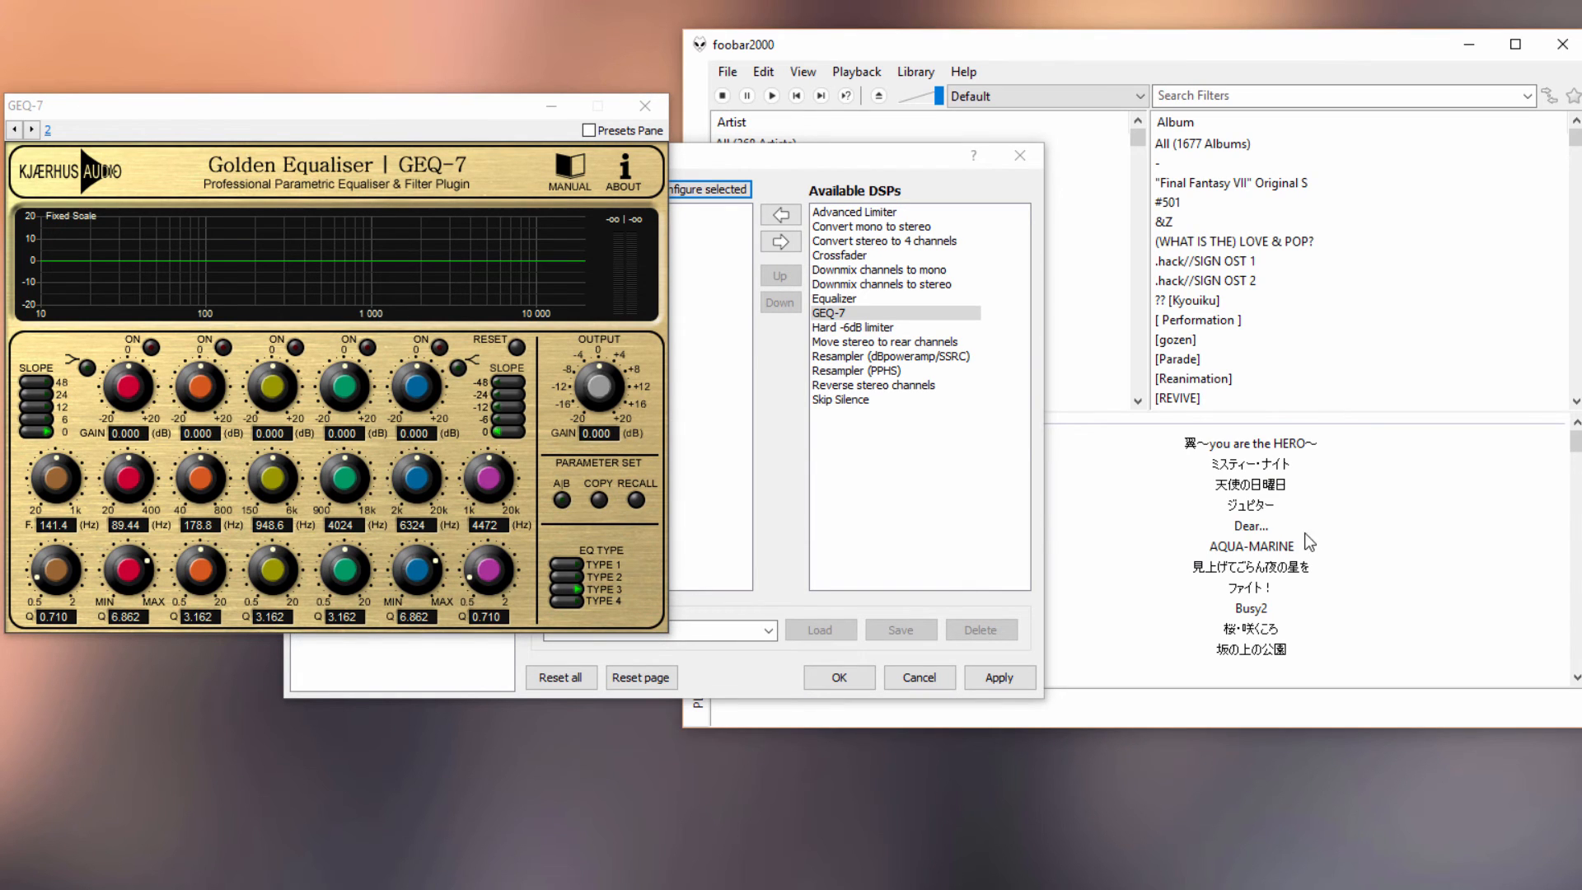
# Start playback of the track 'Dear...' from the album's track list.
pyautogui.click(1250, 526)
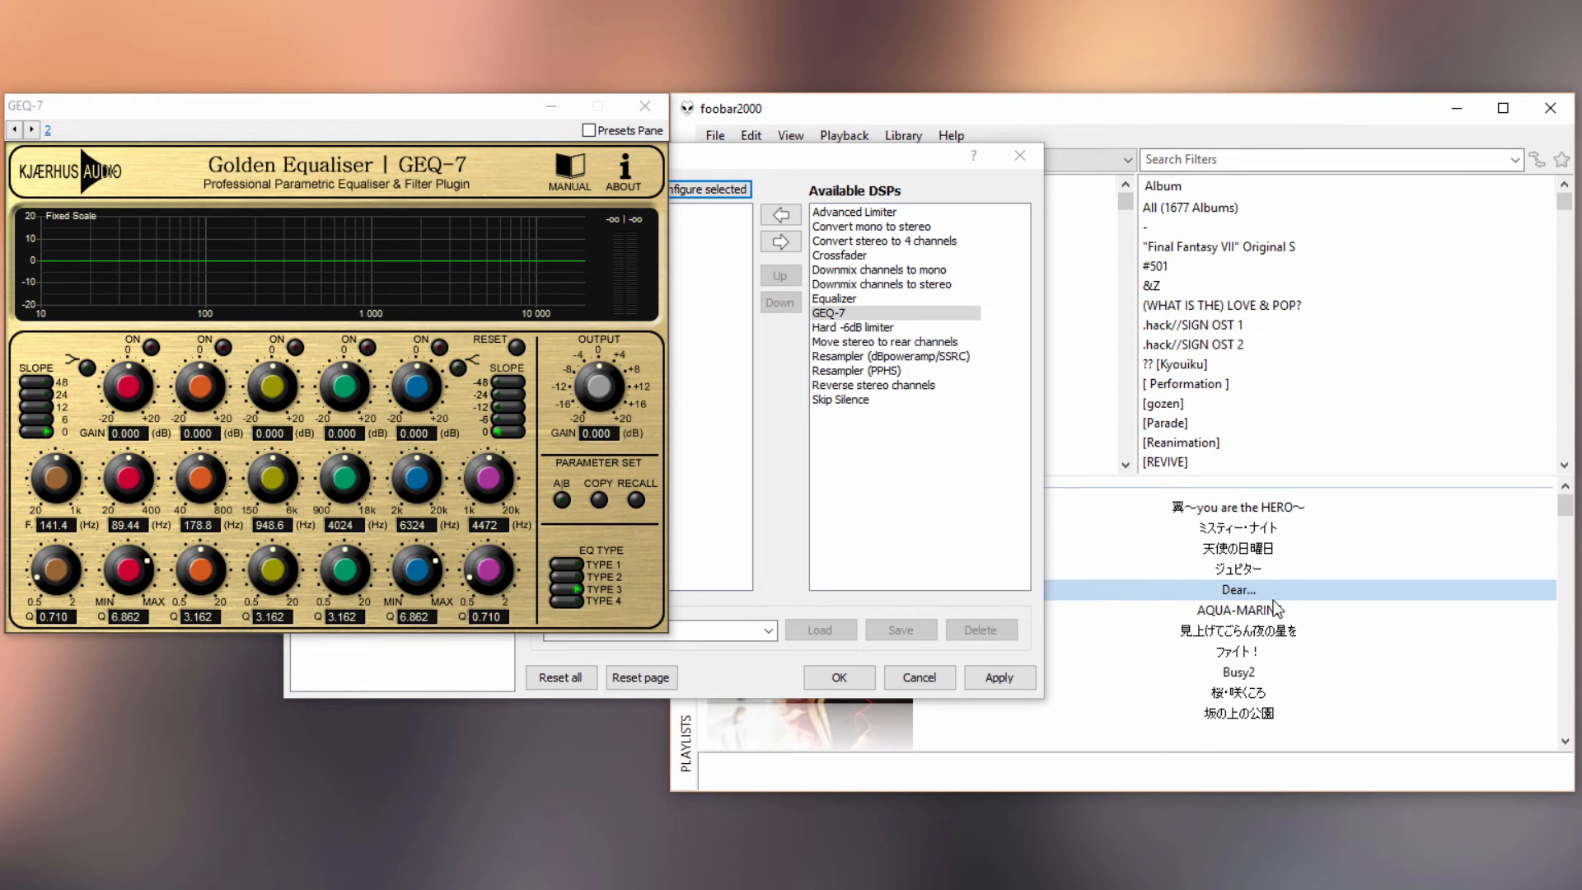
pyautogui.moveTo(1290, 607)
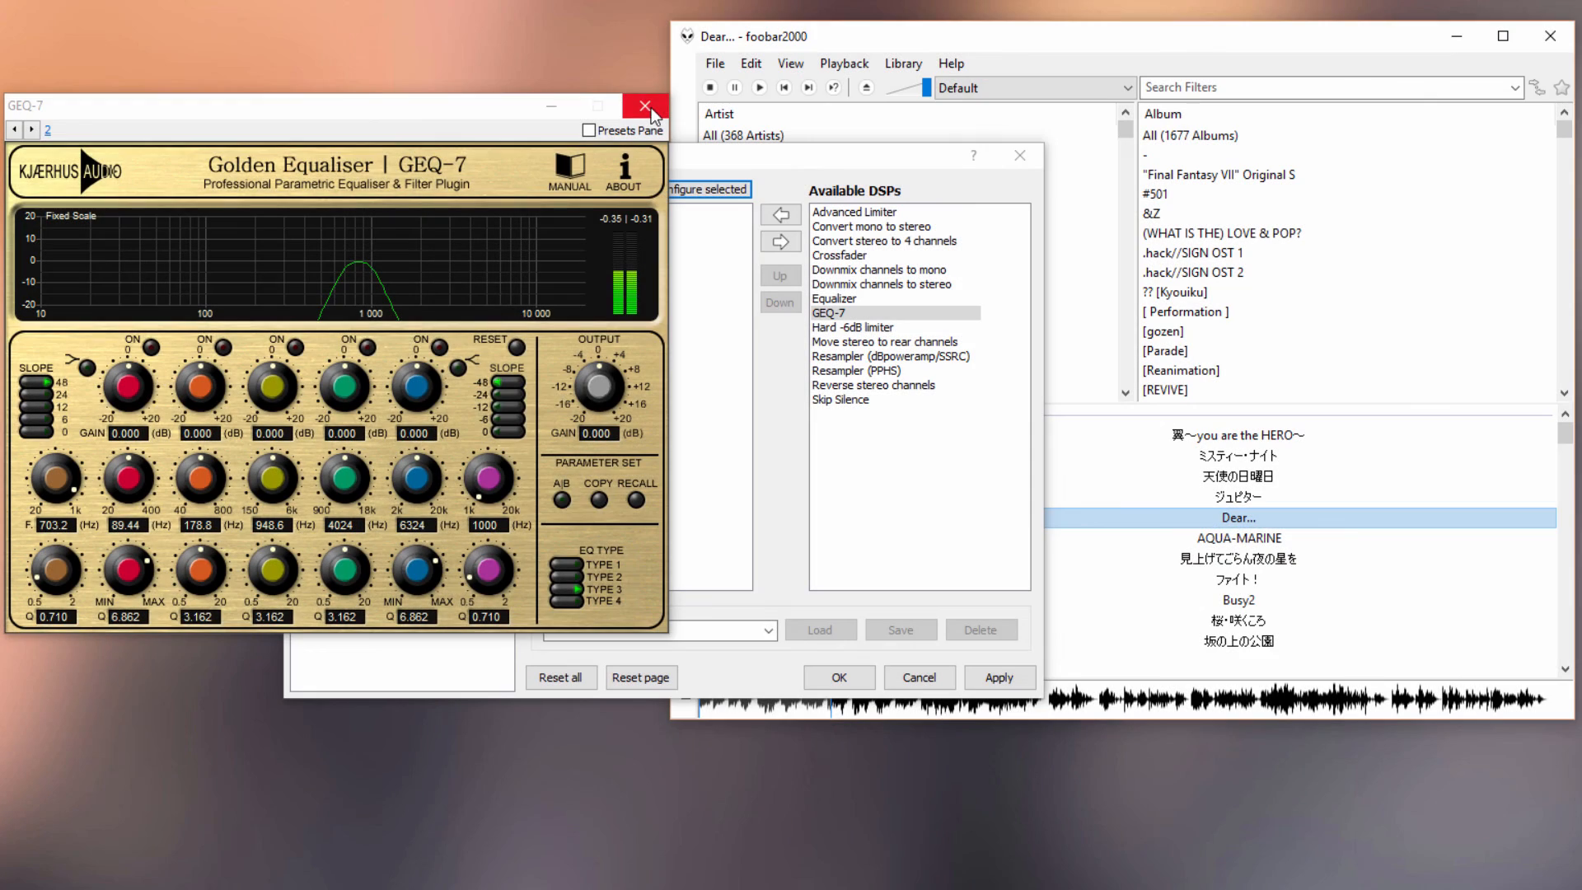
pyautogui.click(645, 104)
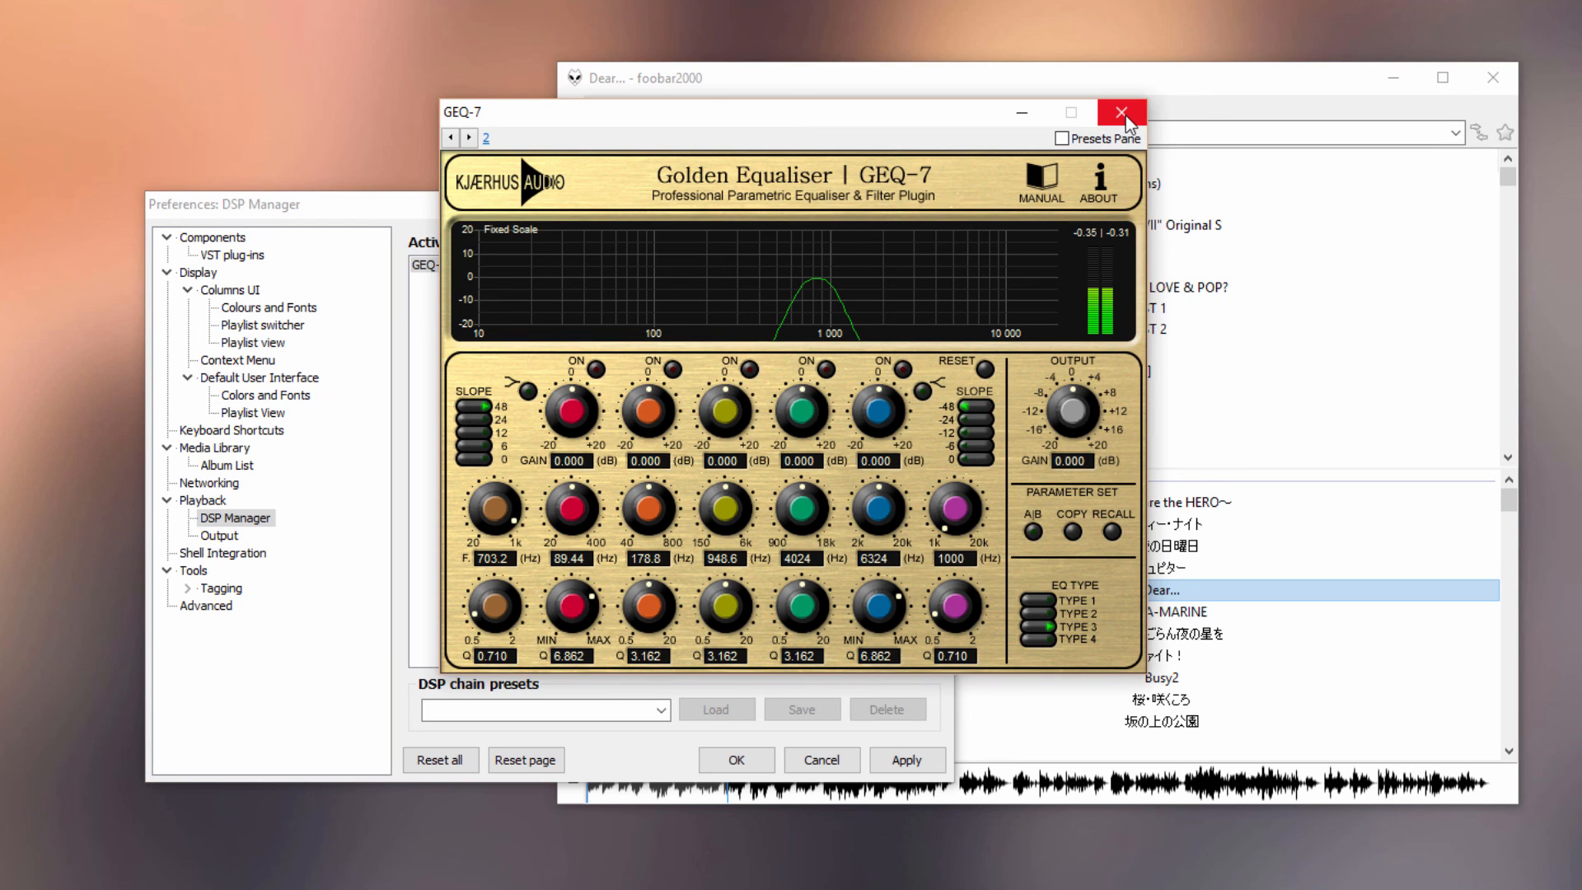
# Close the GEQ-7 window, keeping the DSP Manager preferences open with GEQ-7 active.
pyautogui.click(1119, 112)
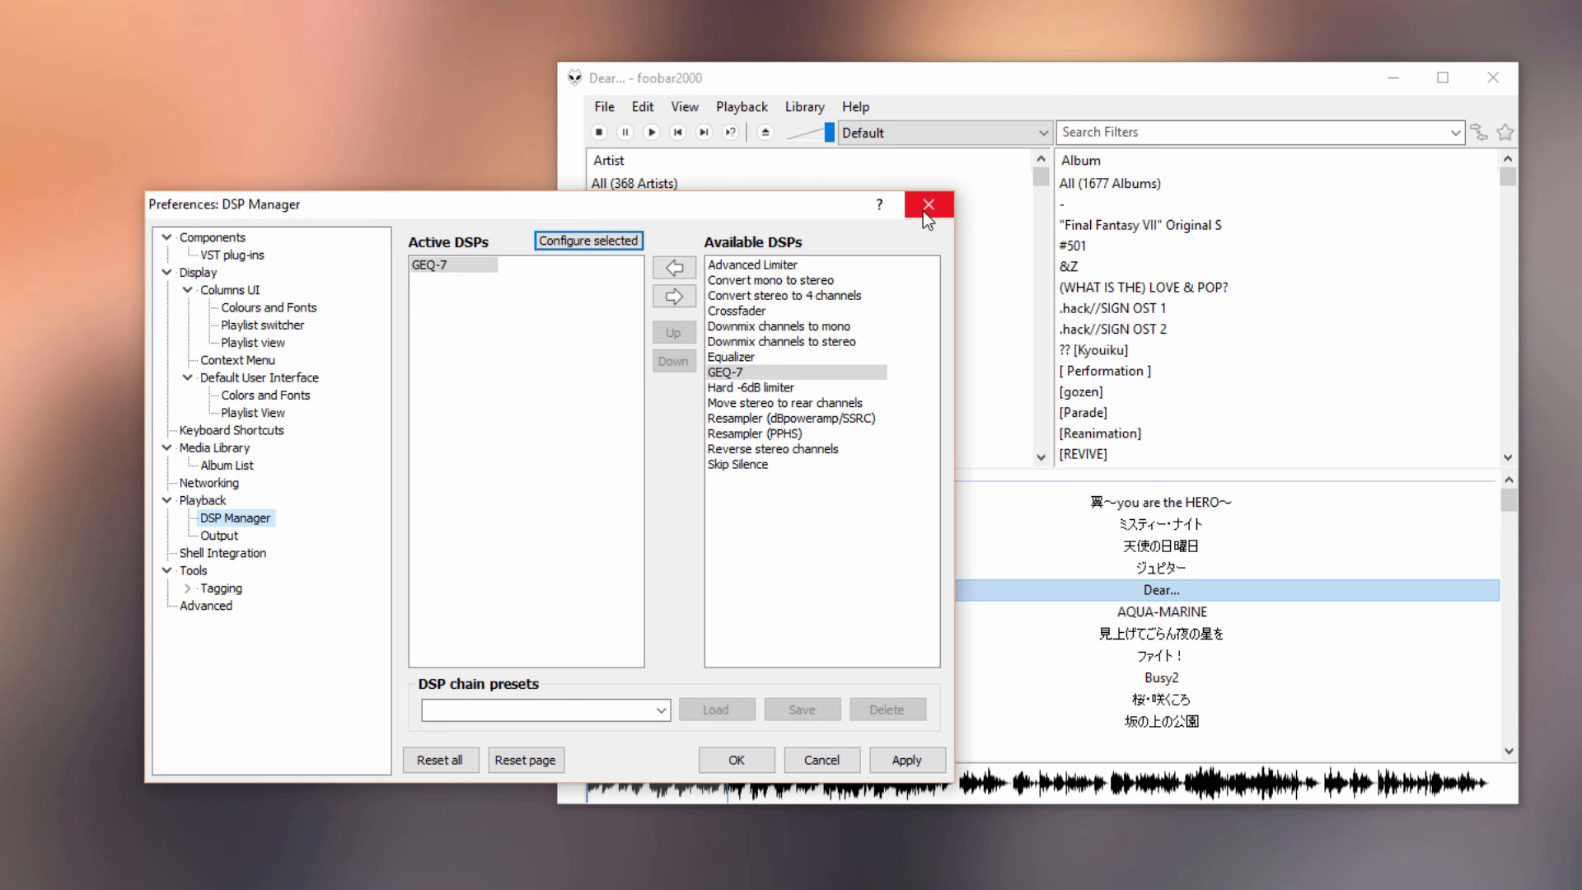
pyautogui.moveTo(927, 204)
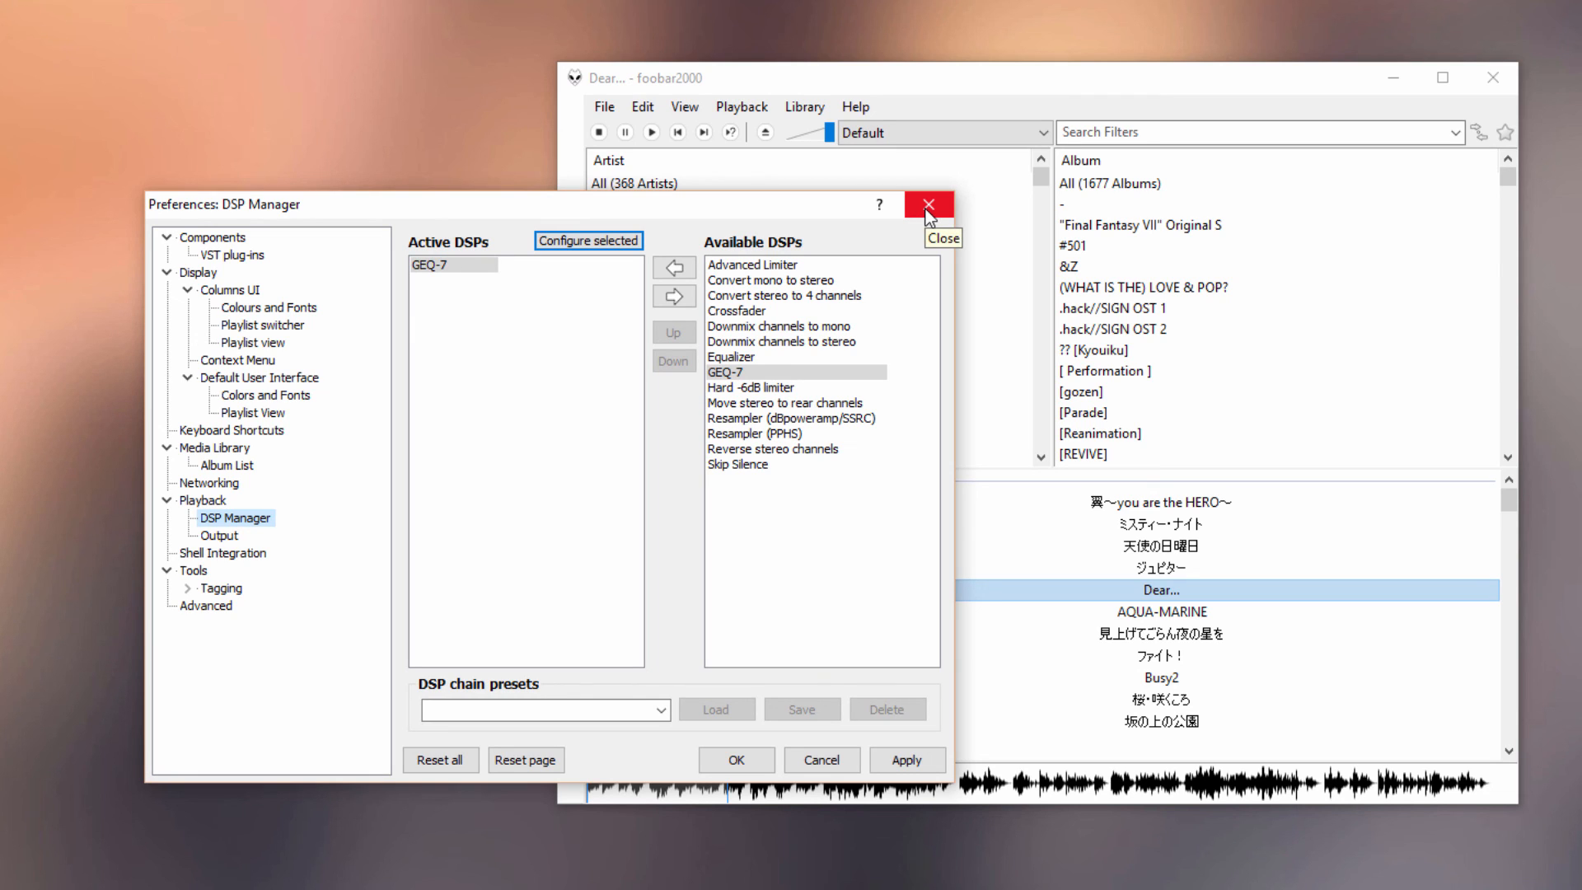
pyautogui.moveTo(929, 220)
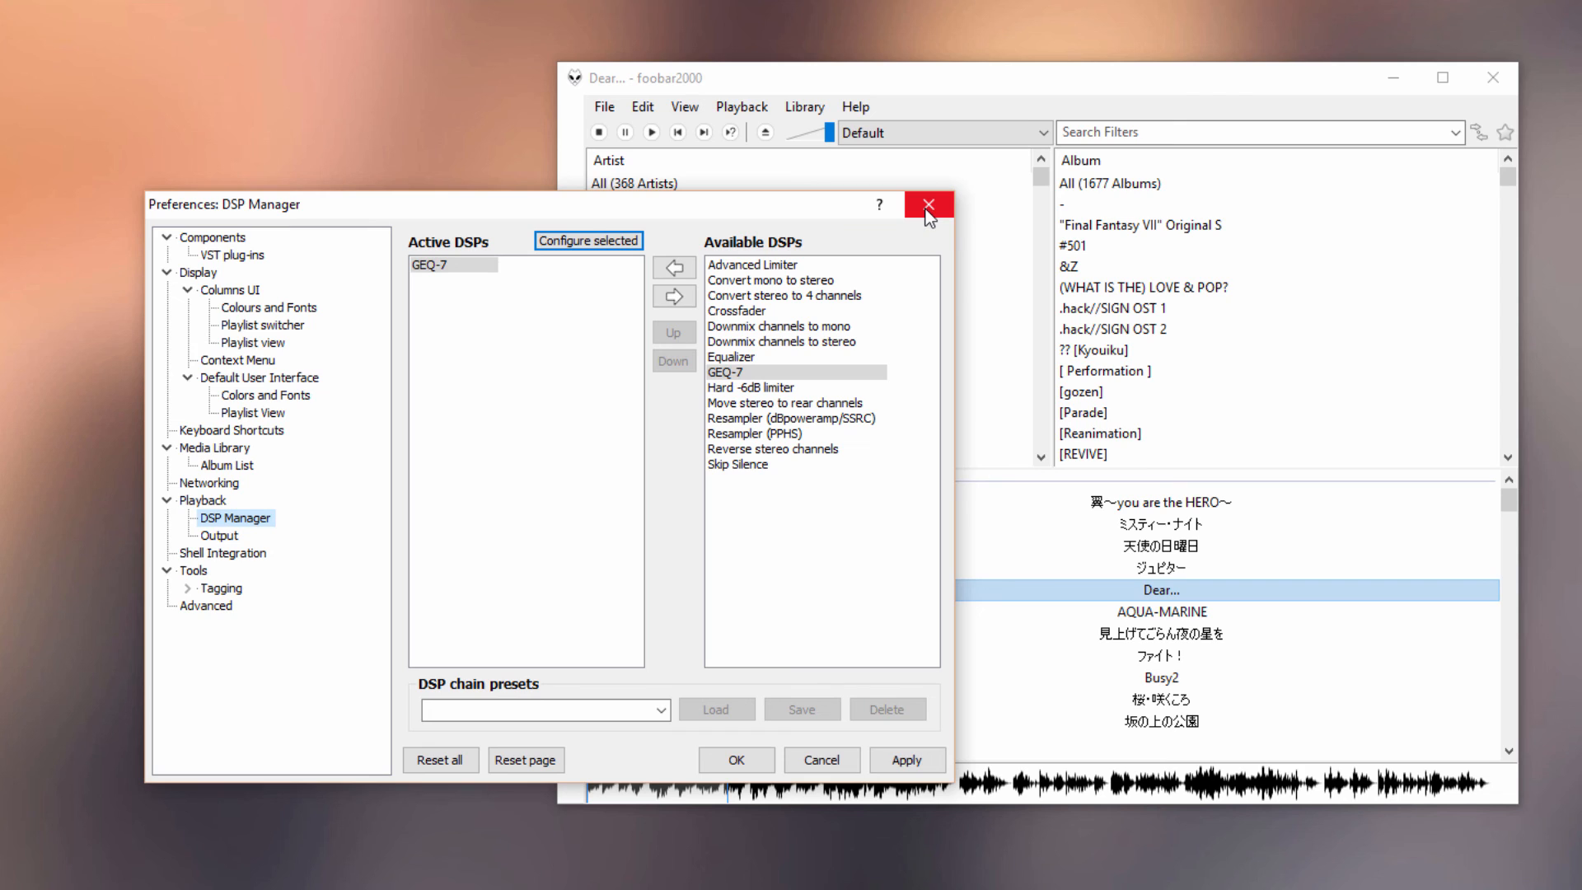